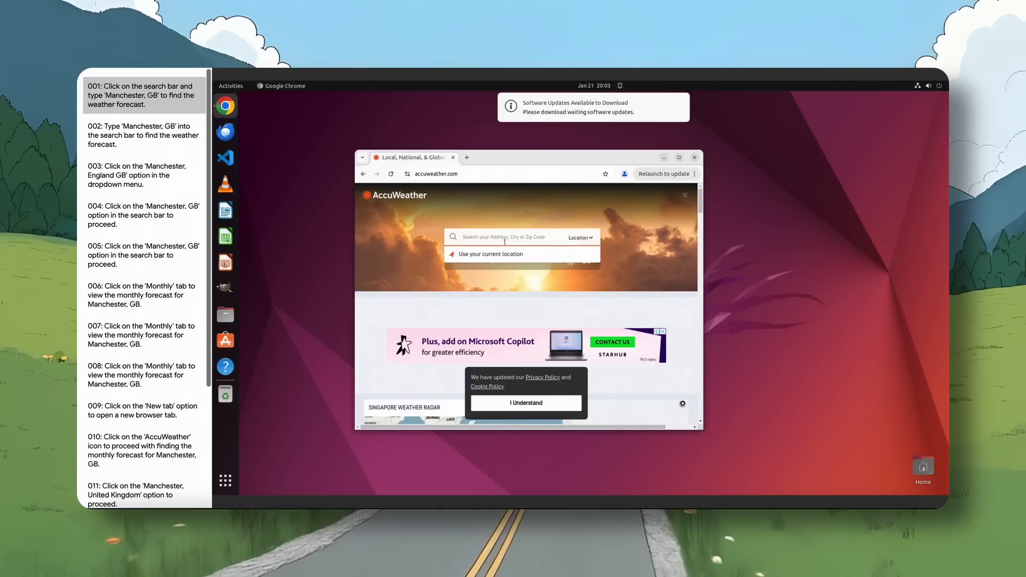
# Highlight the Qwen2.5-VL title, then reveal the intro with 3B, 7B, 72B sizes and key features.
pyautogui.write('Manchester, GB')
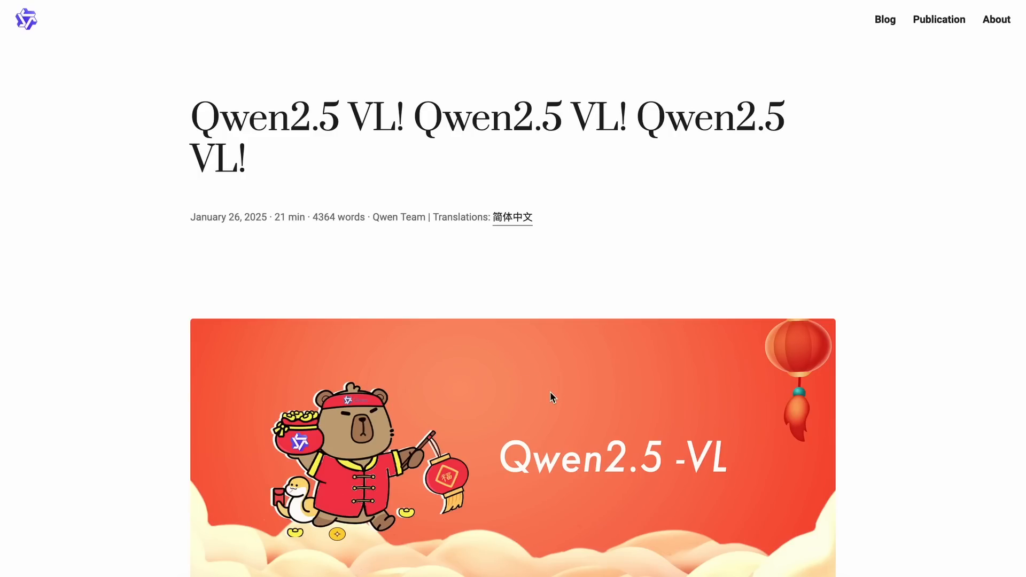
pyautogui.moveTo(194, 111)
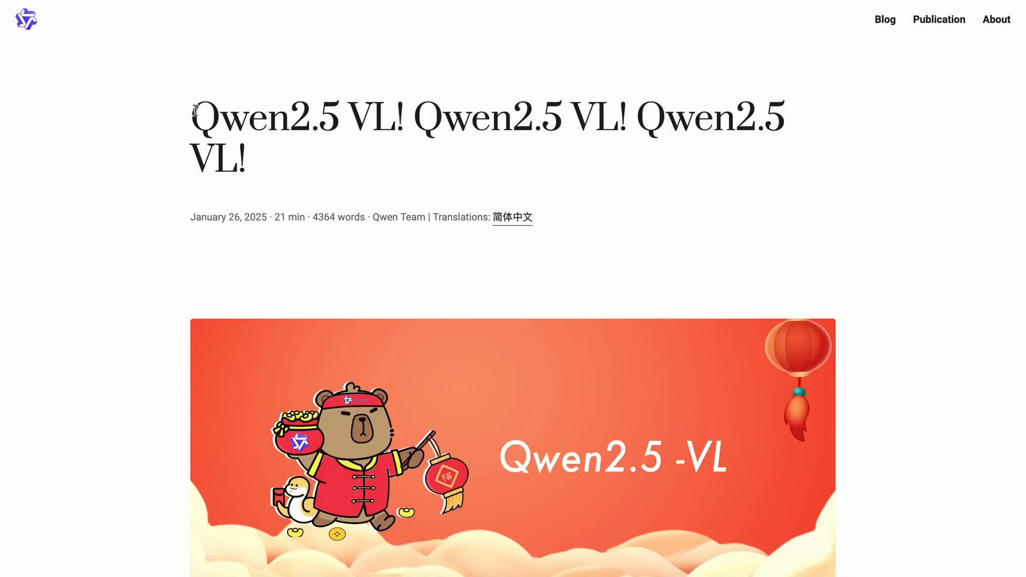
pyautogui.moveTo(196, 117); pyautogui.dragTo(395, 117)
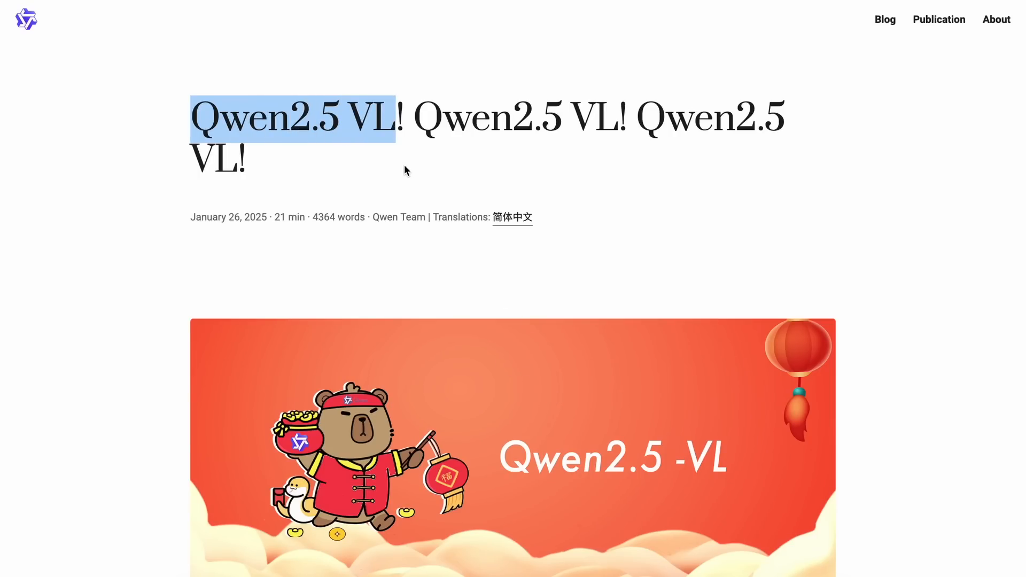
pyautogui.scroll(-3)
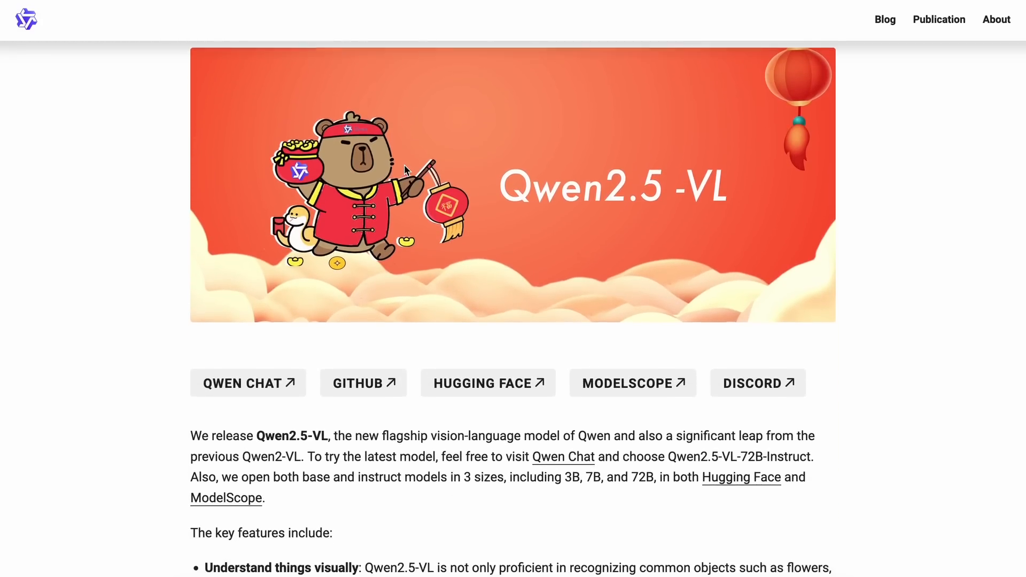
pyautogui.scroll(-3)
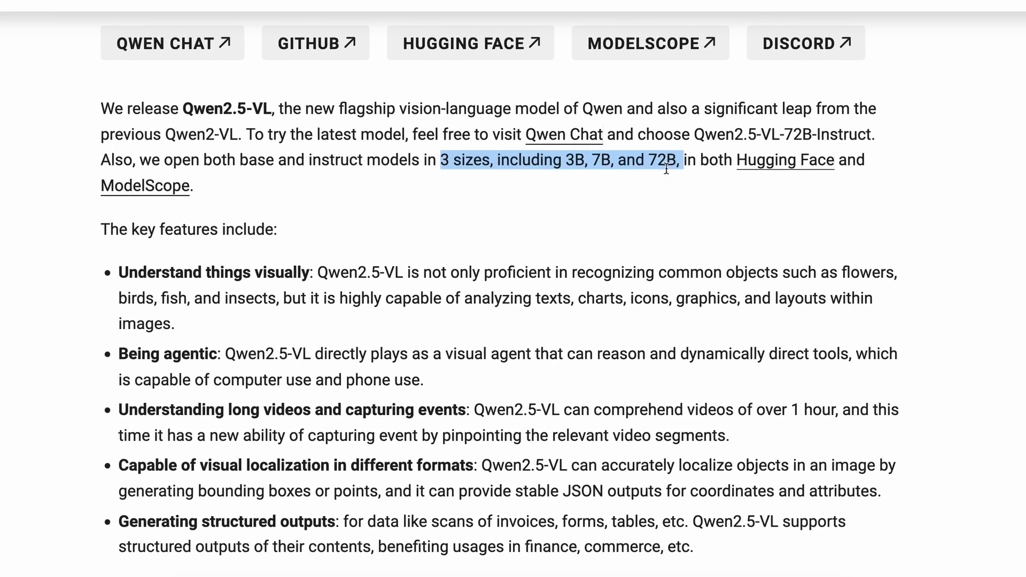
pyautogui.moveTo(652, 182)
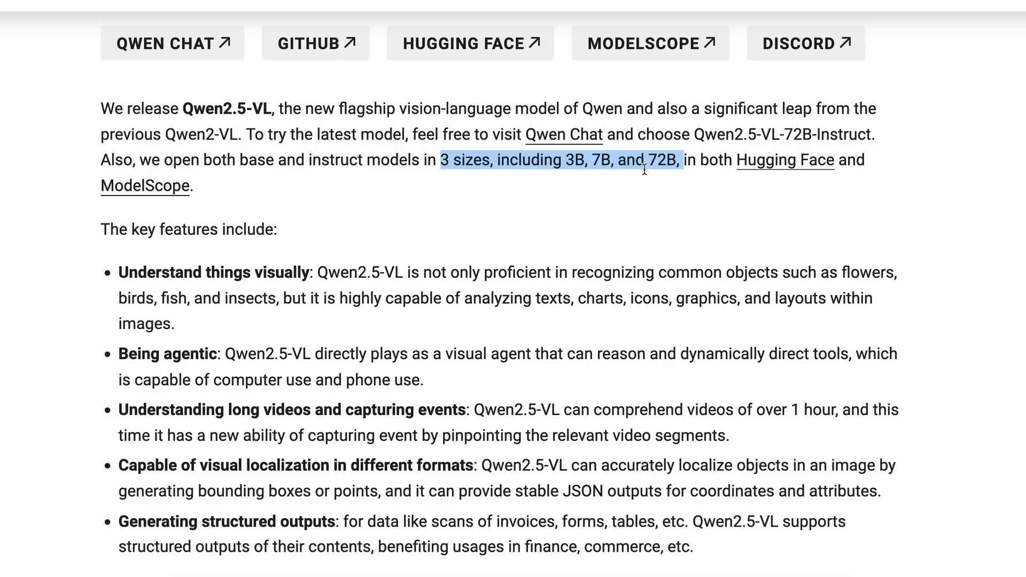
pyautogui.click(645, 170)
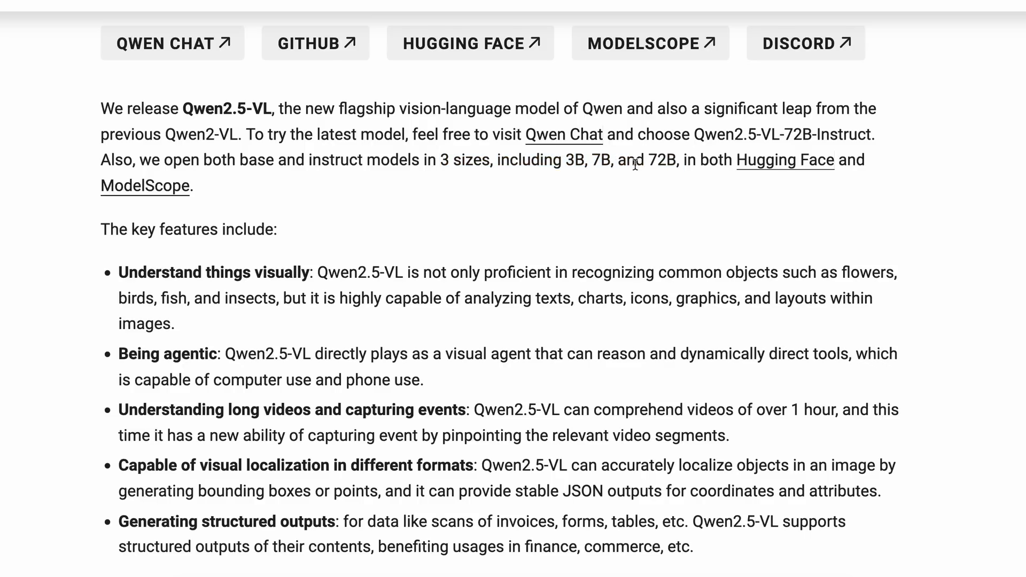
pyautogui.moveTo(708, 208)
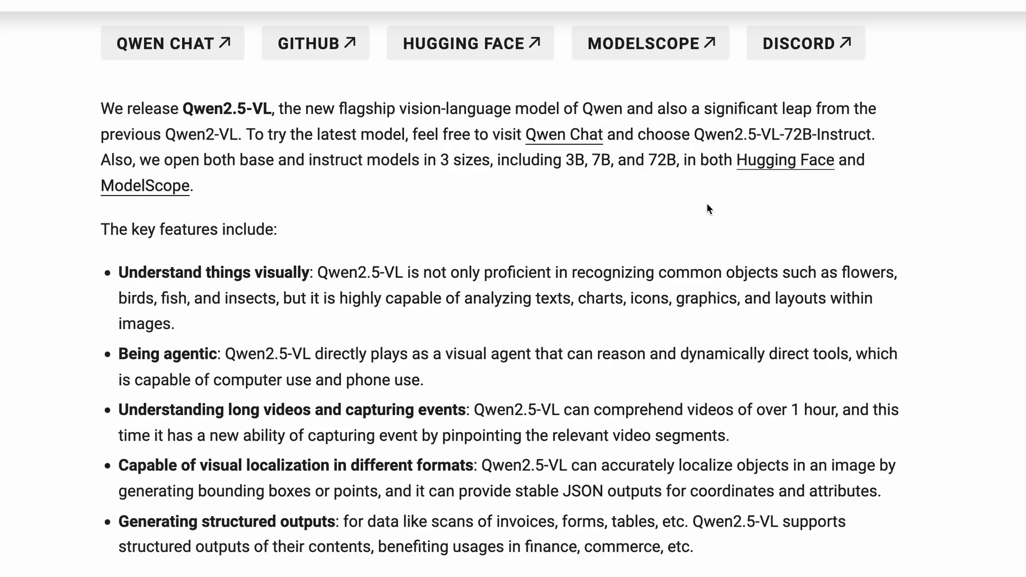
pyautogui.moveTo(686, 220)
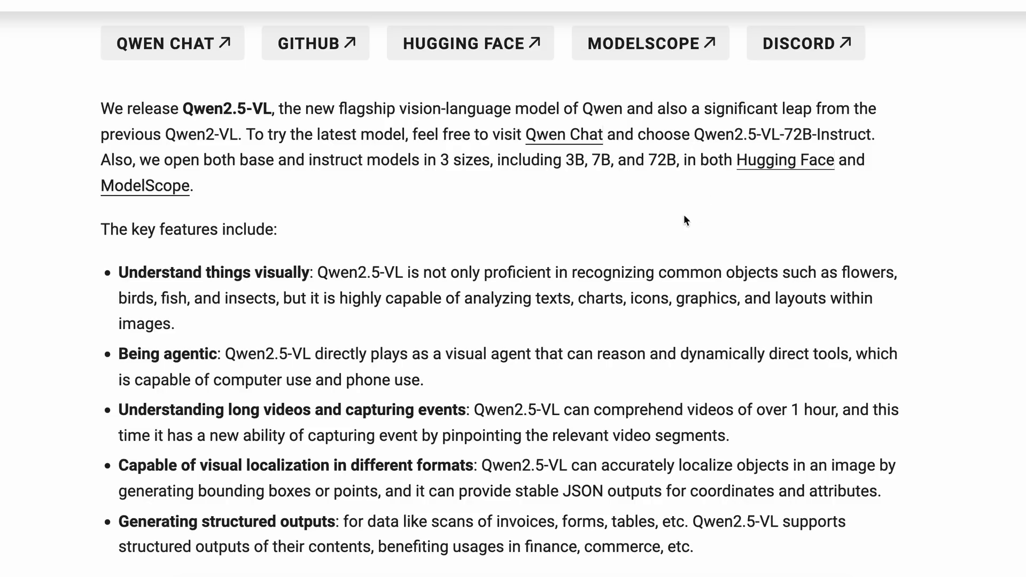
pyautogui.moveTo(597, 379)
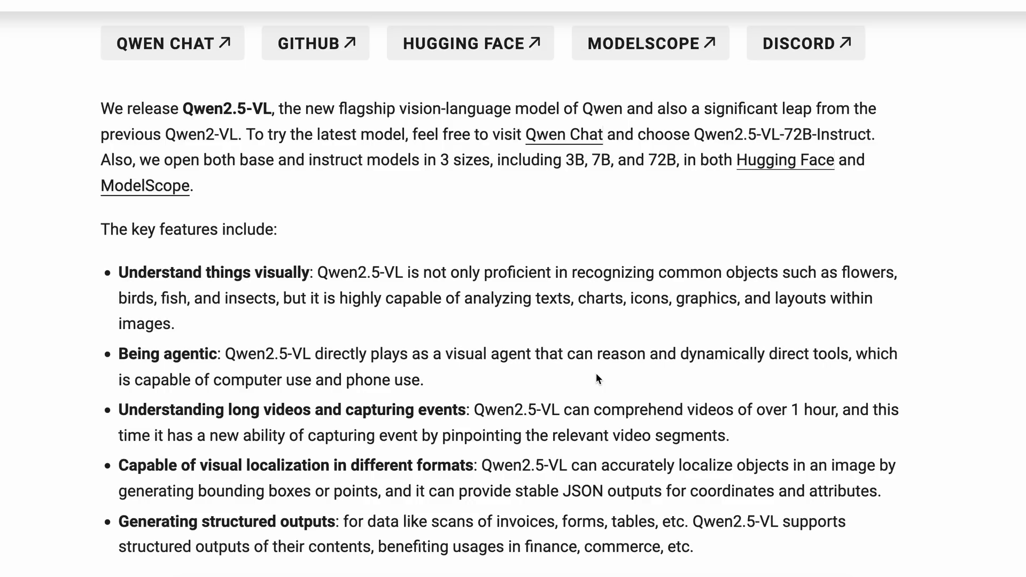
pyautogui.scroll(-3)
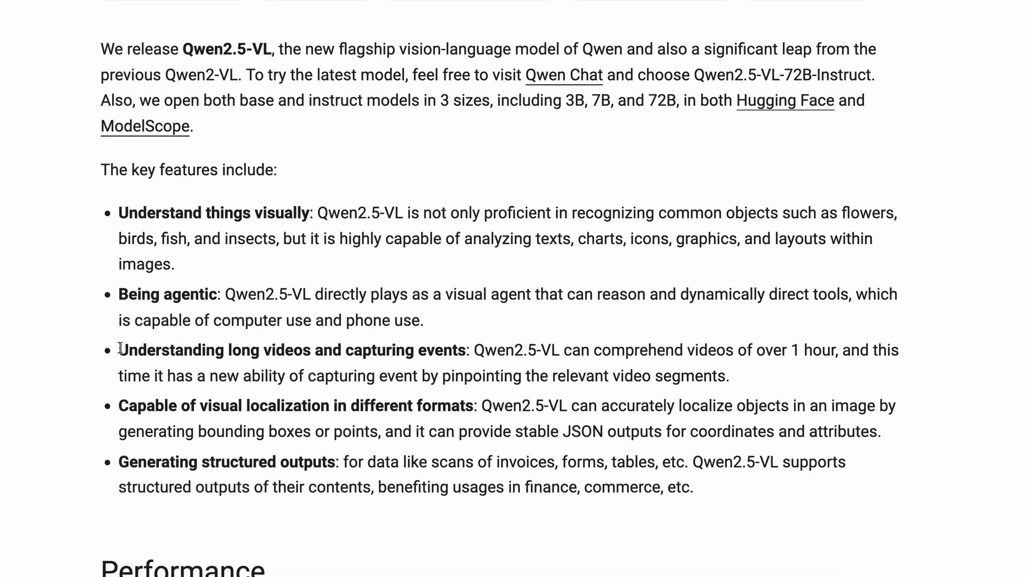
pyautogui.doubleClick(291, 351)
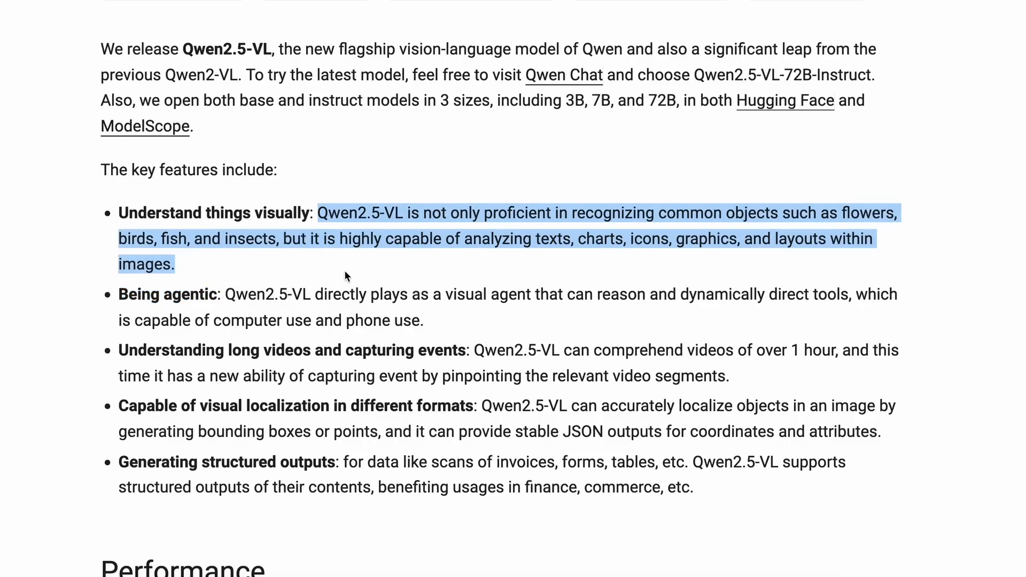
pyautogui.click(365, 320)
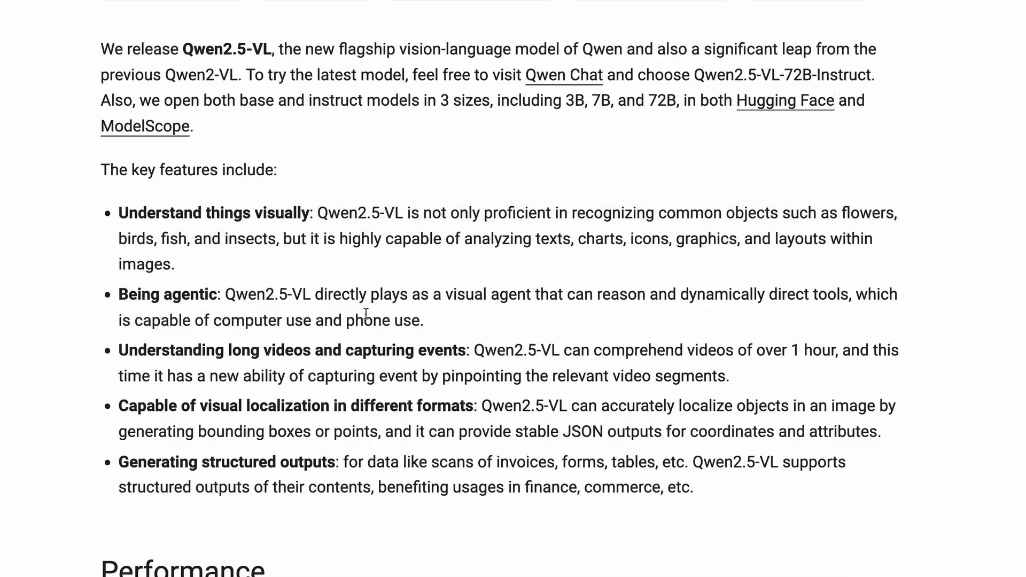
pyautogui.moveTo(411, 350)
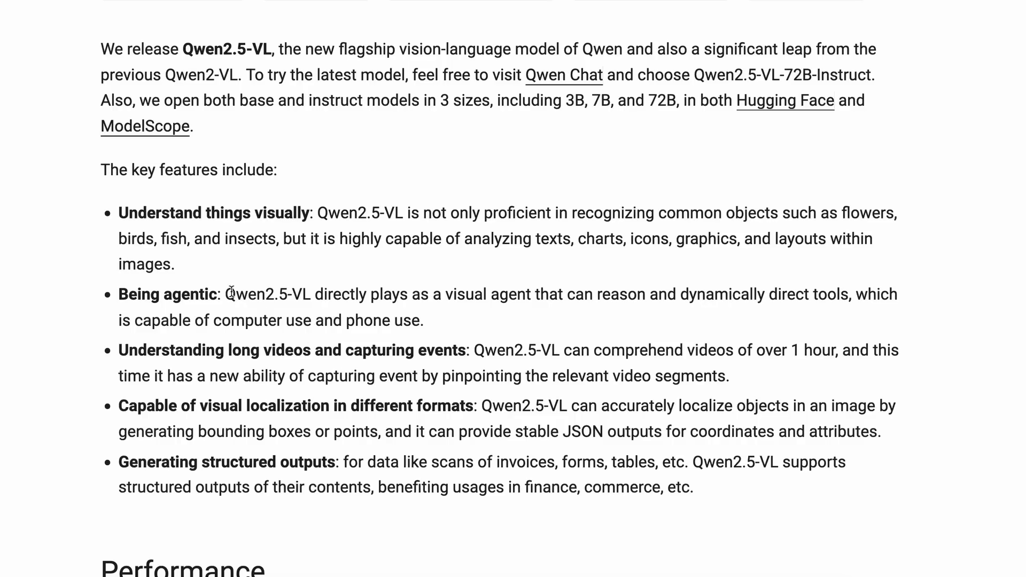
pyautogui.doubleClick(191, 294)
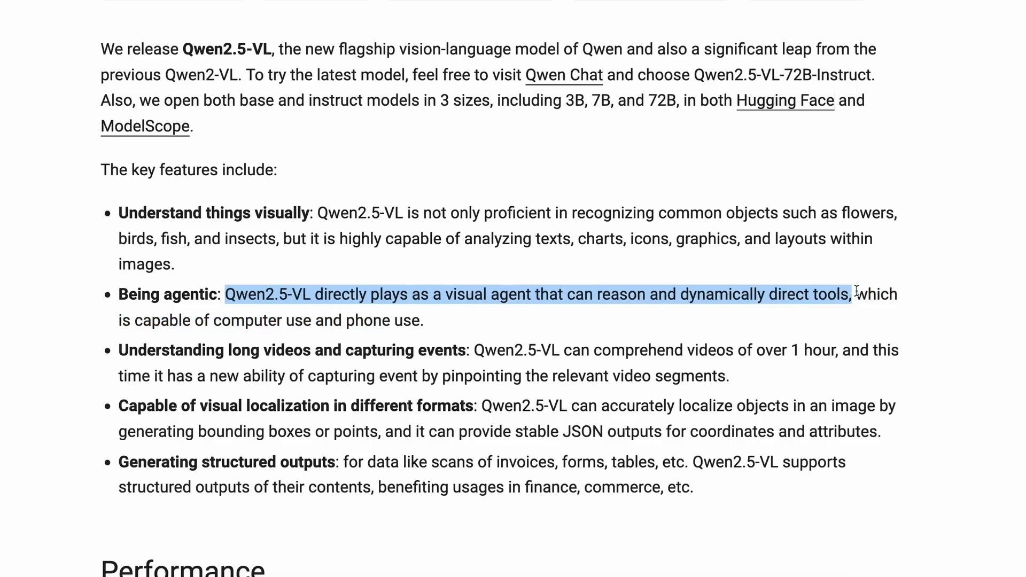
pyautogui.click(324, 320)
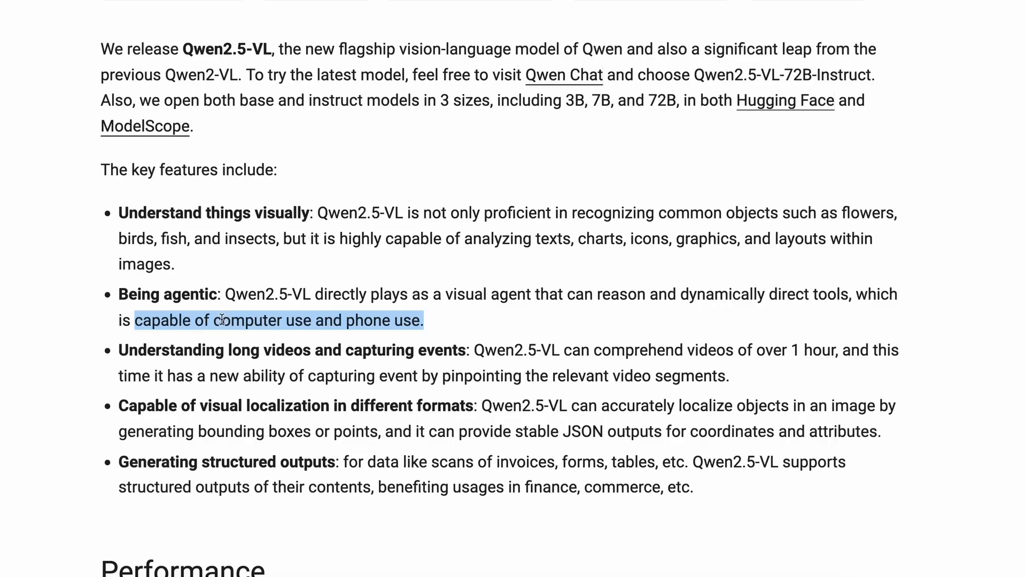
pyautogui.moveTo(246, 316)
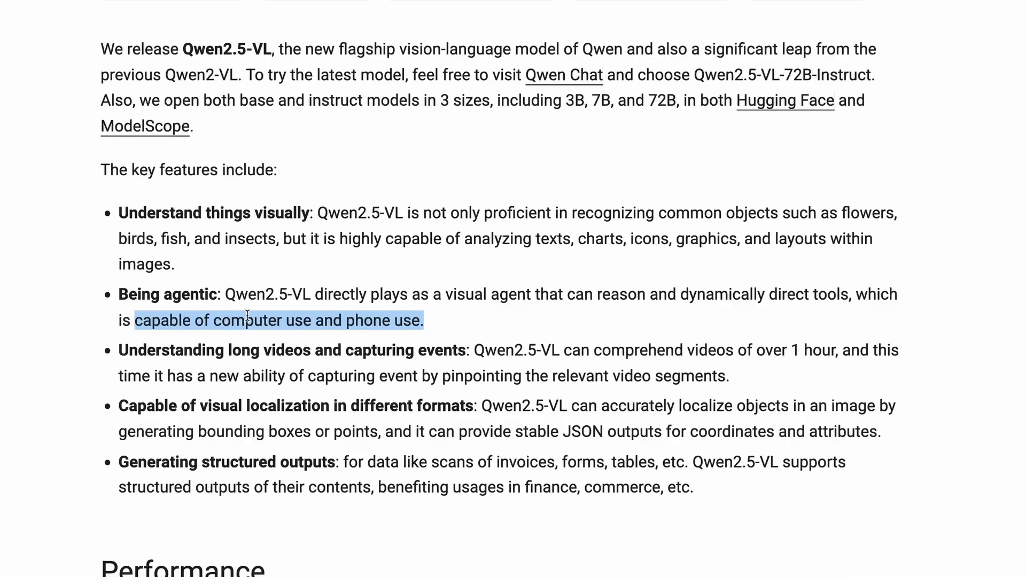
# Move through Model Capabilities to section 6 and advance to the Computer Use example (3/5).
pyautogui.scroll(-3)
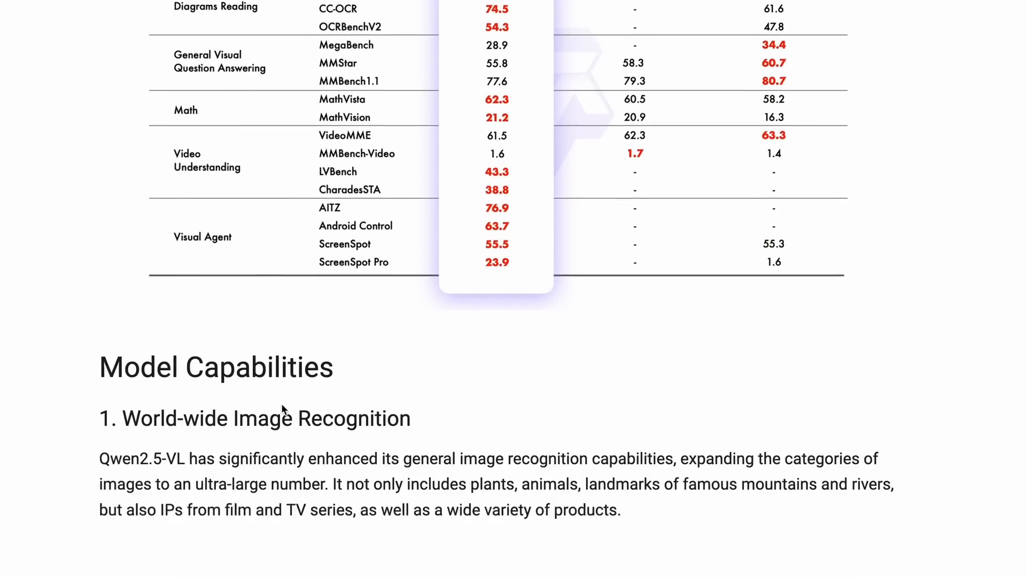
pyautogui.scroll(-3)
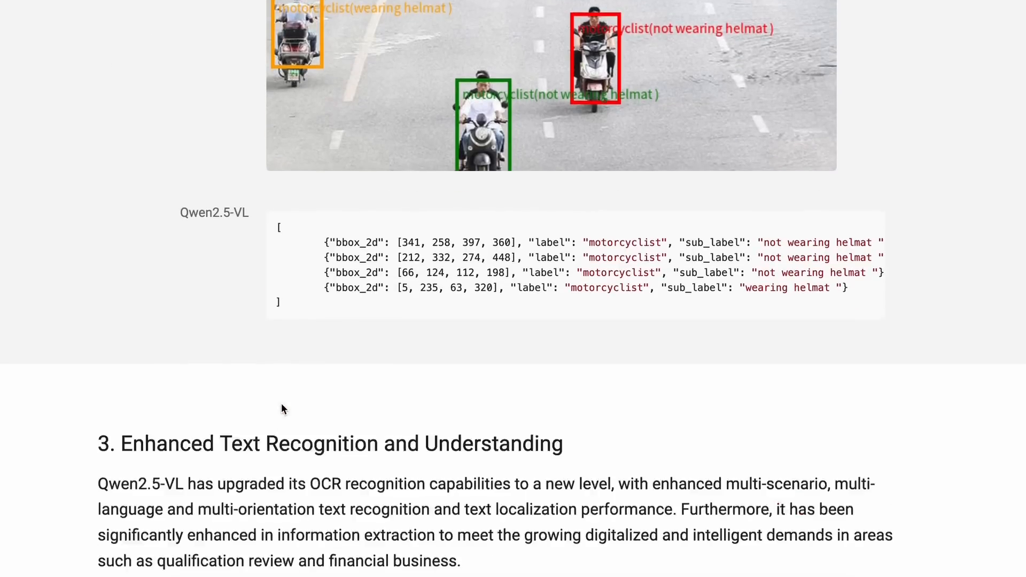
pyautogui.scroll(-3)
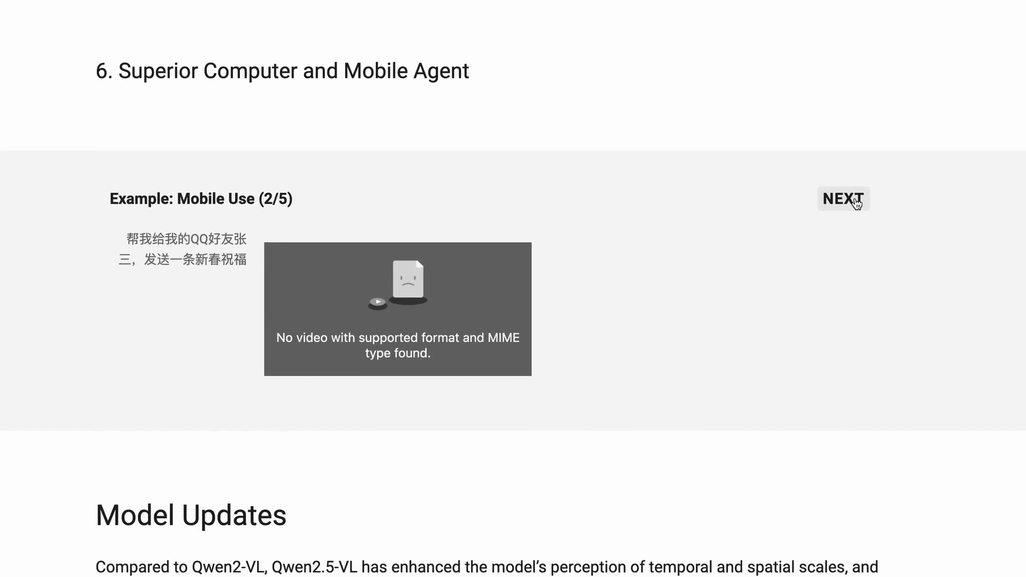
pyautogui.click(843, 198)
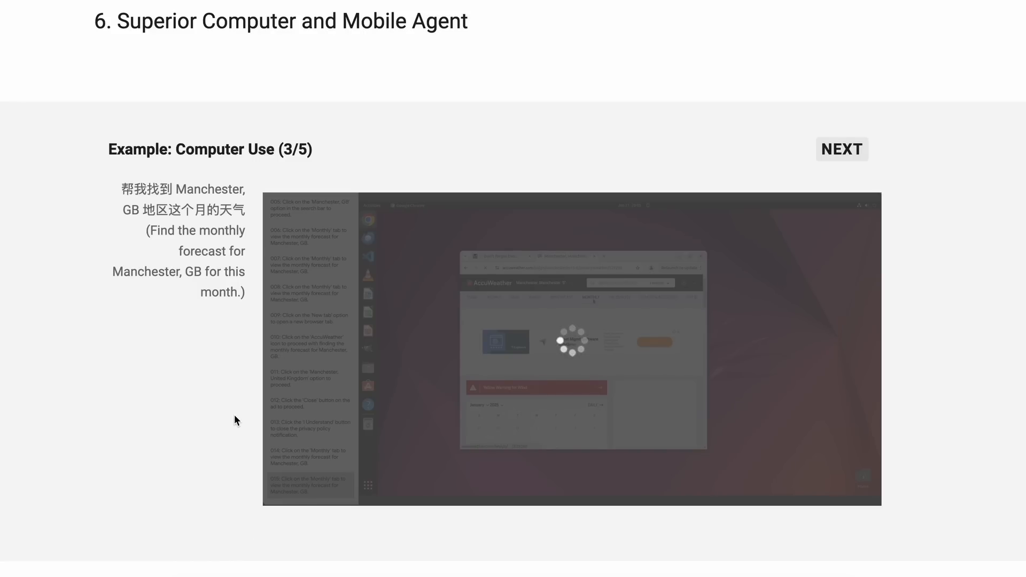
pyautogui.scroll(-3)
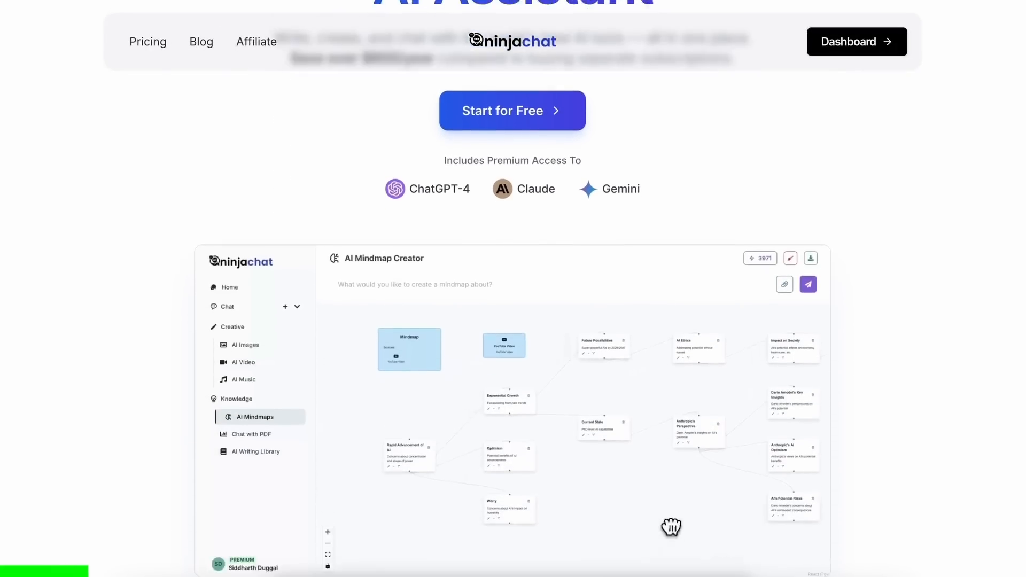
# Visit the AI Video studio and bring up the NinjaChat subscription pricing plans.
pyautogui.scroll(-3)
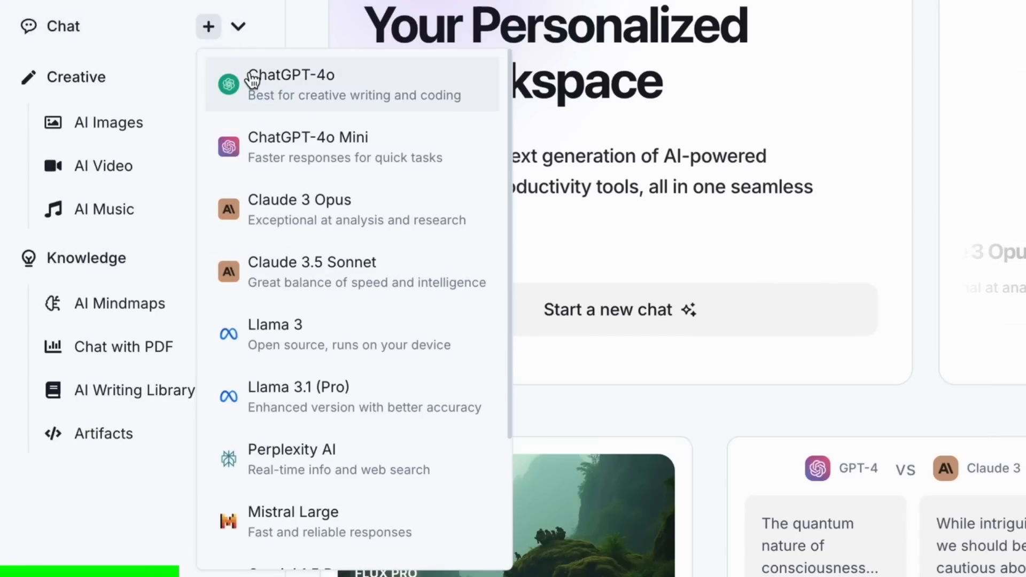
pyautogui.moveTo(298, 251)
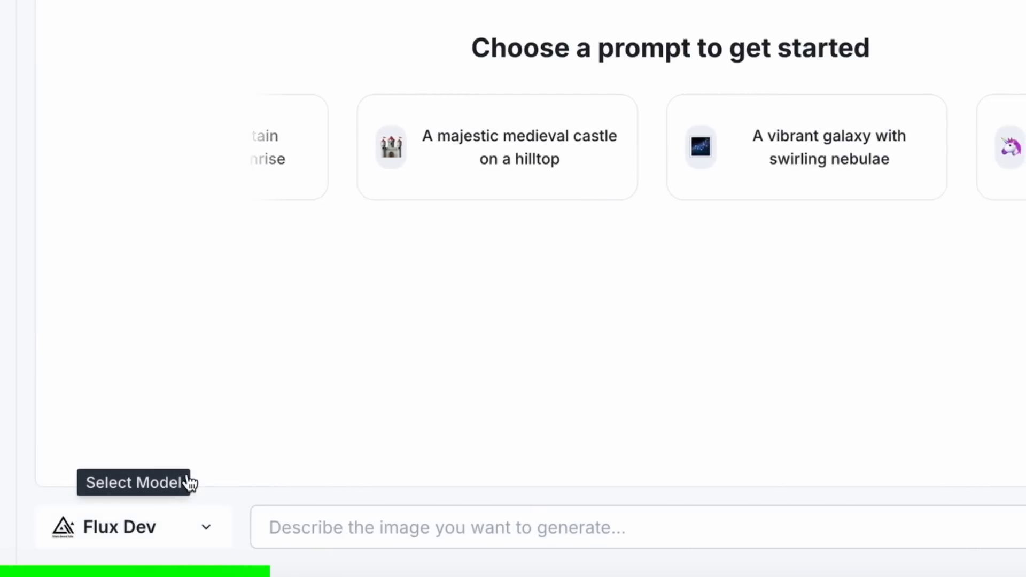
pyautogui.click(82, 194)
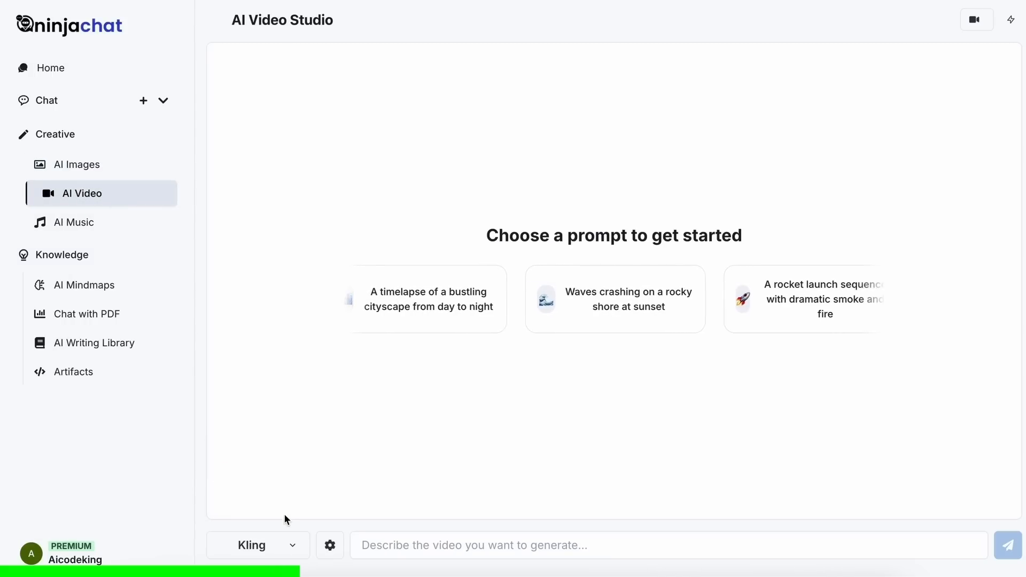
pyautogui.click(258, 545)
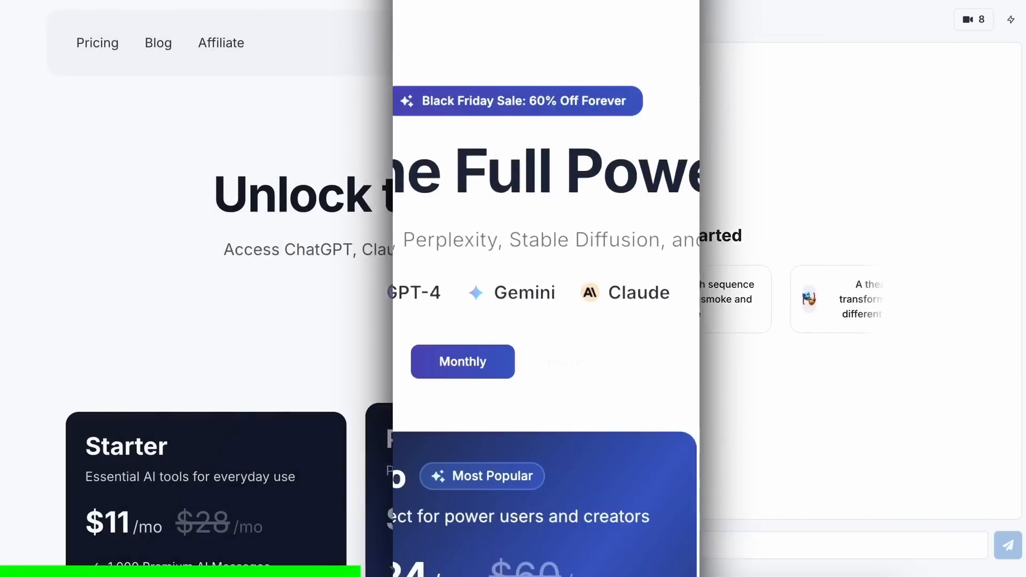
# Move down the pricing page to the plan feature comparison table.
pyautogui.scroll(-3)
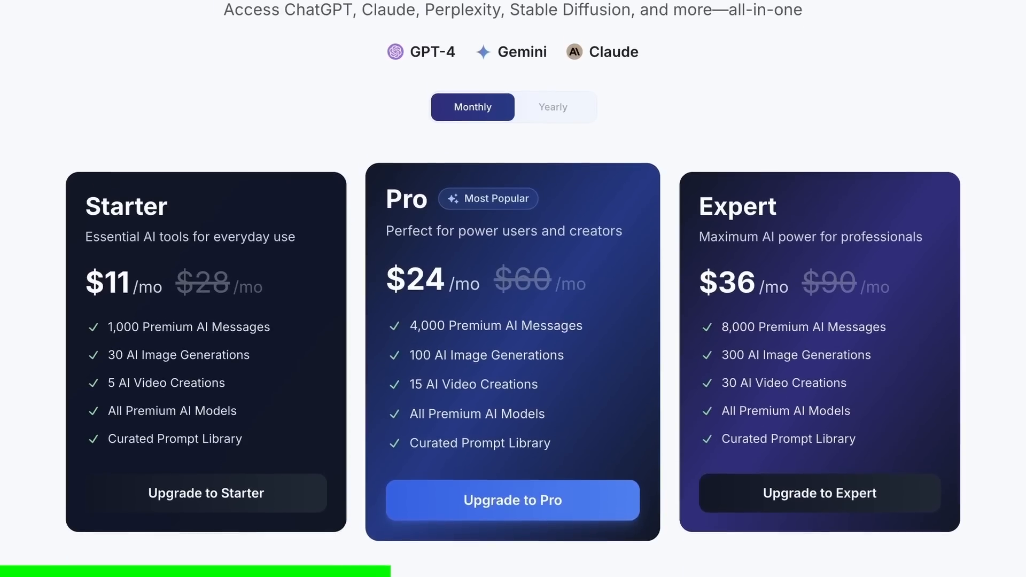
pyautogui.scroll(-3)
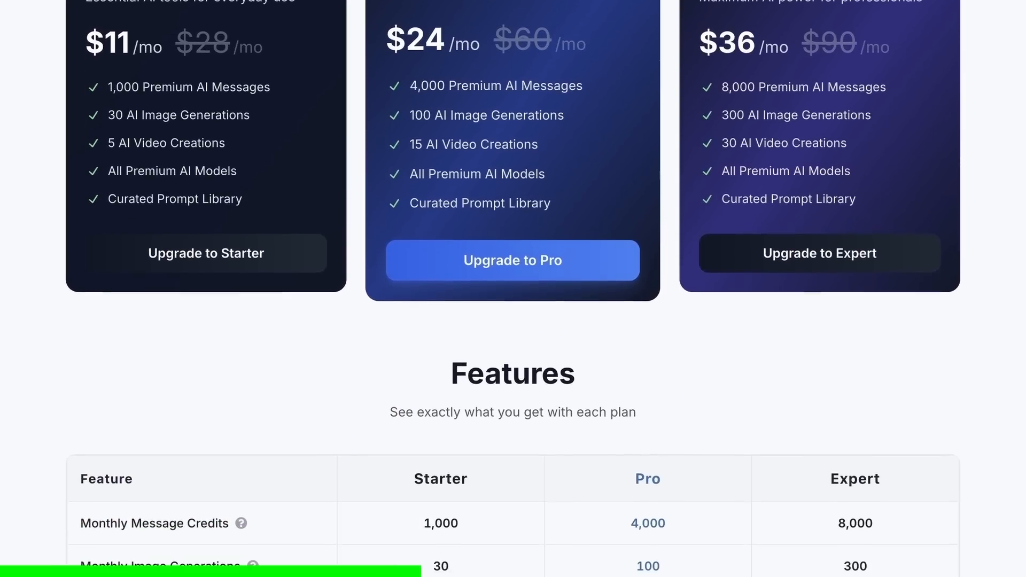
pyautogui.scroll(-3)
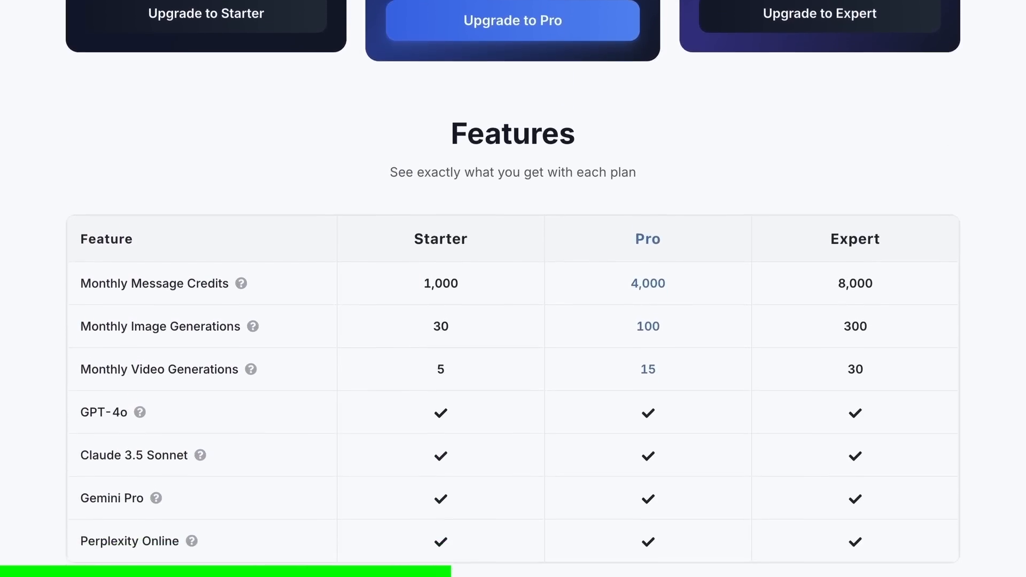
pyautogui.scroll(-3)
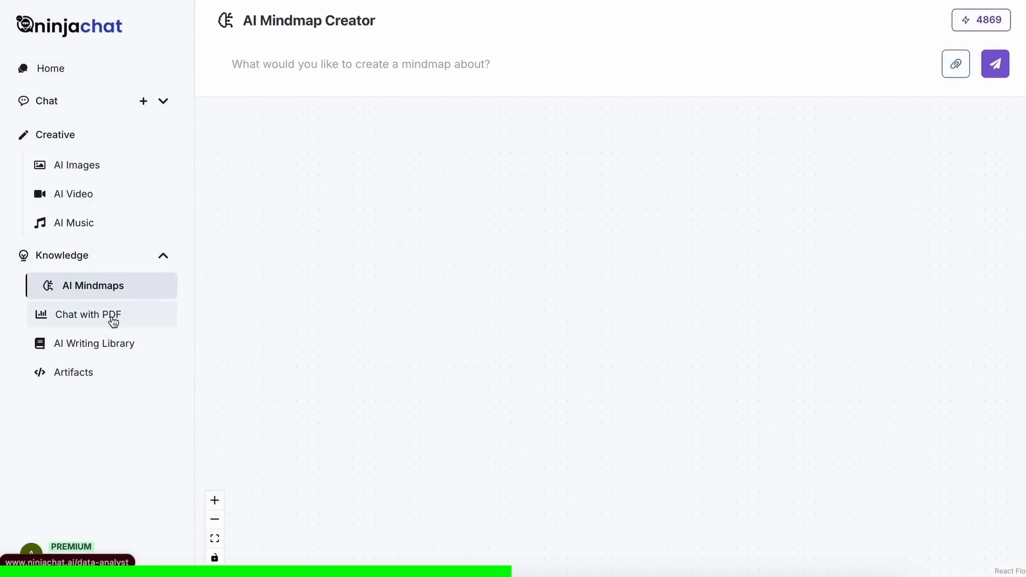
# Browse the AI Writing Library, then show the Artifacts landing page as a rendered preview.
pyautogui.click(94, 343)
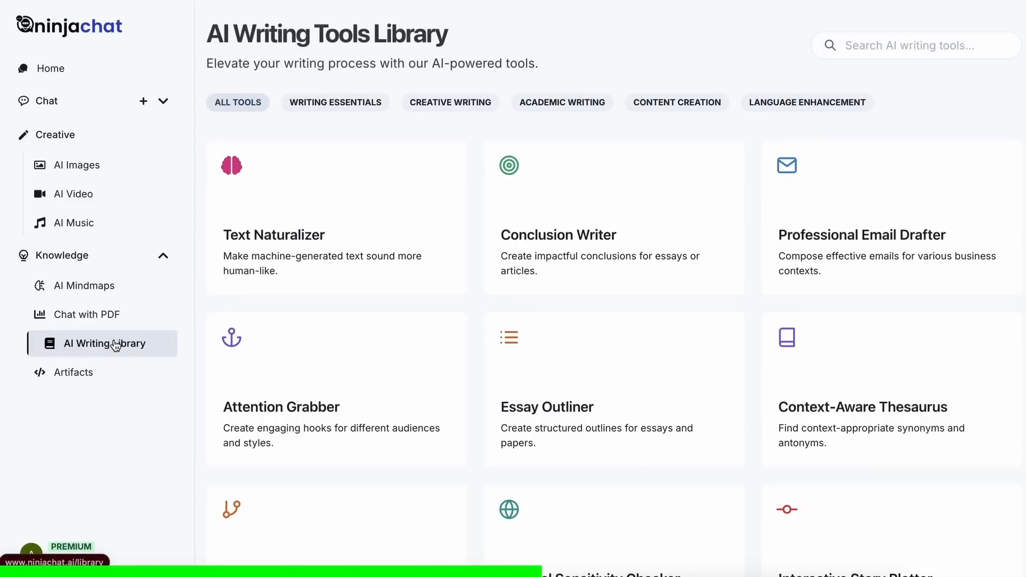
pyautogui.scroll(-3)
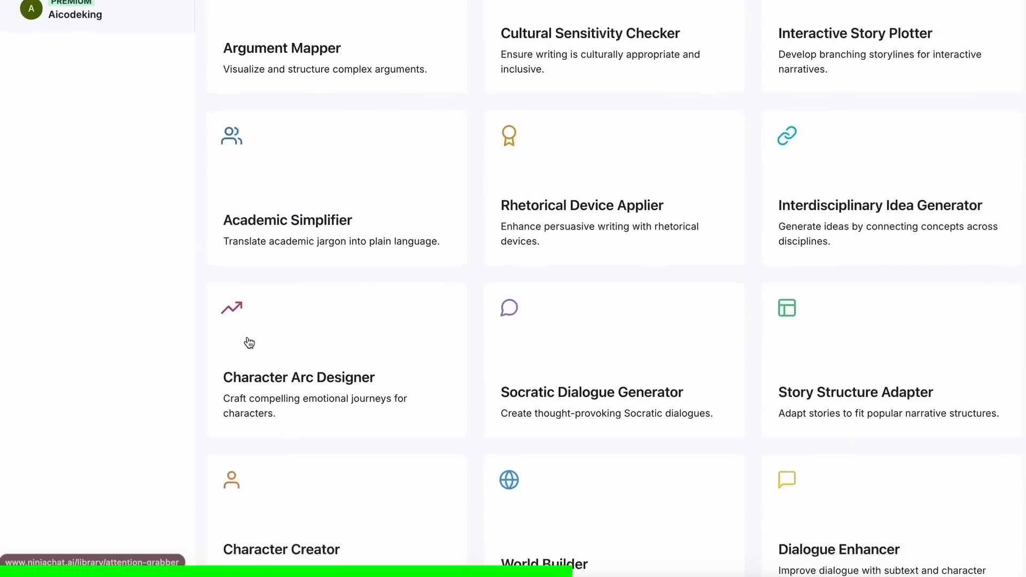
pyautogui.scroll(3)
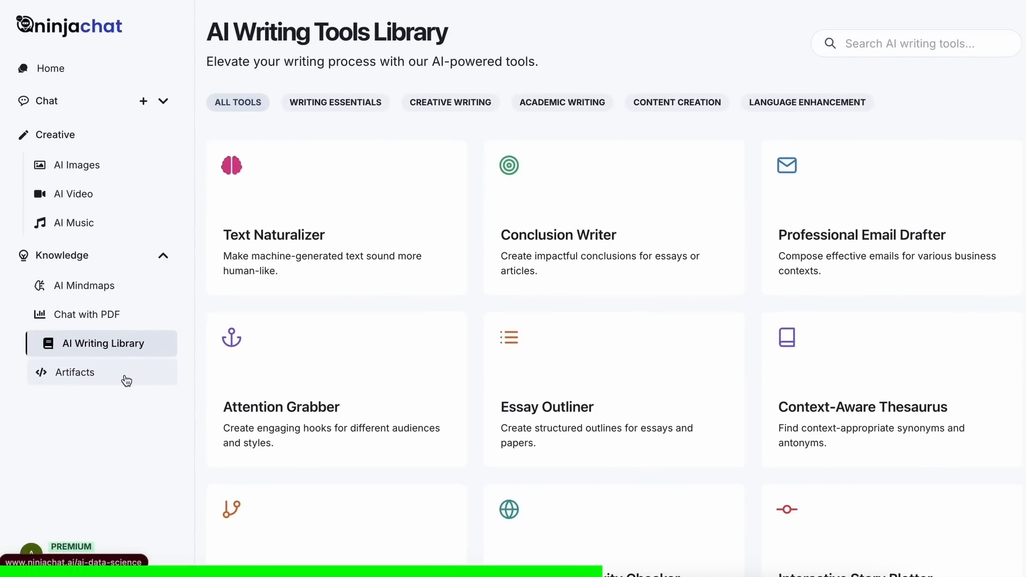
pyautogui.click(75, 372)
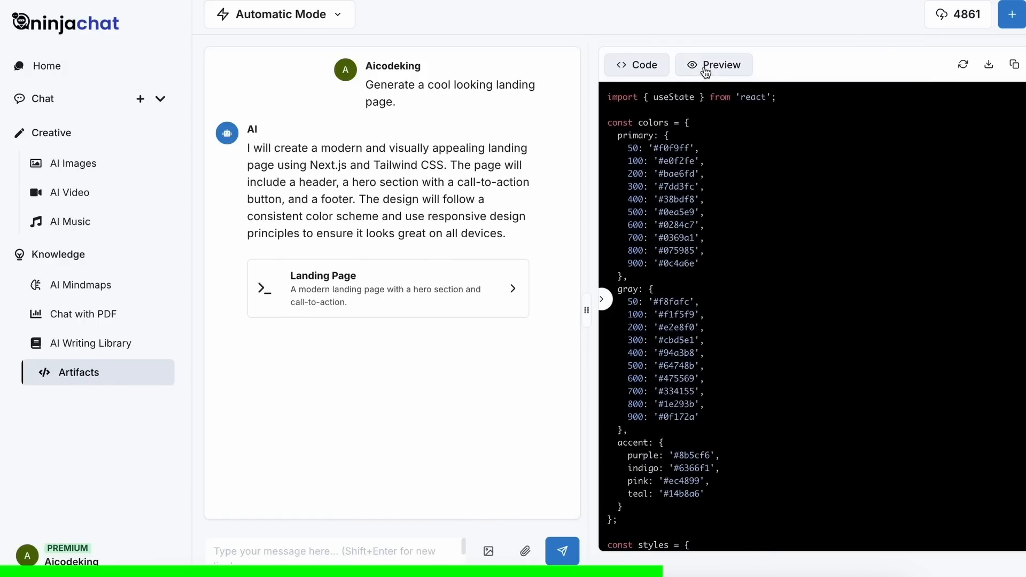
pyautogui.click(714, 65)
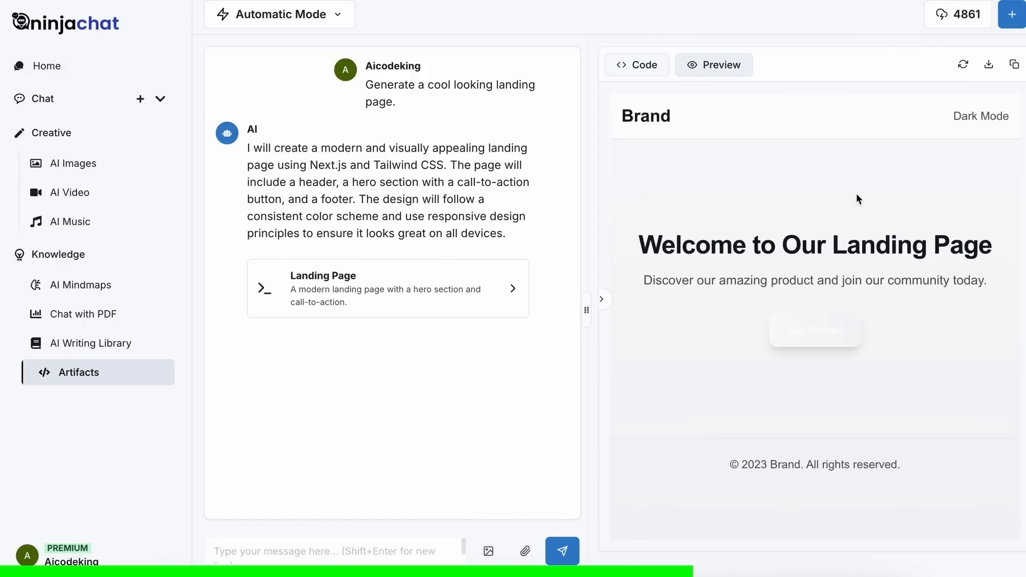
pyautogui.moveTo(948, 80)
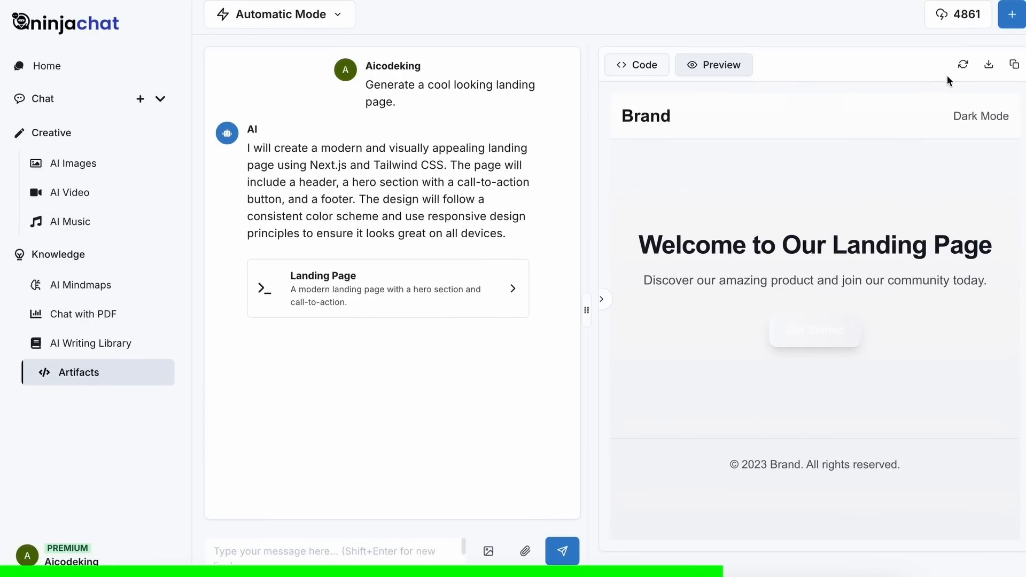
pyautogui.moveTo(1014, 64)
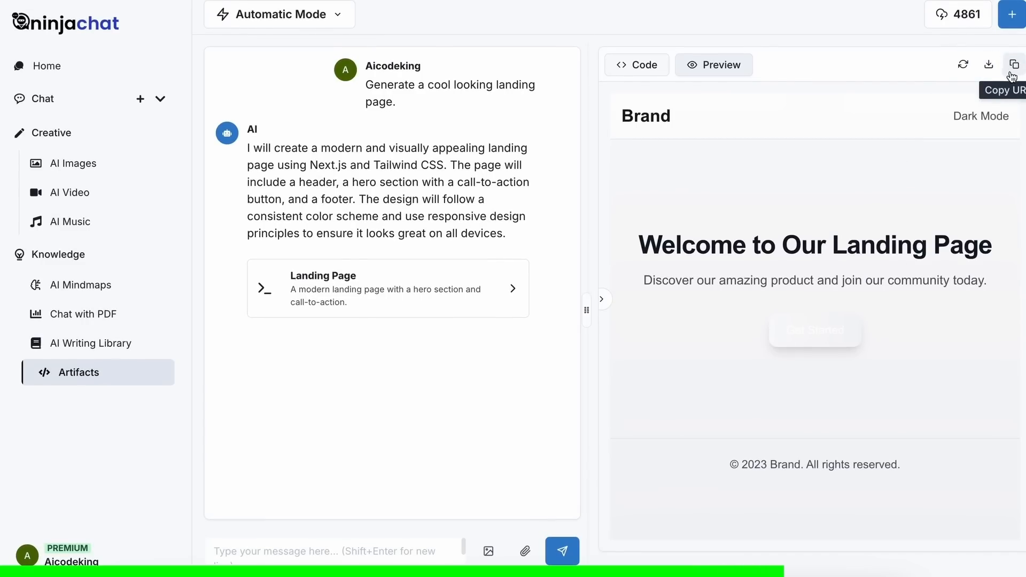
pyautogui.moveTo(661, 10)
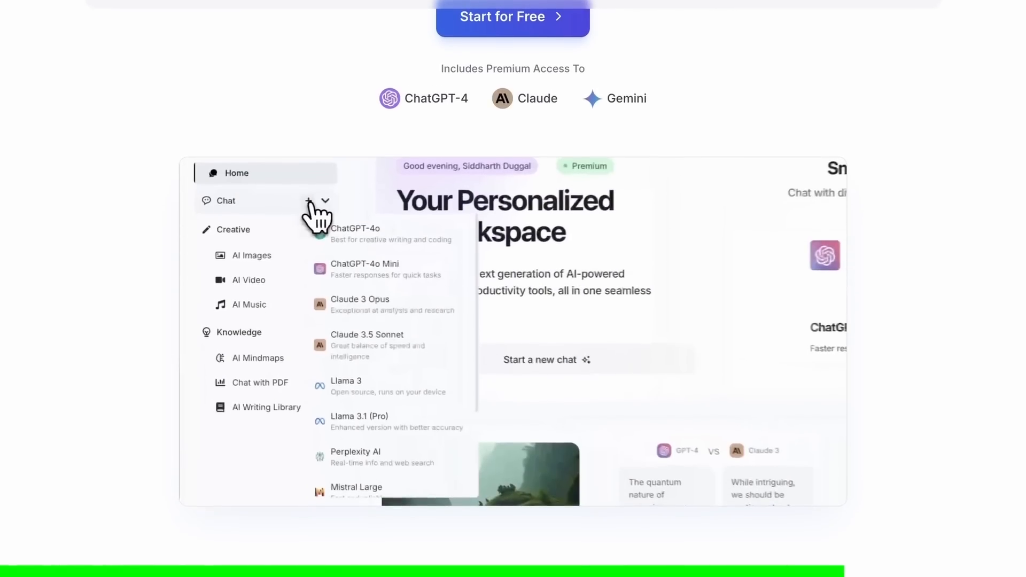
# Walk down the NinjaChat homepage through its features and user testimonials.
pyautogui.scroll(-3)
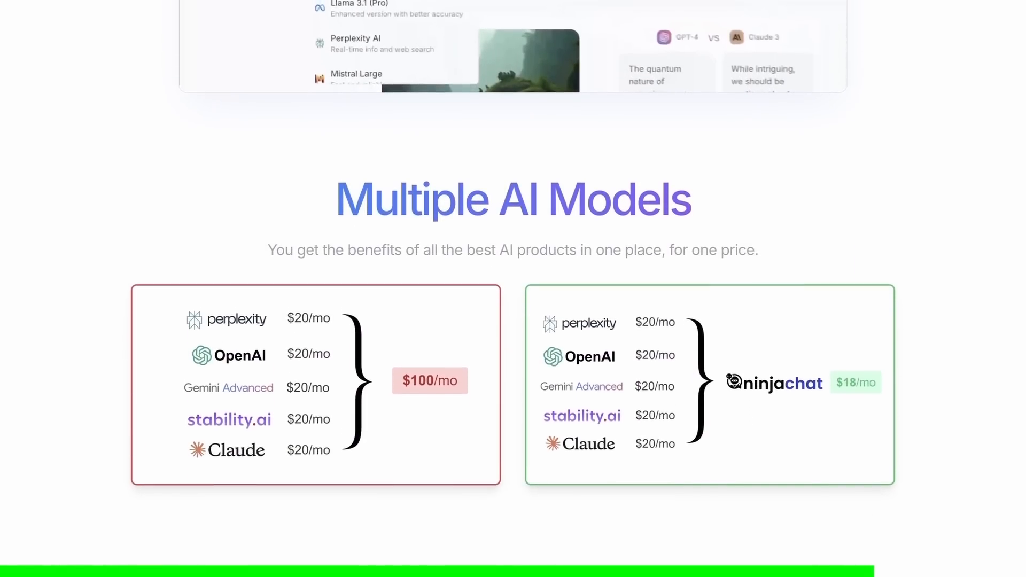
pyautogui.scroll(-3)
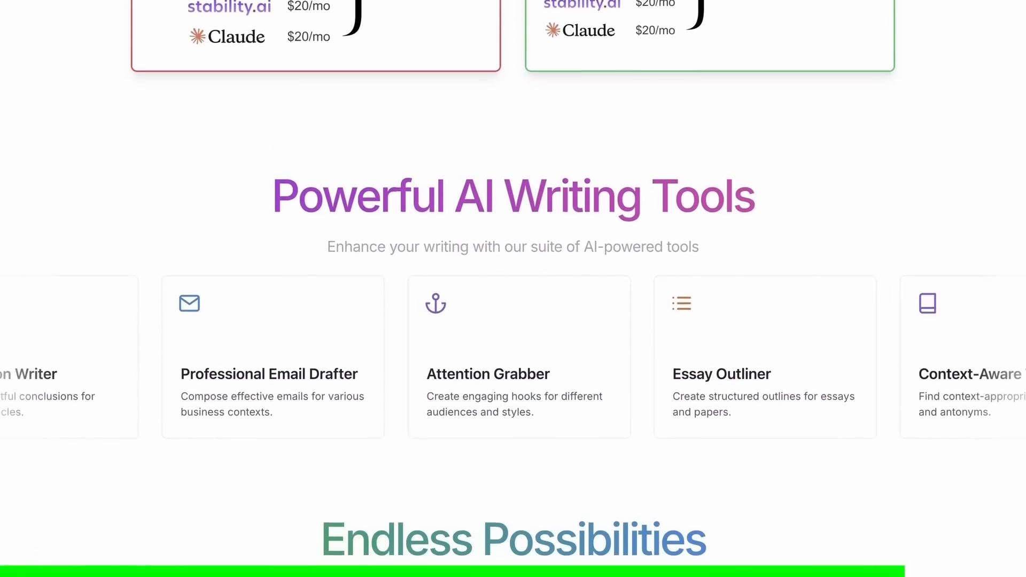
pyautogui.scroll(-3)
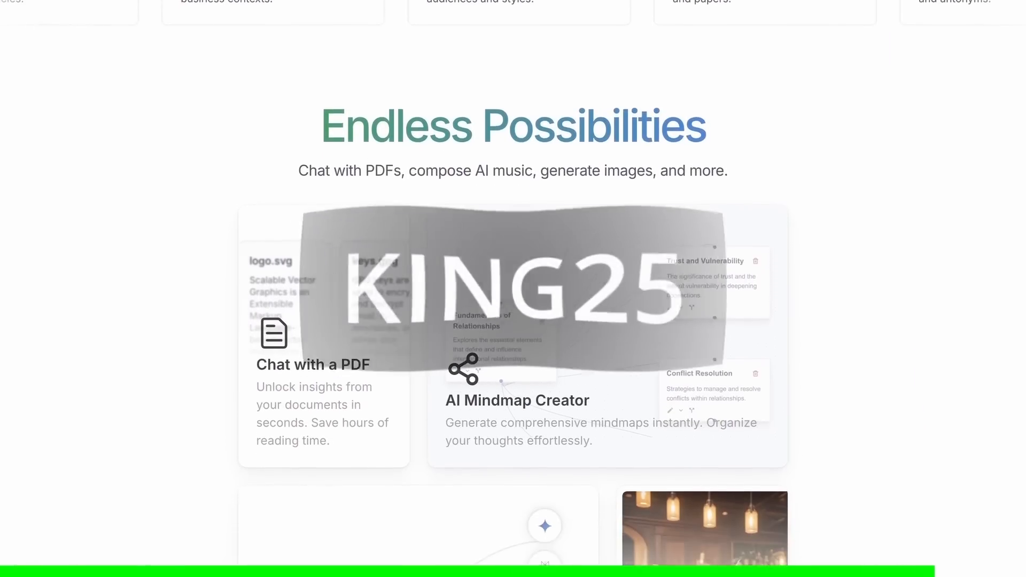
pyautogui.scroll(-3)
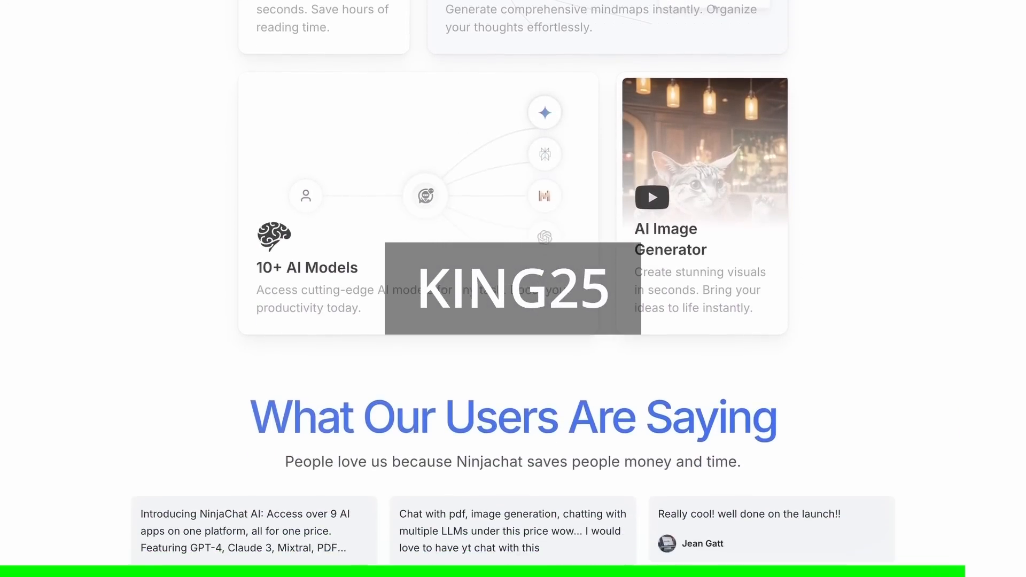
pyautogui.scroll(-3)
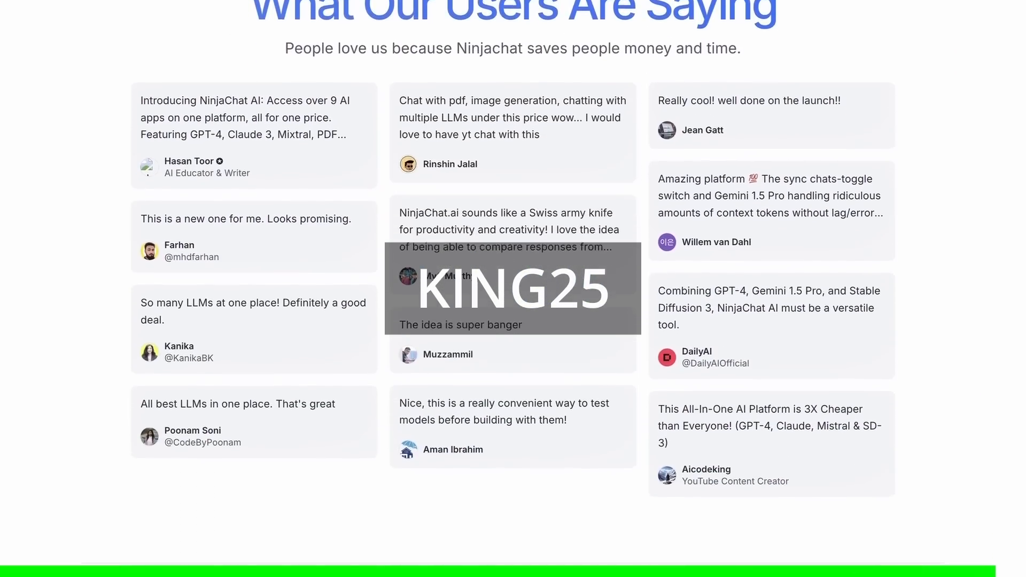
pyautogui.scroll(-3)
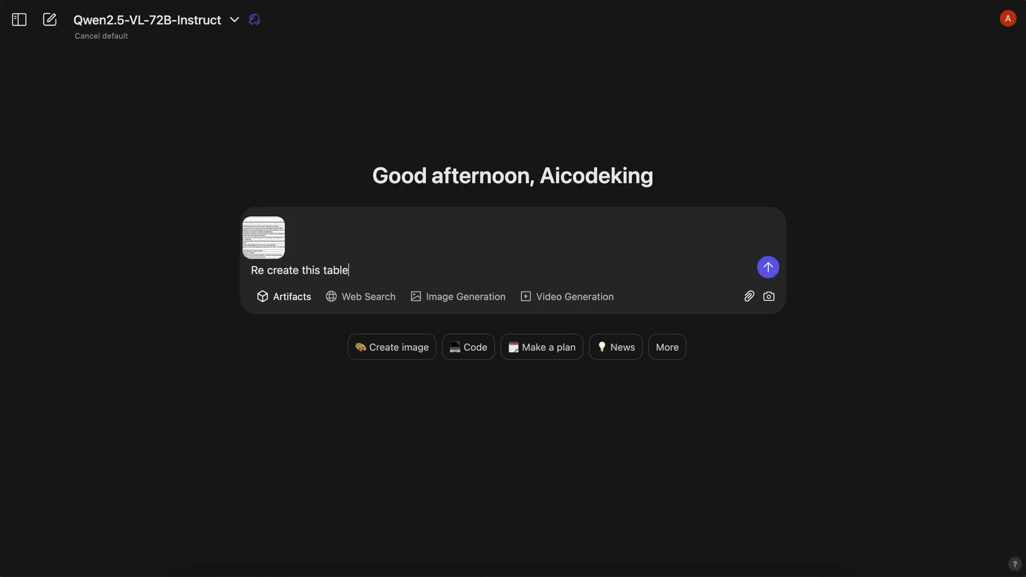
# Send the table image with the recreate prompt and review the generated 13-row PASS/FAIL table.
pyautogui.click(768, 268)
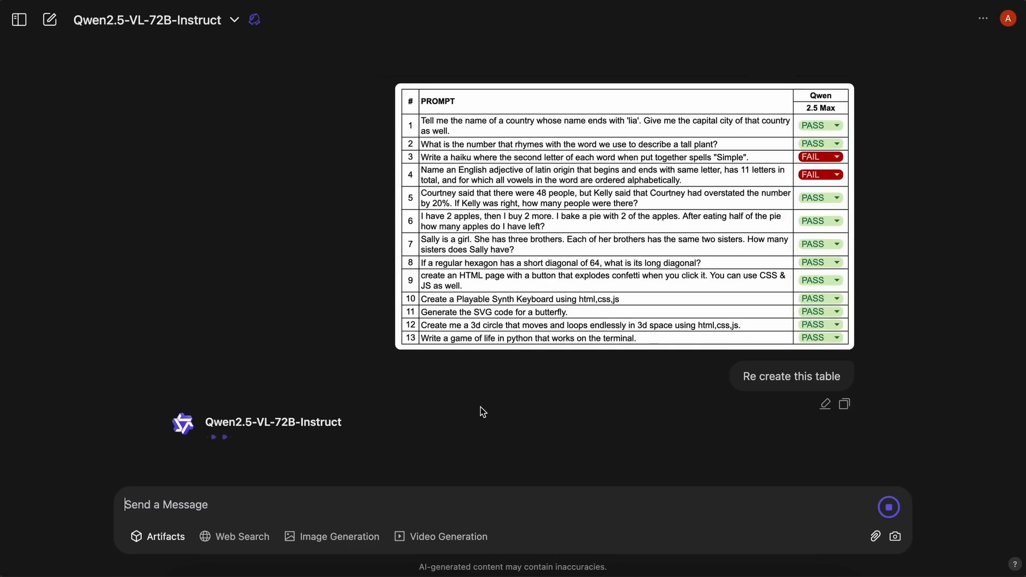
pyautogui.click(791, 375)
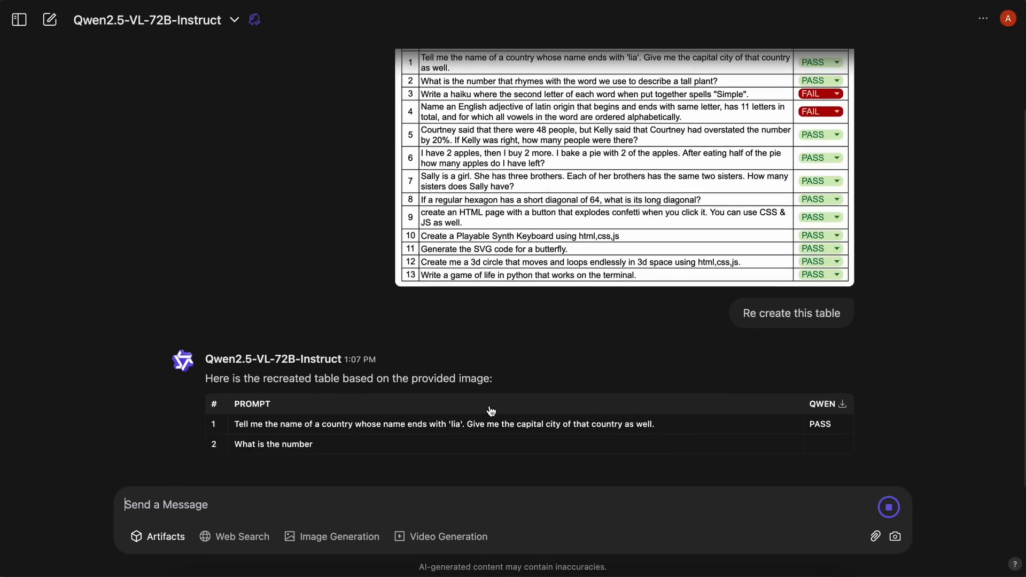
pyautogui.scroll(-3)
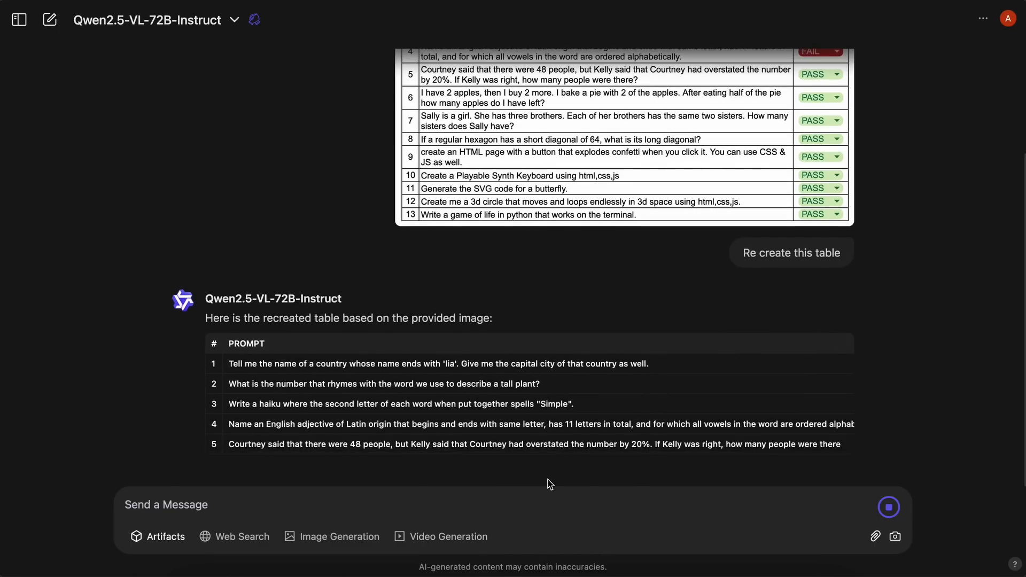
pyautogui.scroll(-3)
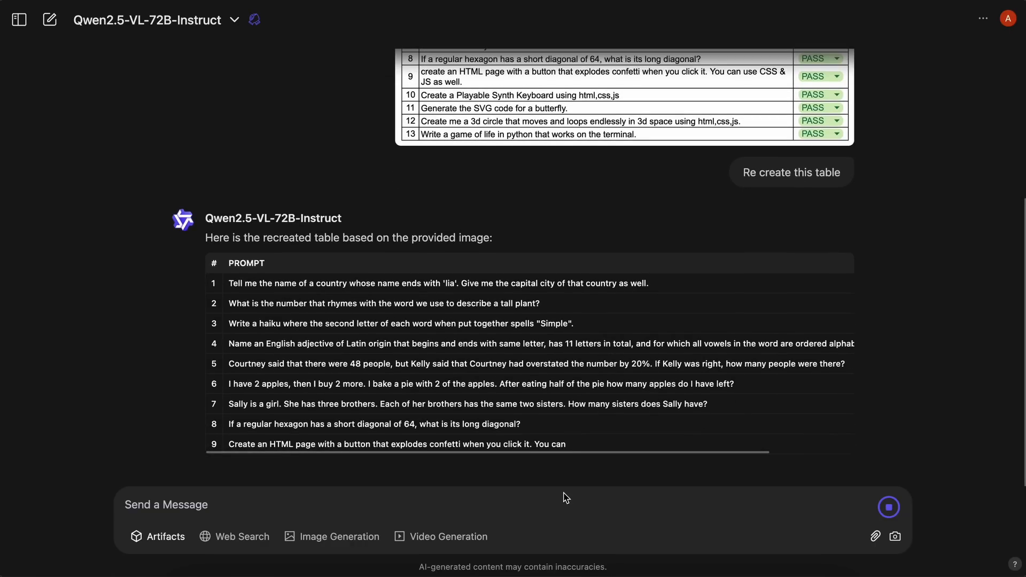
pyautogui.scroll(-3)
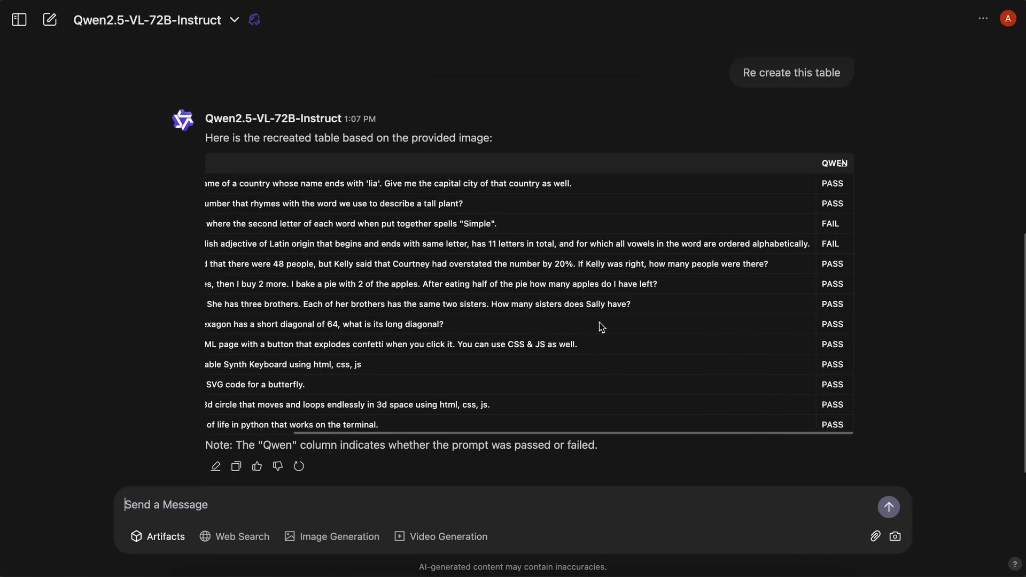
pyautogui.hscroll(-3)
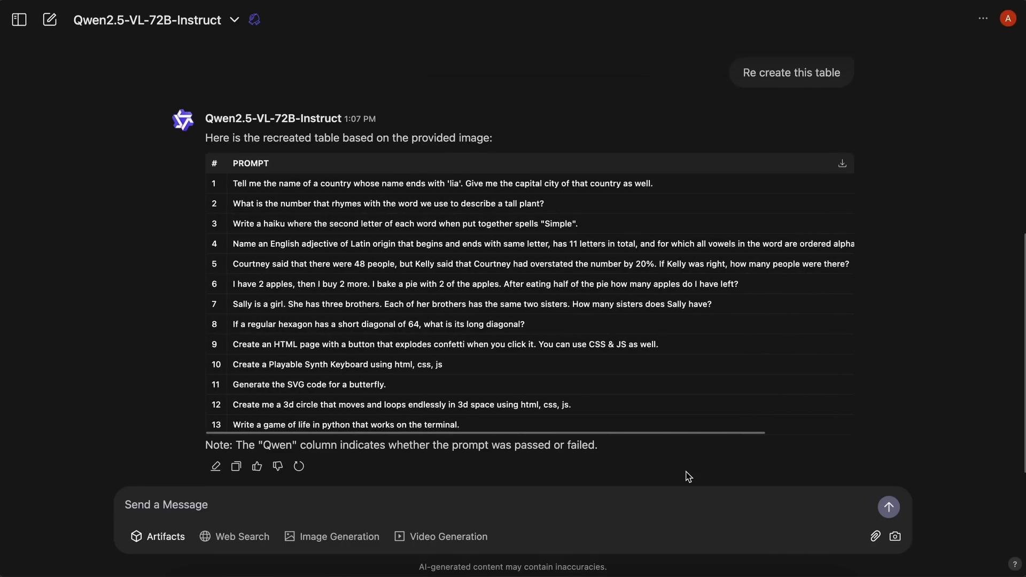
pyautogui.scroll(3)
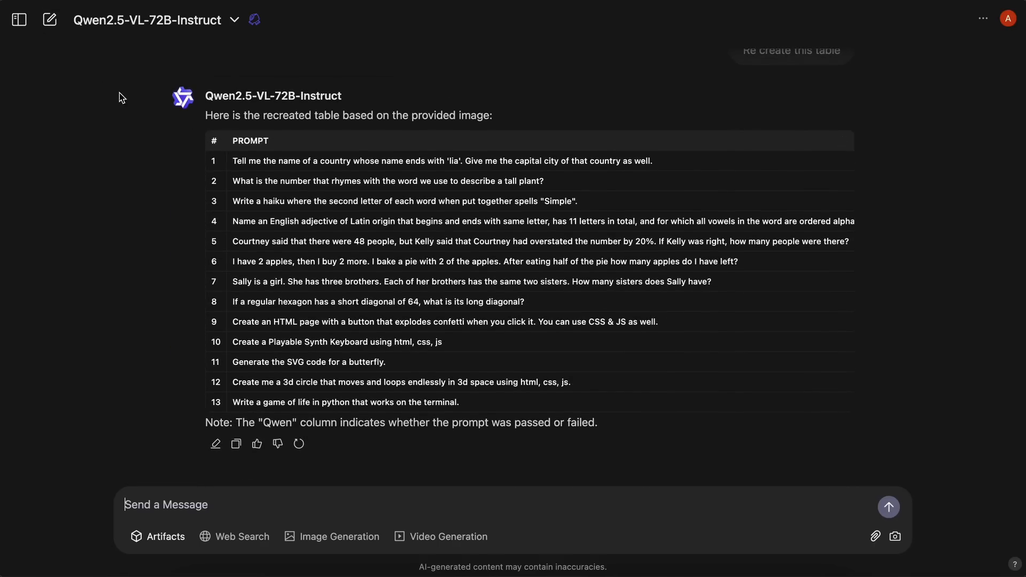
pyautogui.moveTo(145, 113)
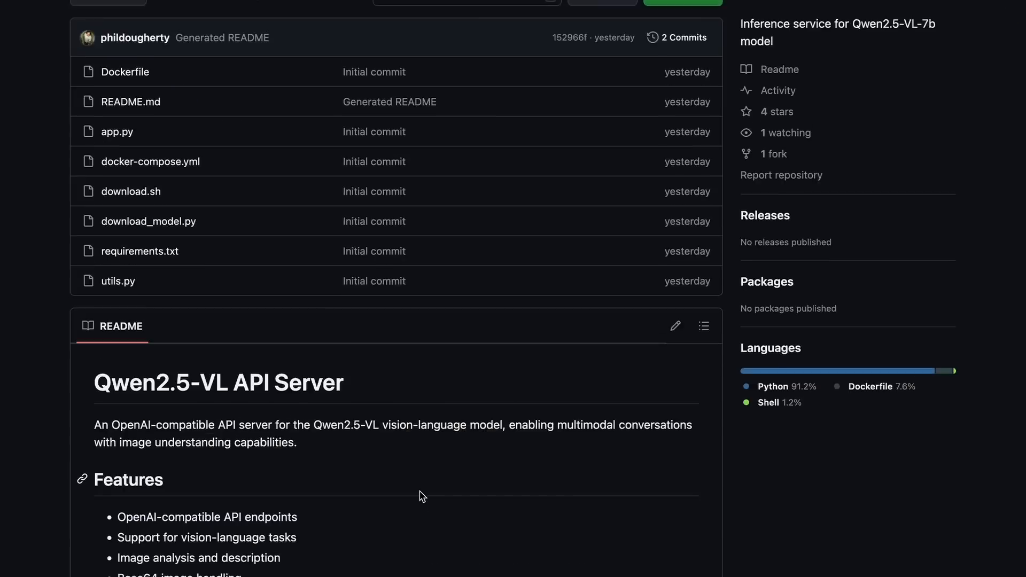
# Go through the qwen-vision README and select the model download command.
pyautogui.scroll(-3)
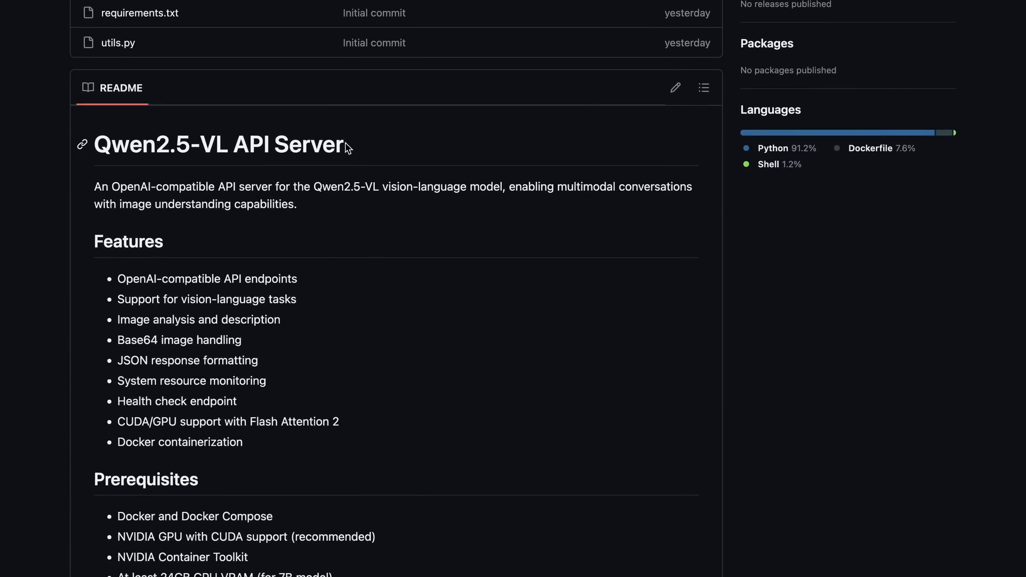
pyautogui.moveTo(156, 174)
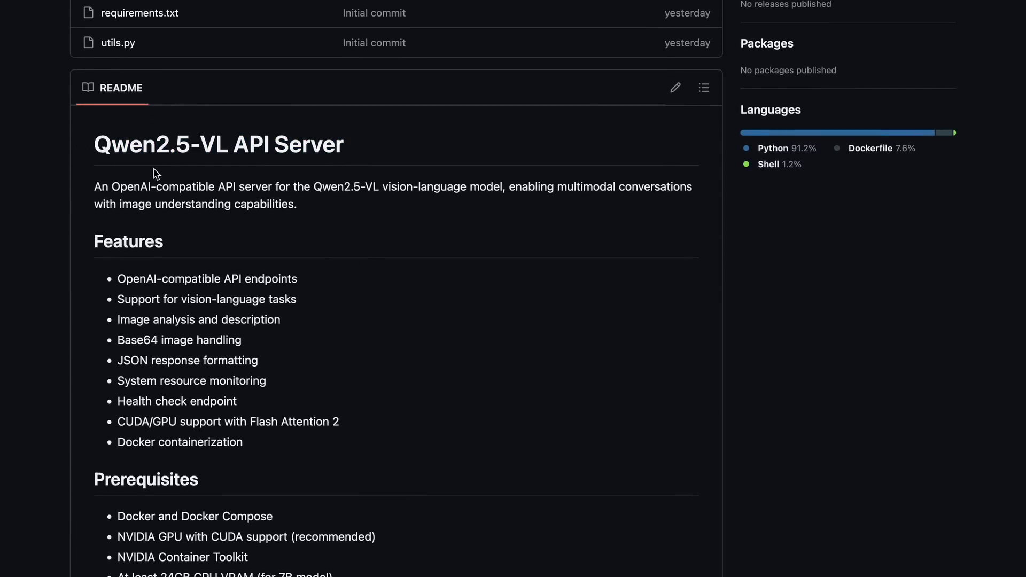
pyautogui.scroll(-3)
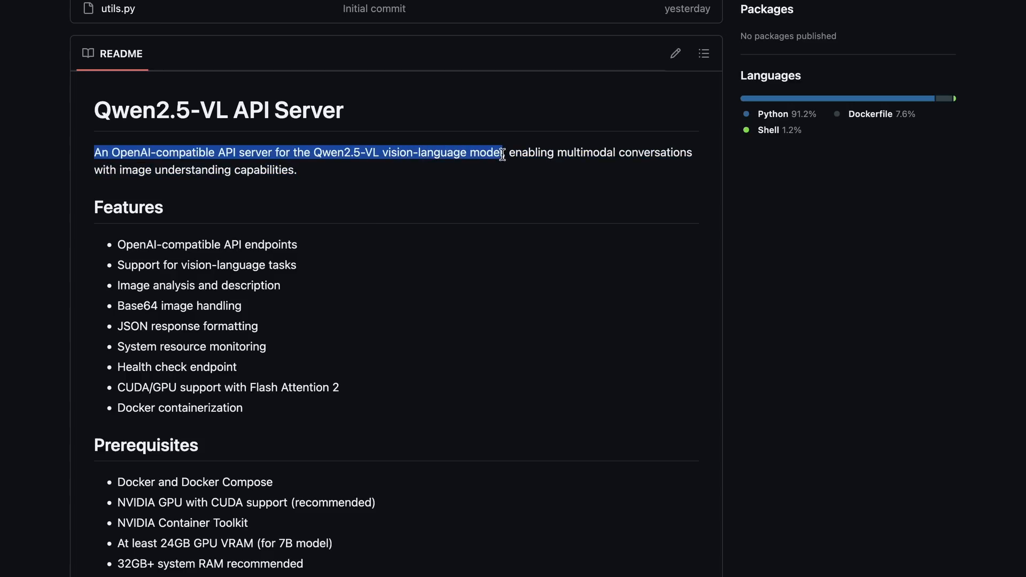
pyautogui.moveTo(376, 329)
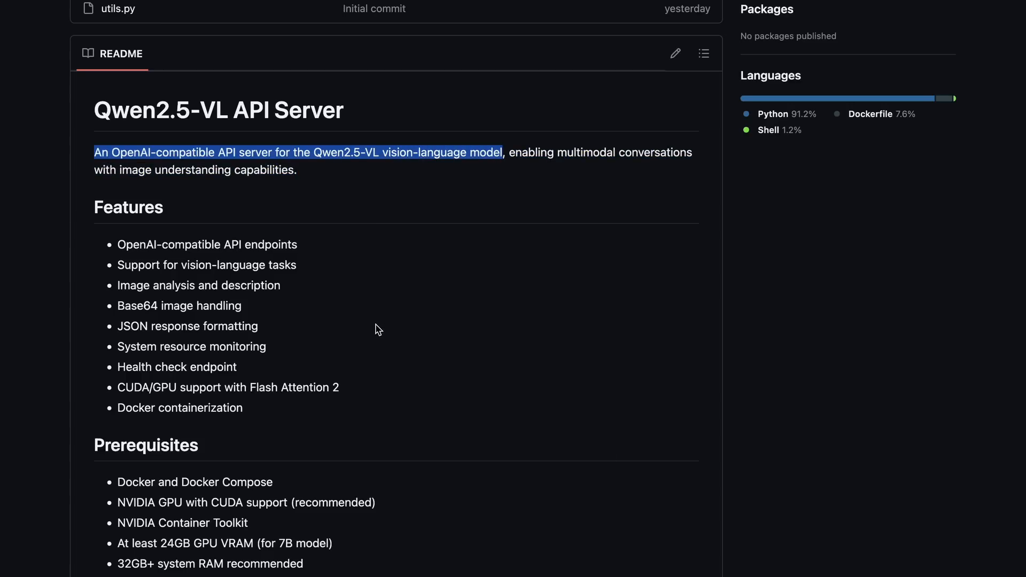
pyautogui.scroll(-3)
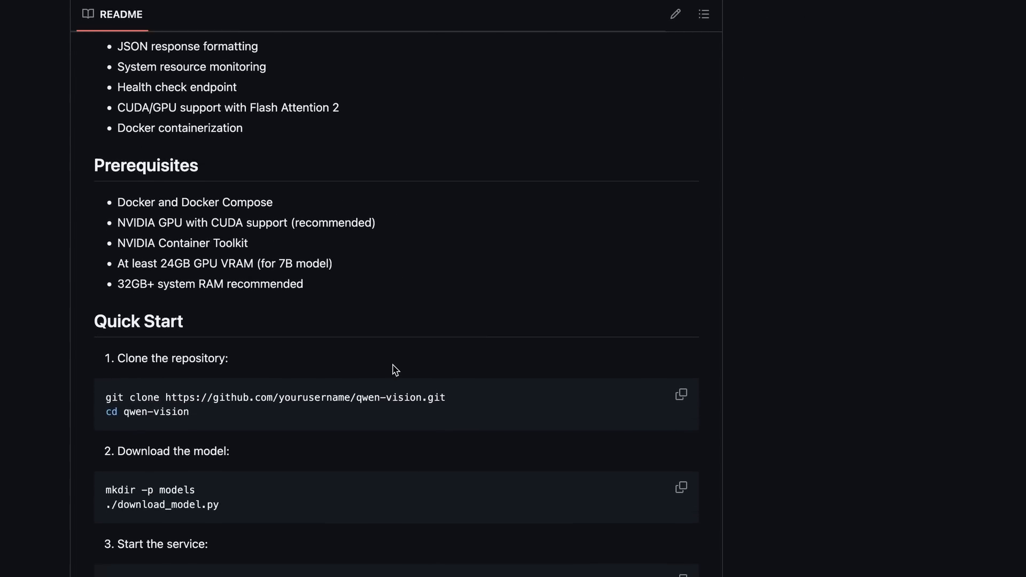
pyautogui.scroll(-3)
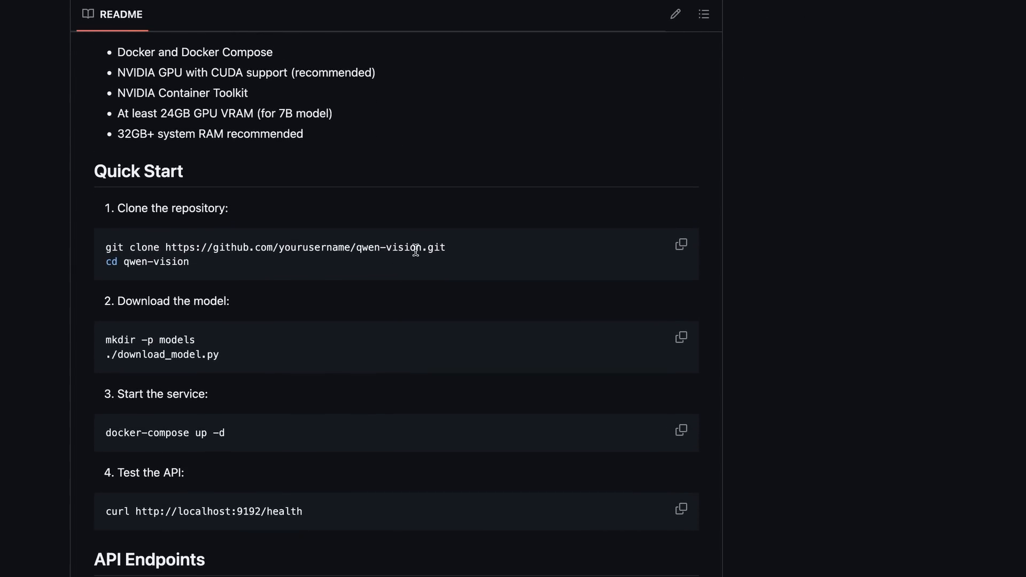
pyautogui.scroll(-3)
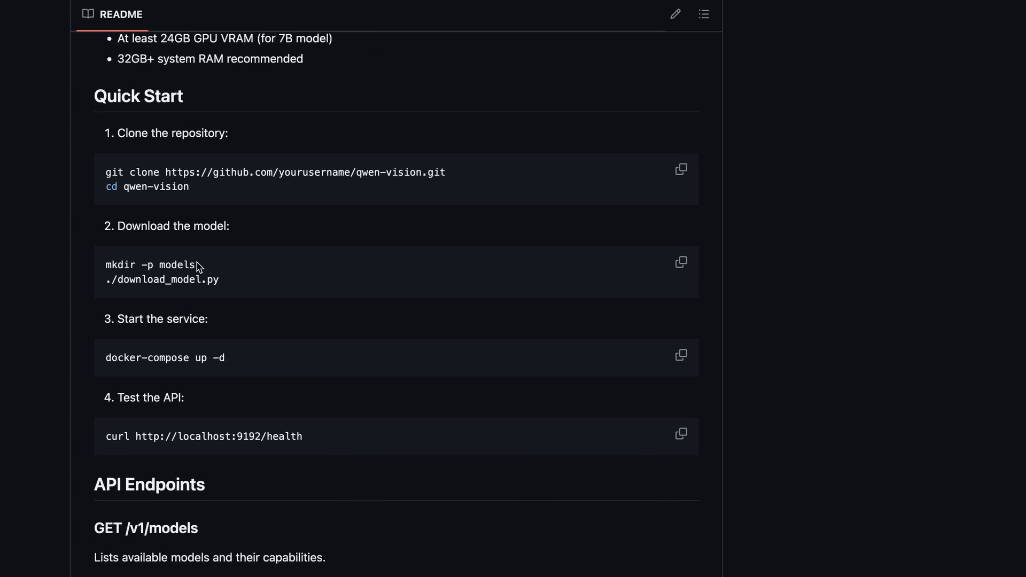
pyautogui.moveTo(238, 283)
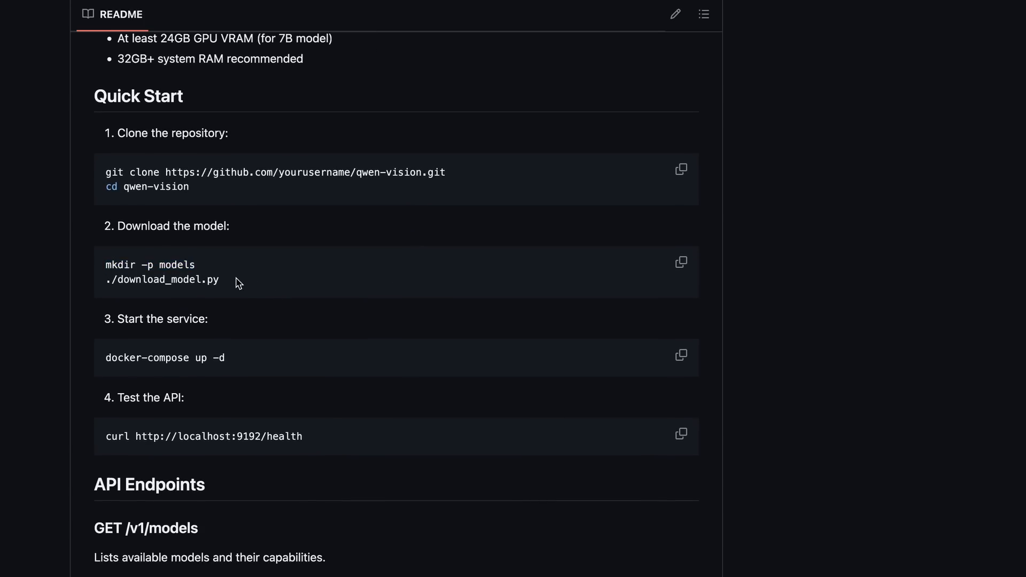
pyautogui.doubleClick(161, 279)
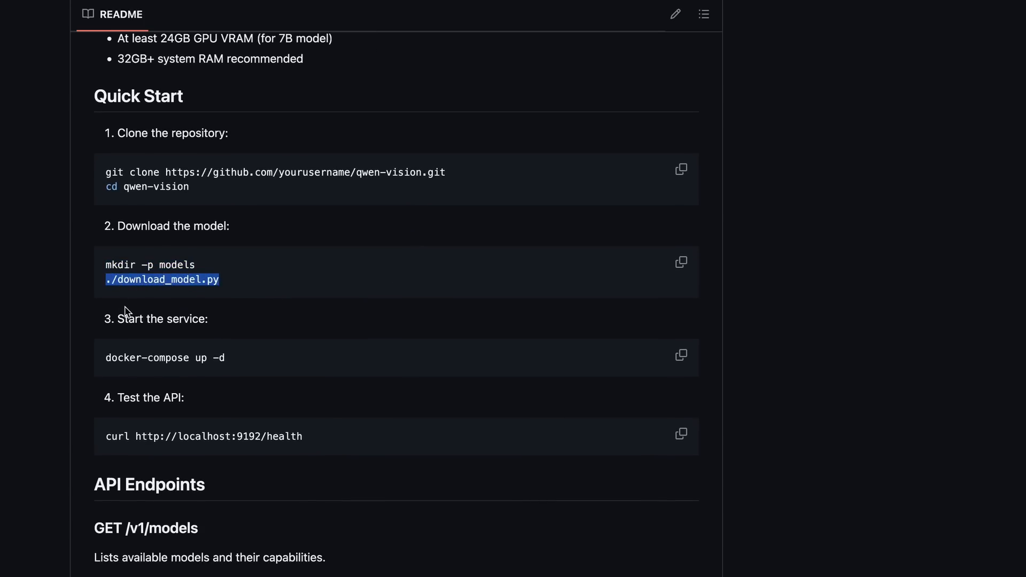
# Continue to the run-server command in the README and select it.
pyautogui.scroll(-3)
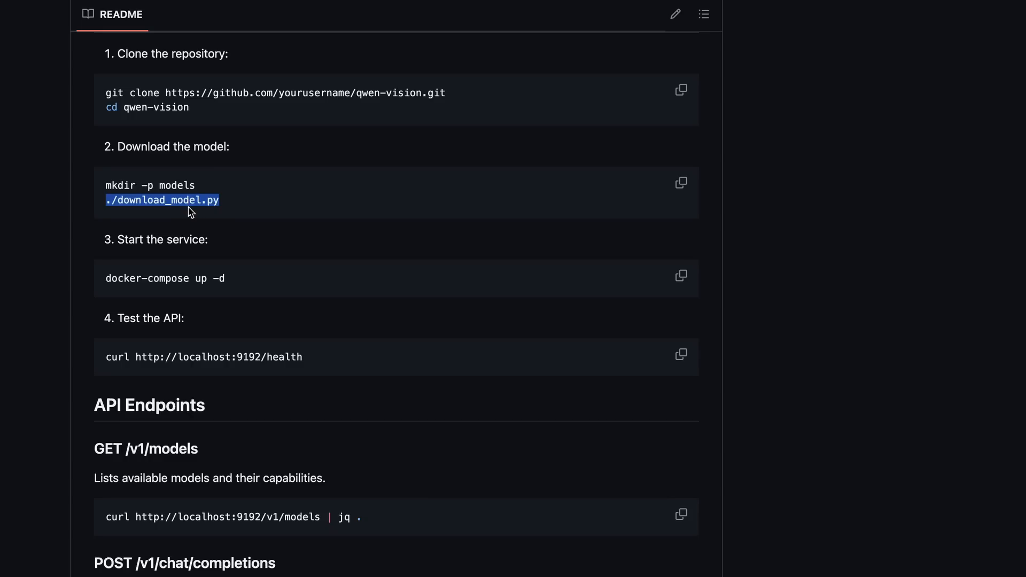
pyautogui.scroll(-3)
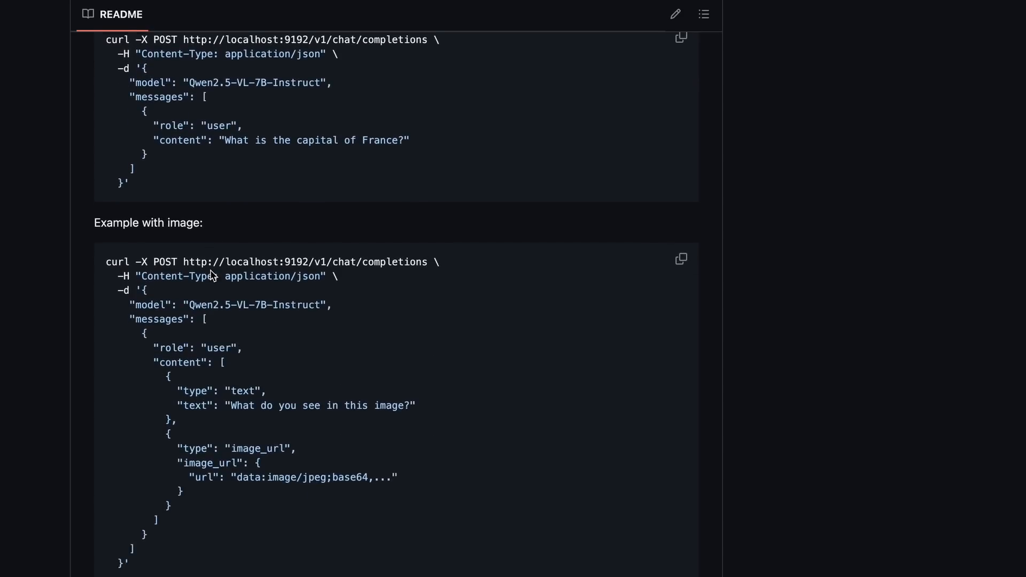
pyautogui.scroll(-3)
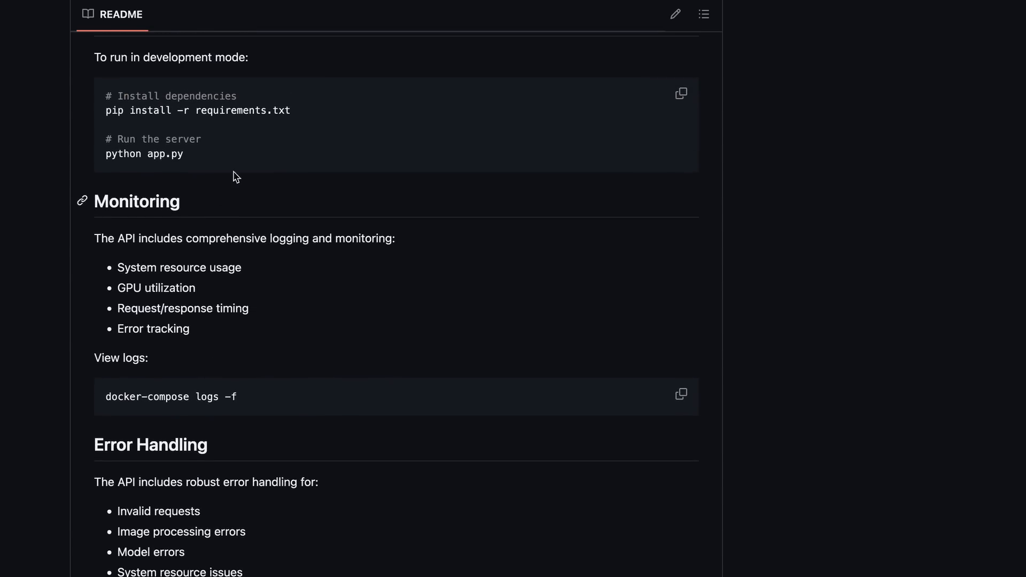
pyautogui.doubleClick(162, 153)
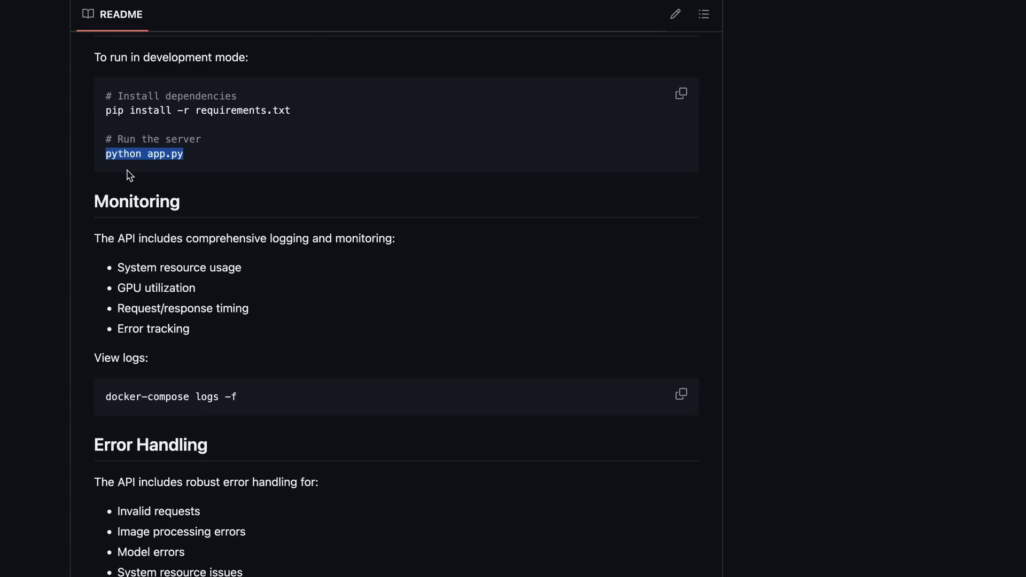
pyautogui.scroll(3)
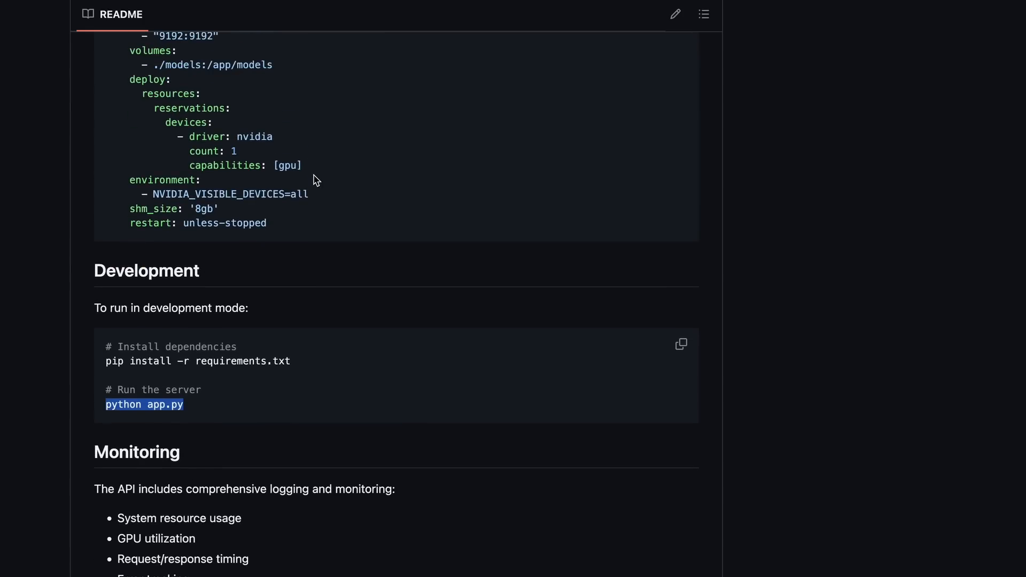
pyautogui.moveTo(633, 45)
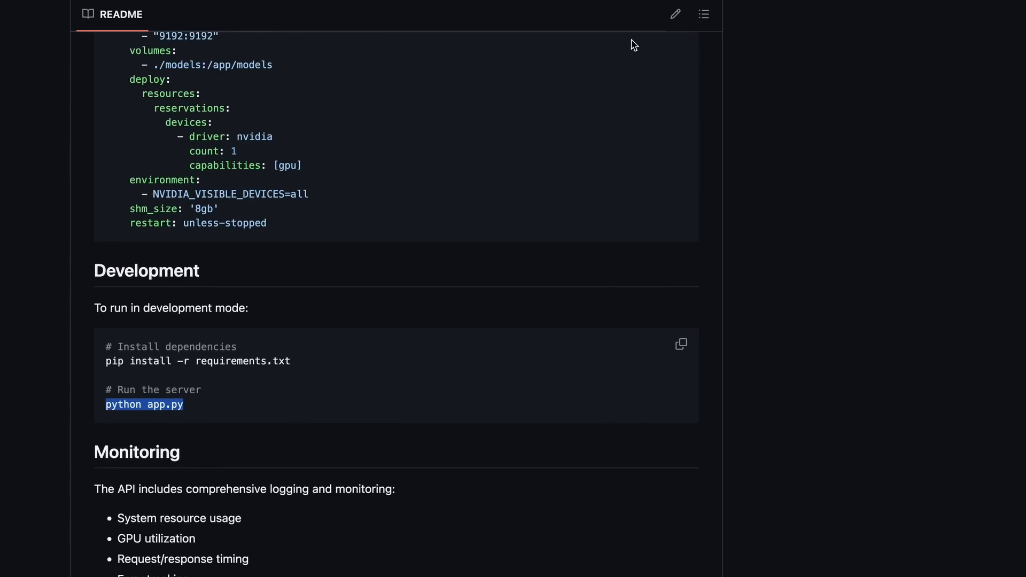
pyautogui.moveTo(608, 115)
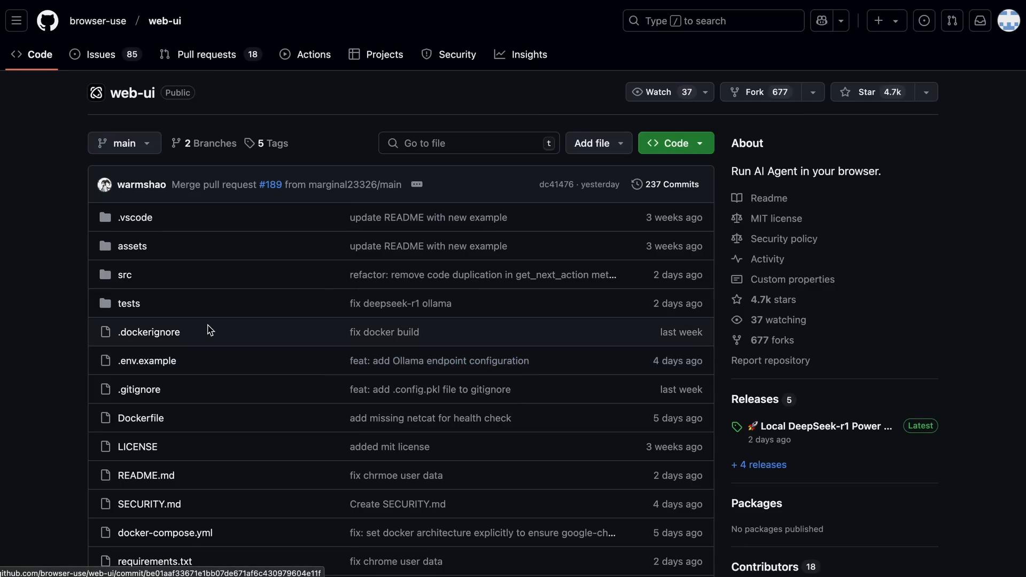
# Reach the browser-use web-ui repository page and its README.
pyautogui.scroll(-3)
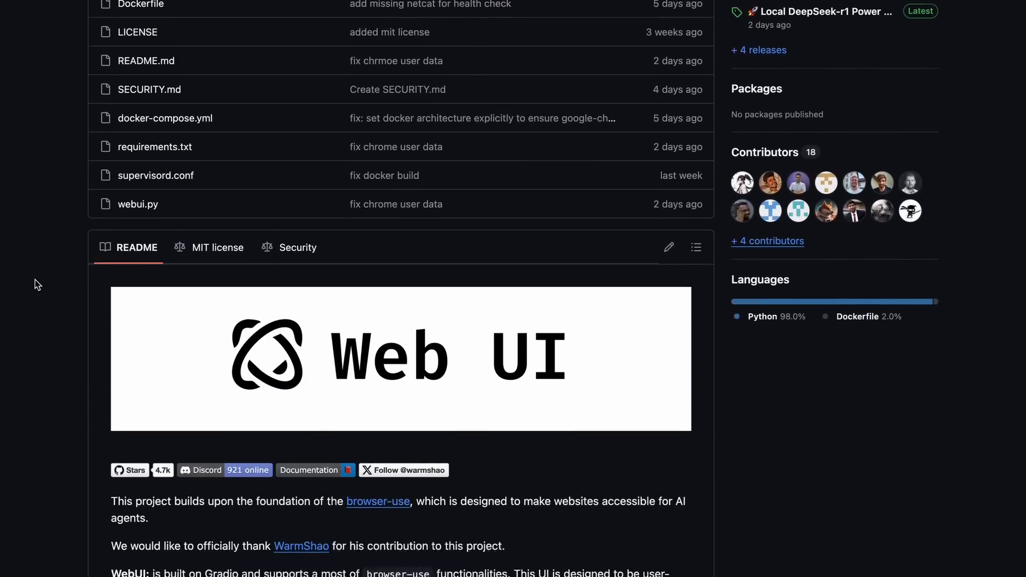
pyautogui.click(675, 142)
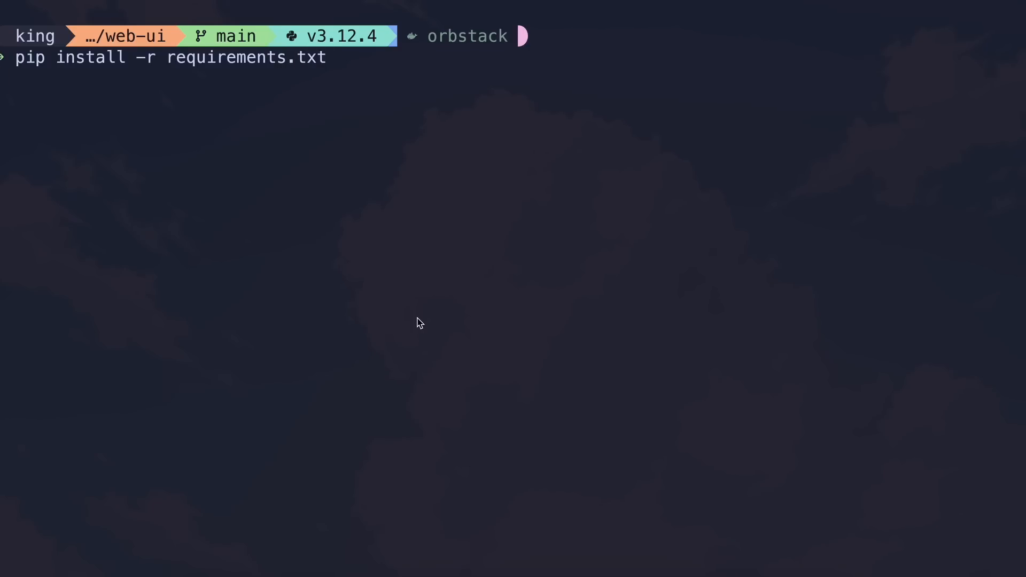
# Run playwright install, then launch webui.py on 127.0.0.1 port 7788.
pyautogui.write('playwright install')
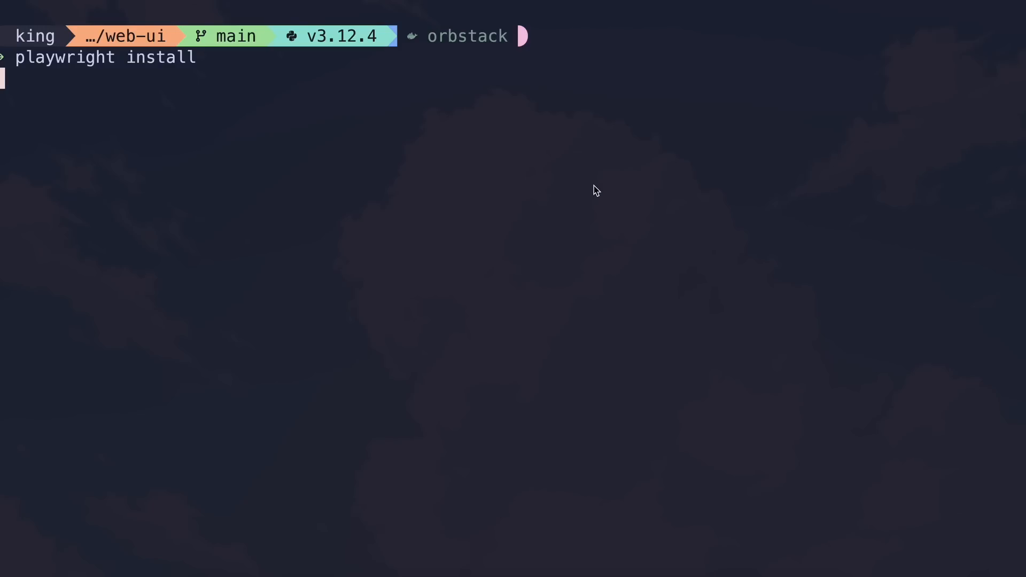
pyautogui.write('python webui.py --ip 127.0.0.1 --port 7788')
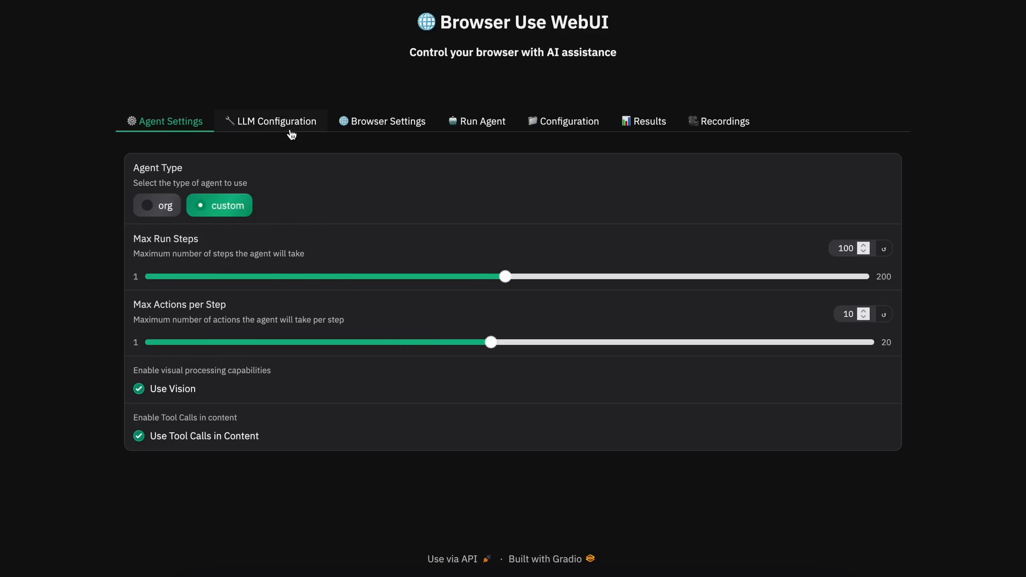
pyautogui.click(275, 121)
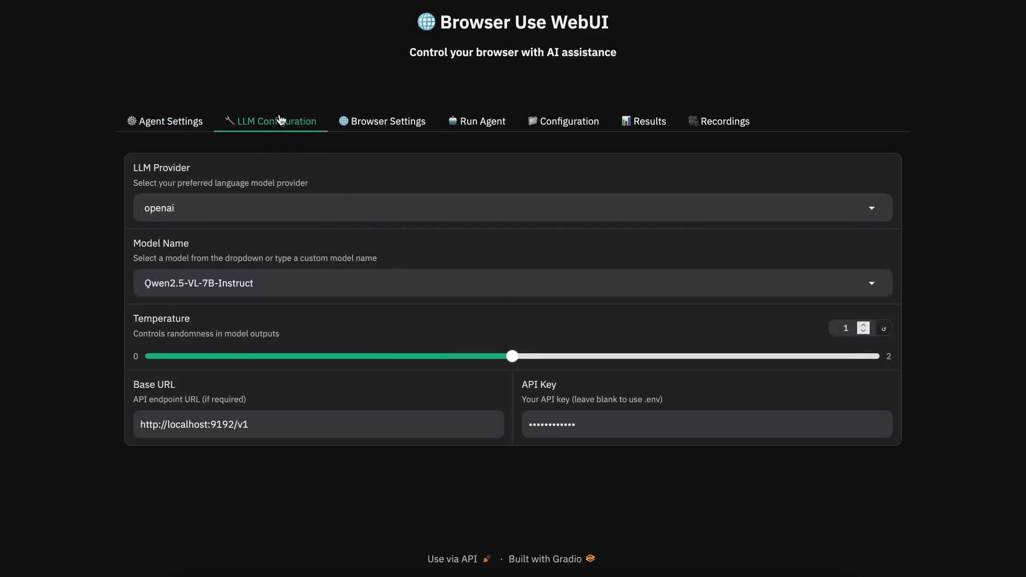
pyautogui.moveTo(246, 339)
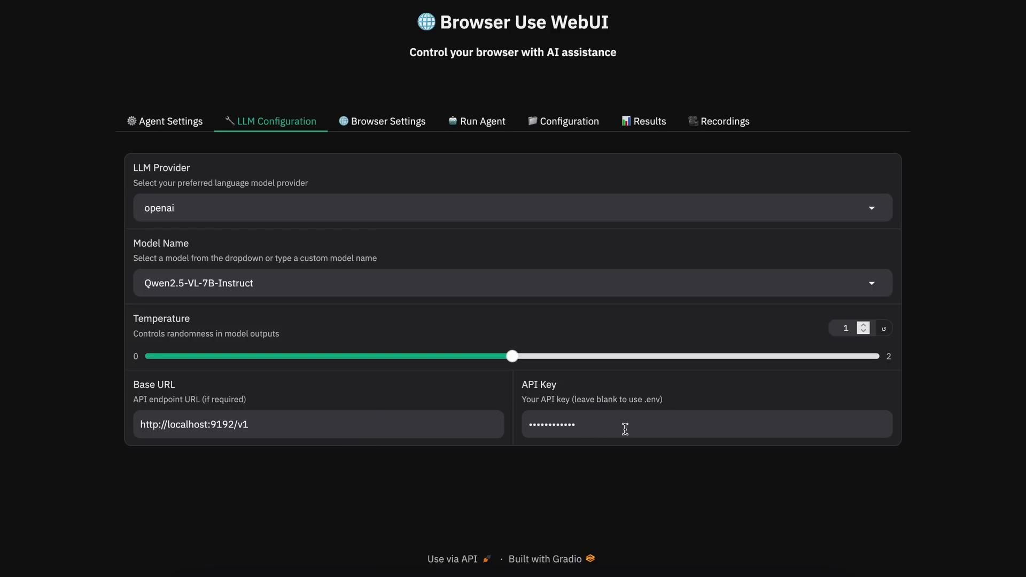
pyautogui.moveTo(613, 448)
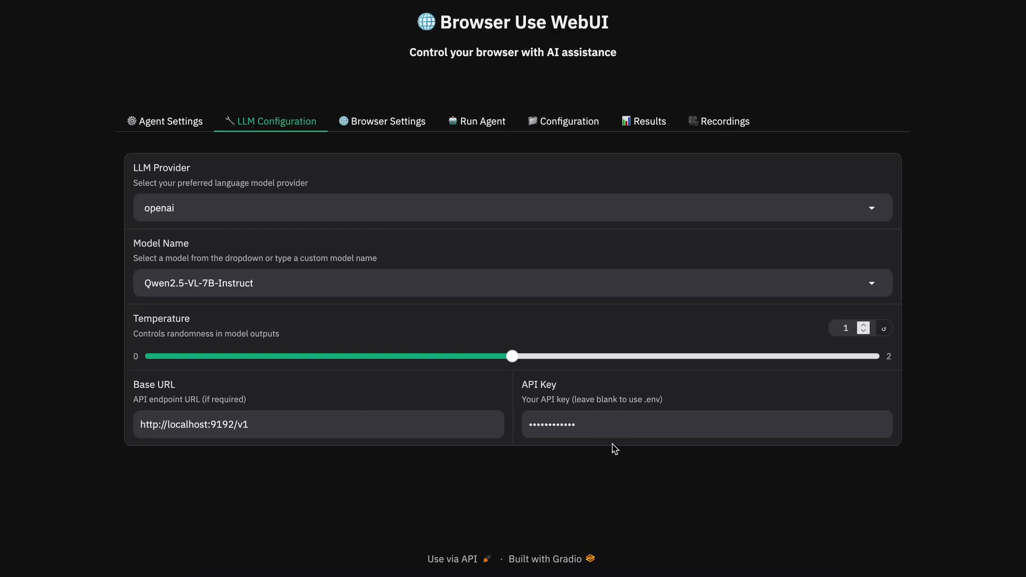
pyautogui.moveTo(619, 448)
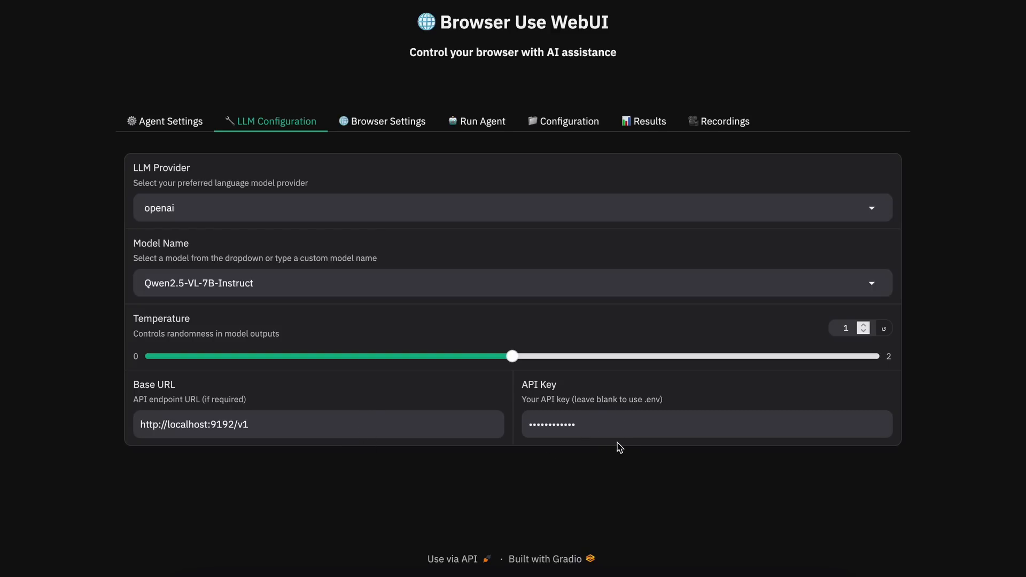
pyautogui.moveTo(422, 171)
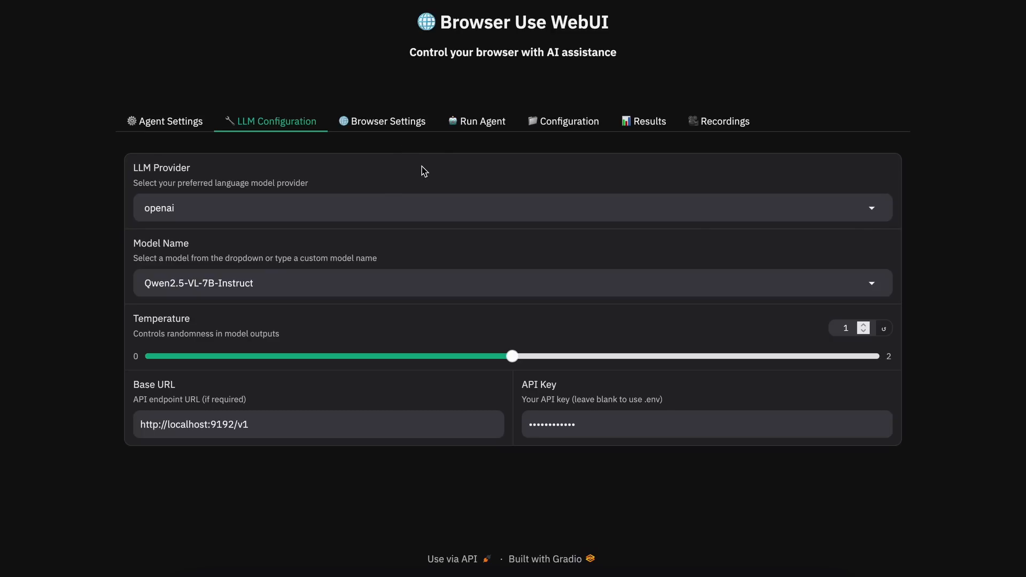
pyautogui.click(483, 121)
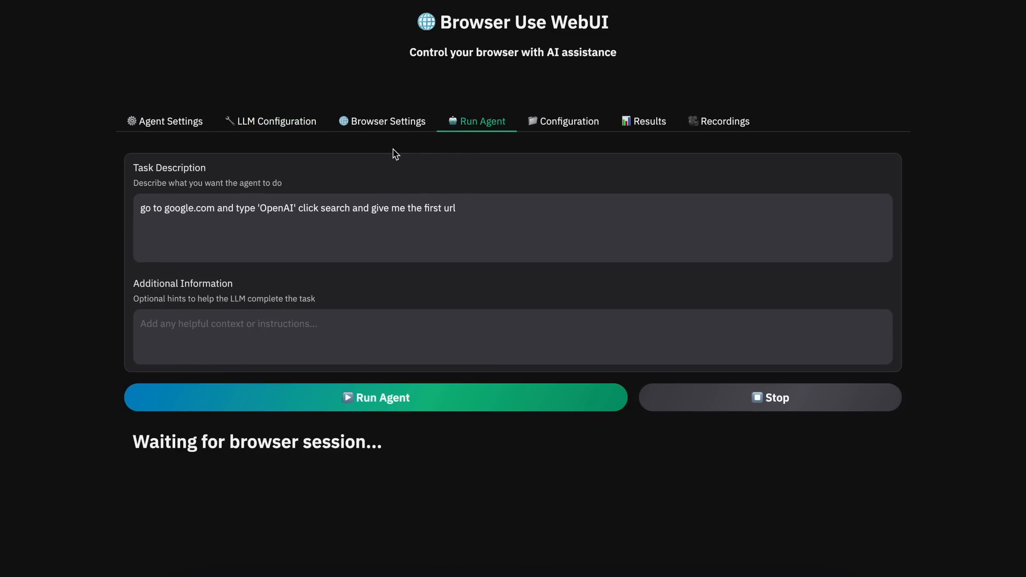
pyautogui.click(170, 121)
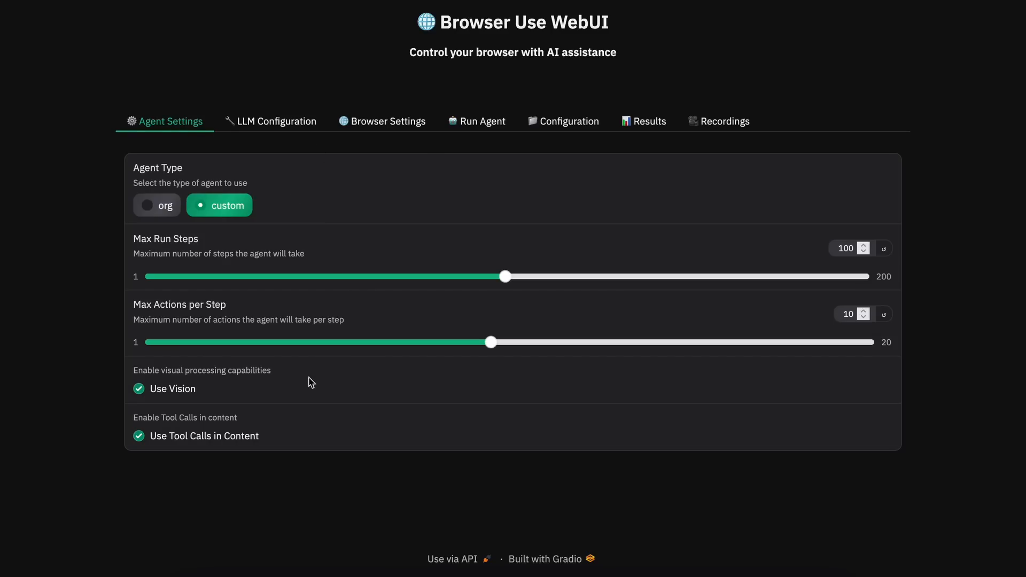
pyautogui.moveTo(161, 393)
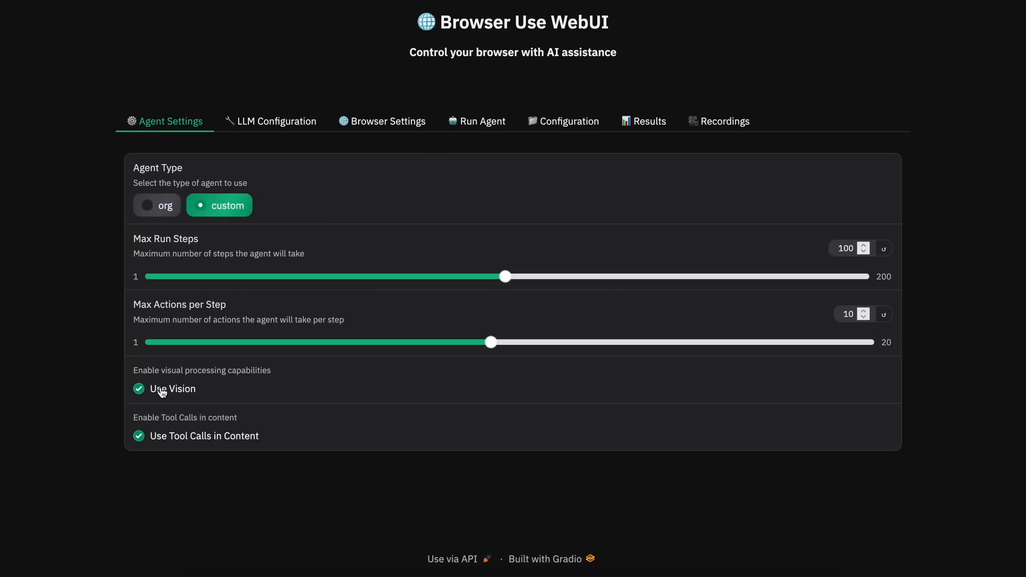
pyautogui.moveTo(483, 120)
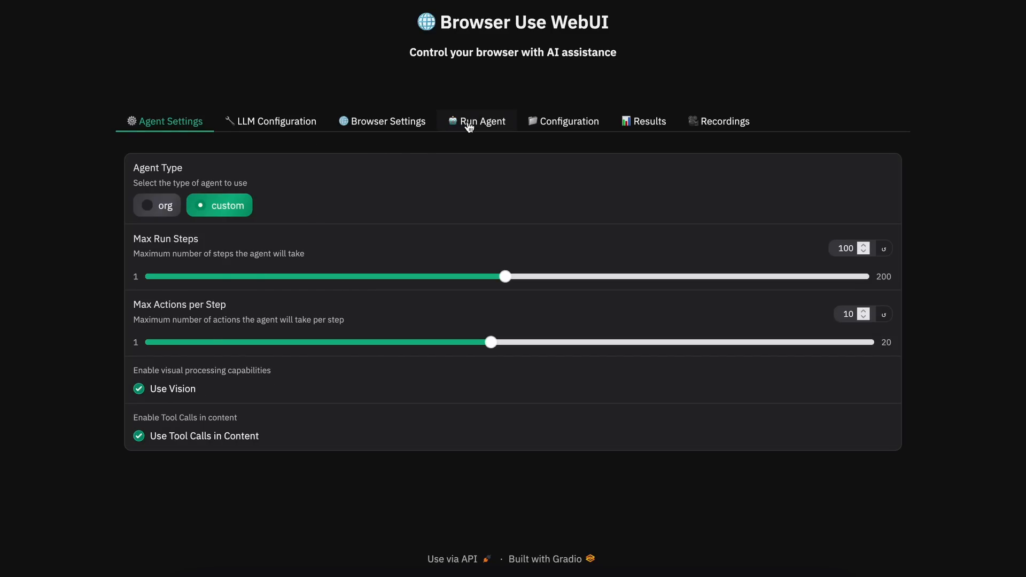
# Enter the task 'Go to google and search for AICodeKing' and run the agent.
pyautogui.click(483, 121)
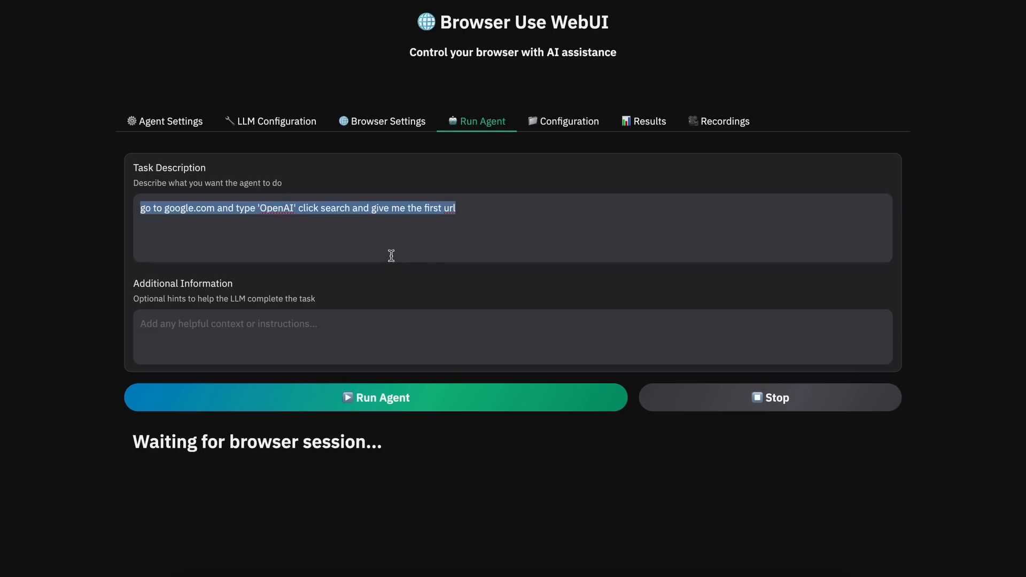
pyautogui.write('Go to google and search for AICodeK')
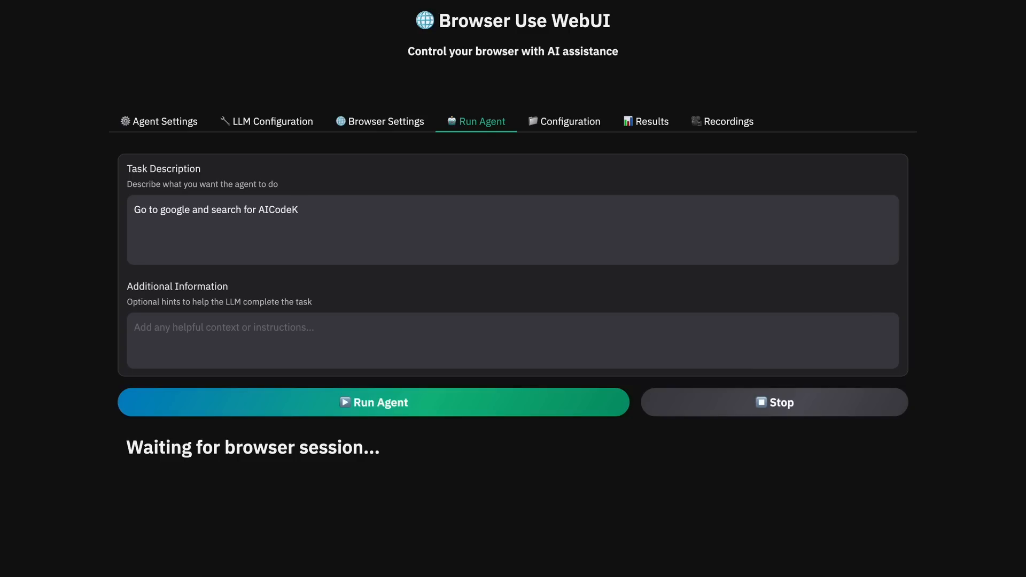
pyautogui.write('ing')
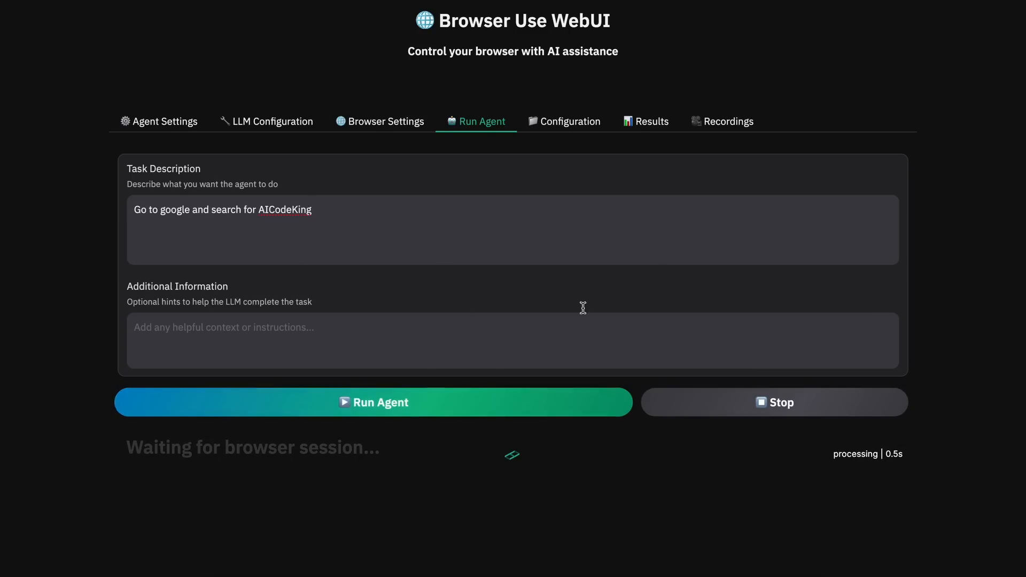
pyautogui.moveTo(972, 211)
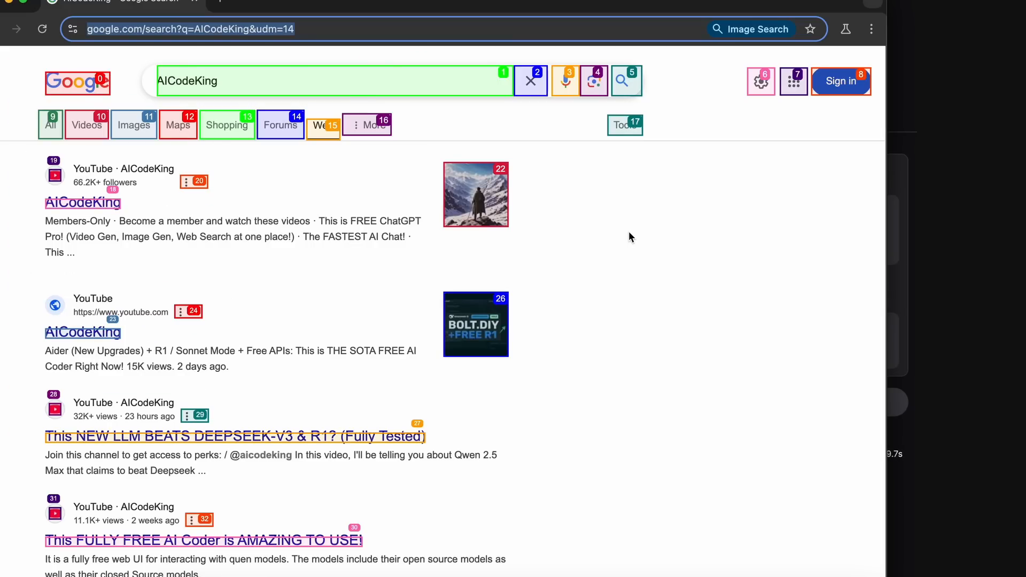
pyautogui.click(82, 203)
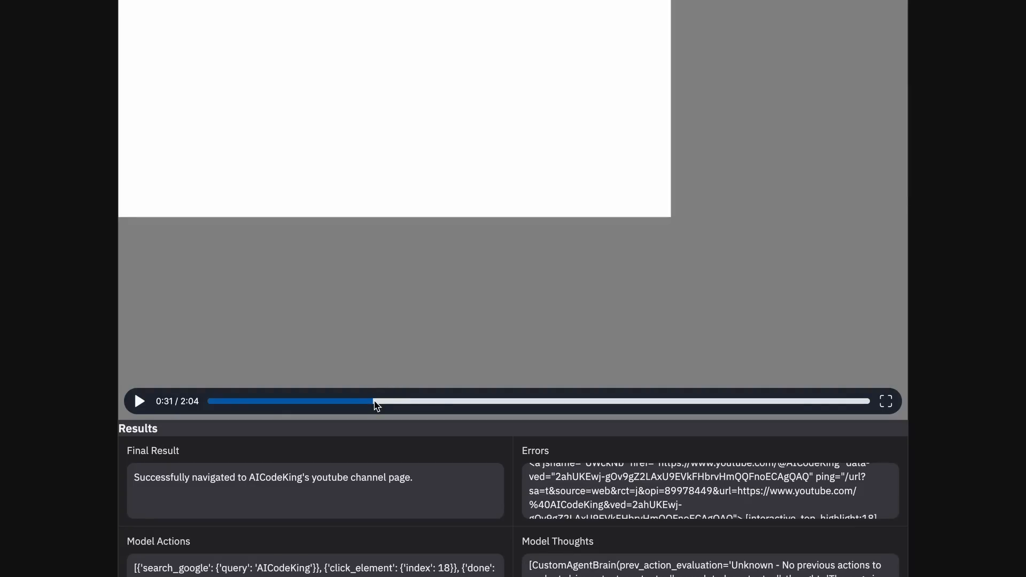
pyautogui.moveTo(219, 324)
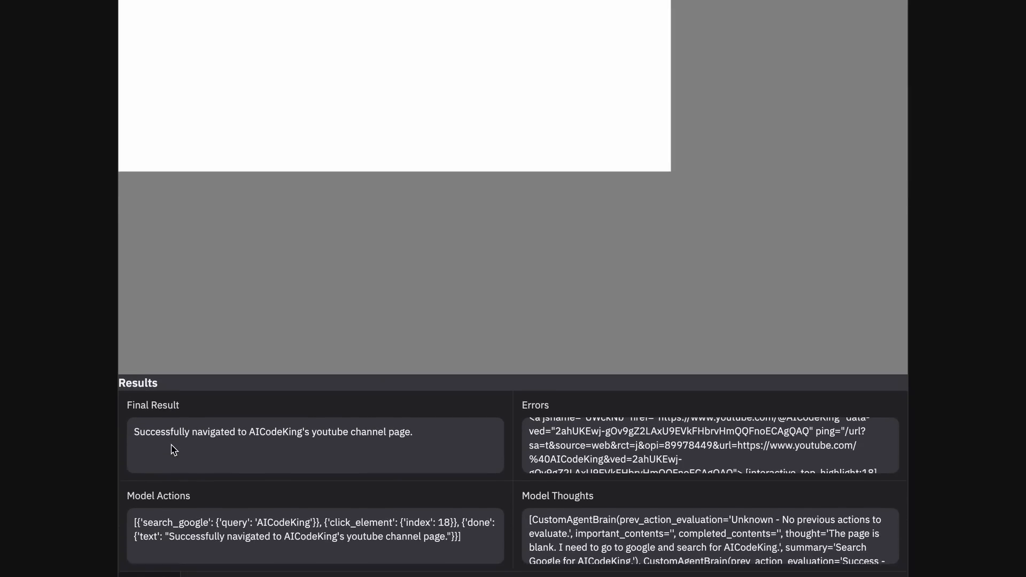
# Review the AICodeKing run recording and final result, then move to Browser Settings.
pyautogui.scroll(-3)
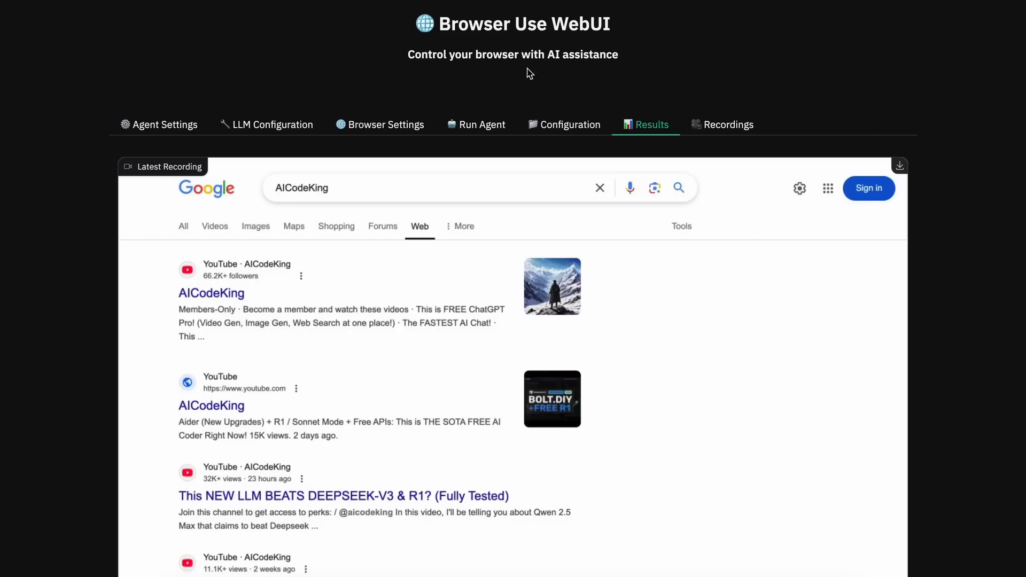
pyautogui.moveTo(352, 128)
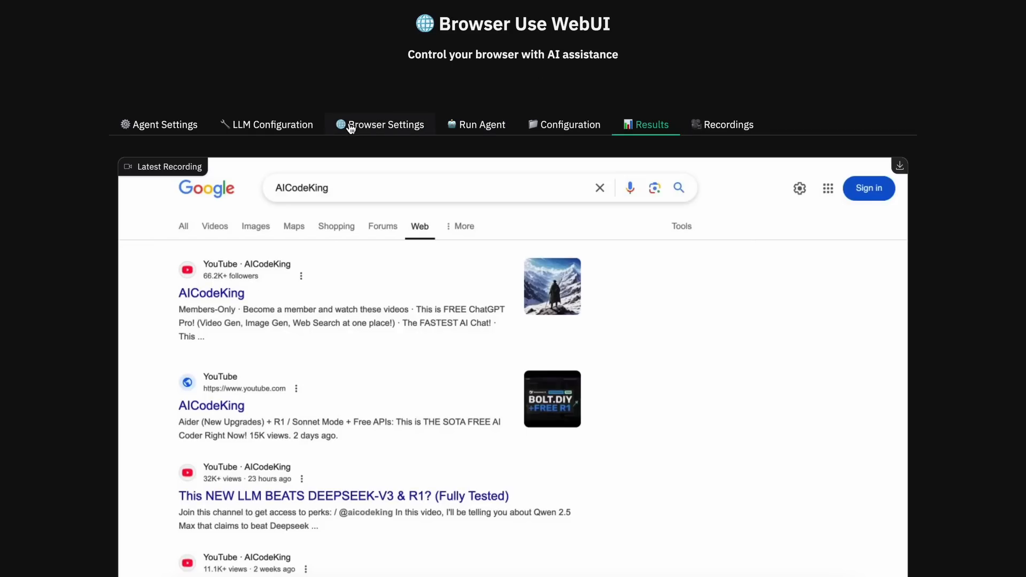
pyautogui.click(379, 124)
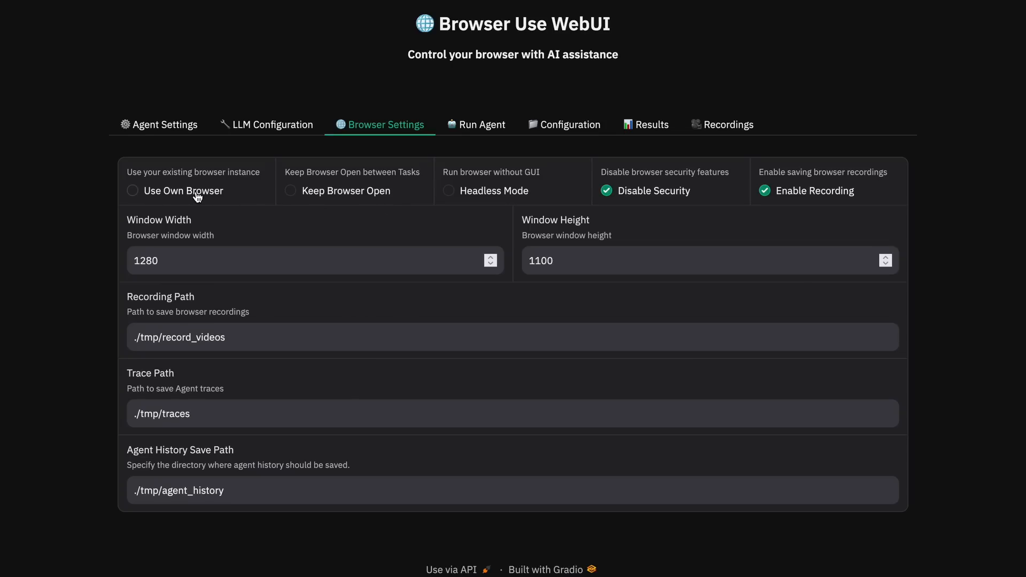
pyautogui.moveTo(352, 201)
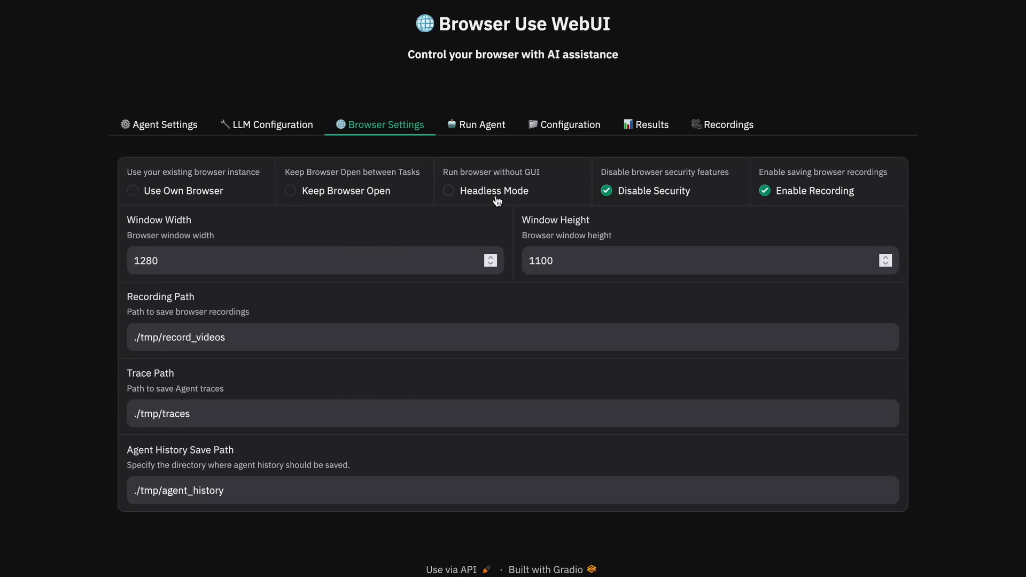
pyautogui.moveTo(437, 246)
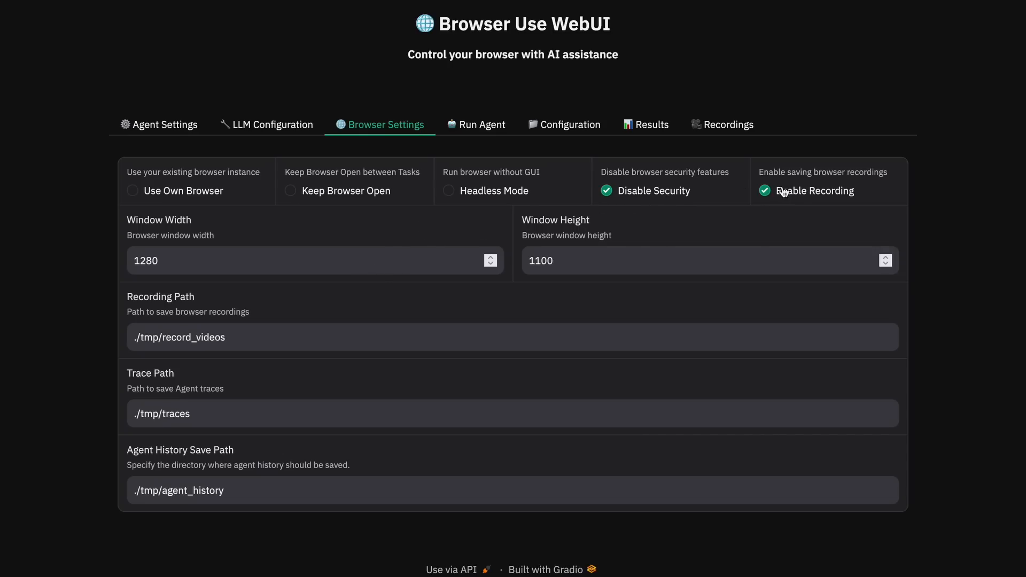
pyautogui.moveTo(812, 199)
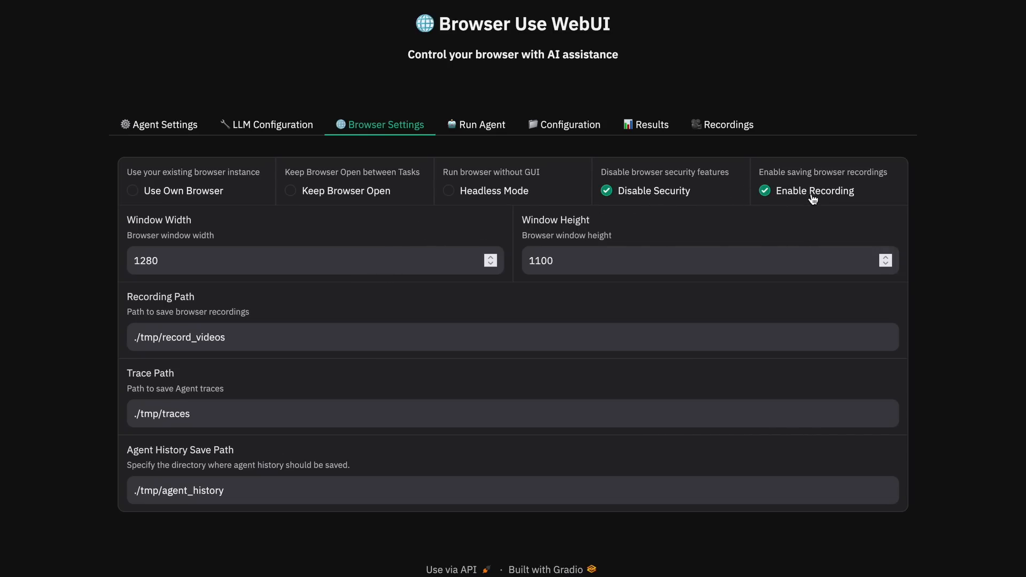
pyautogui.moveTo(175, 250)
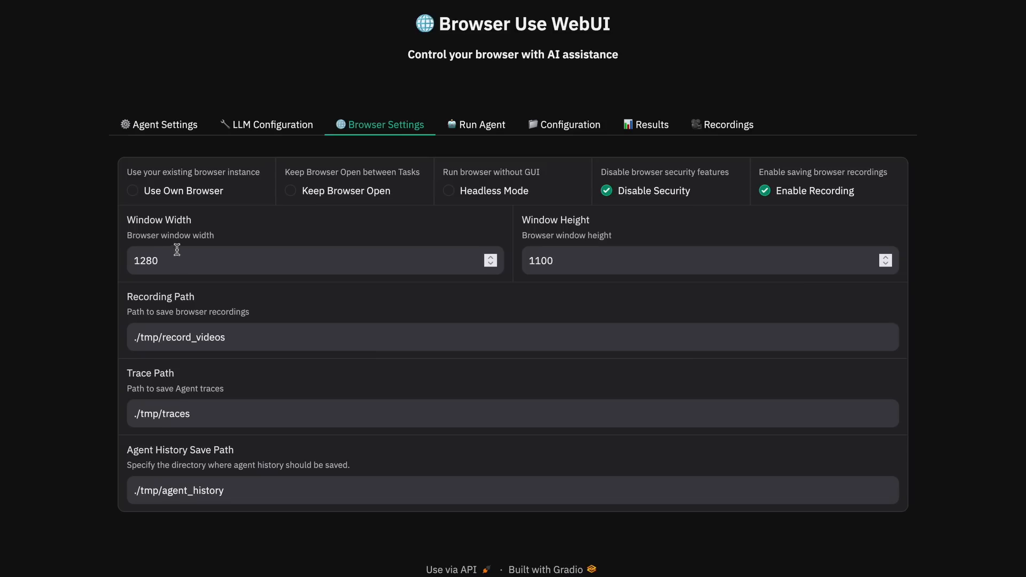
pyautogui.moveTo(559, 271)
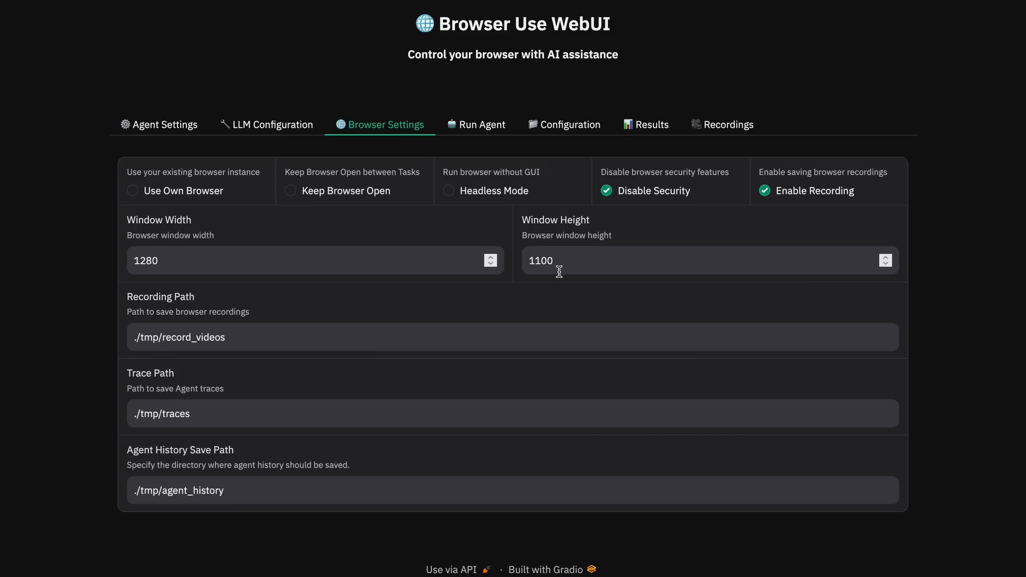
pyautogui.moveTo(567, 266)
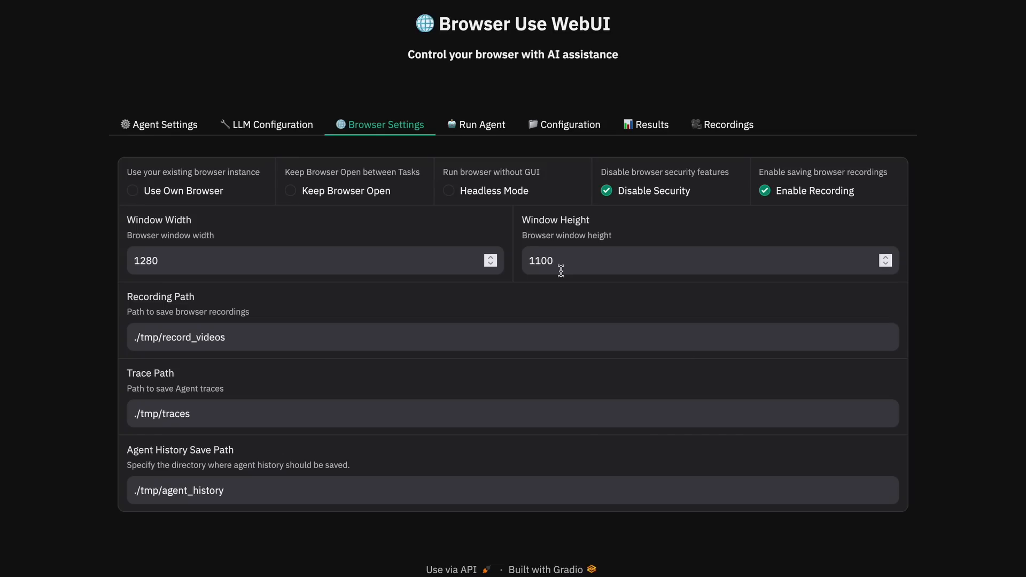
# Return to the Run Agent panel still holding the AICodeKing Google search task.
pyautogui.click(482, 124)
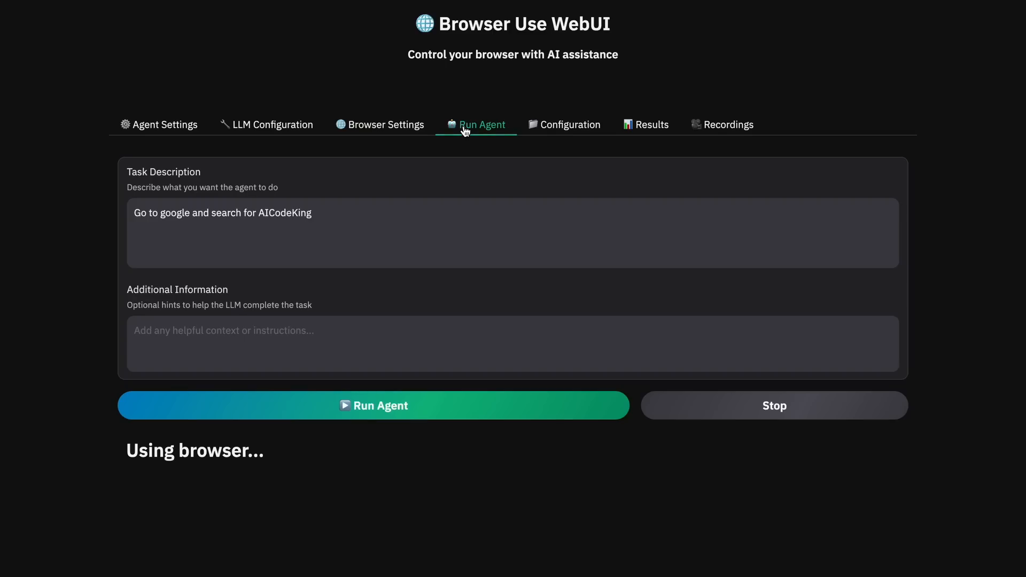
# Replace the task with 'Search flights between New York and Chicago on February 10th' and run the agent.
pyautogui.tripleClick(223, 211)
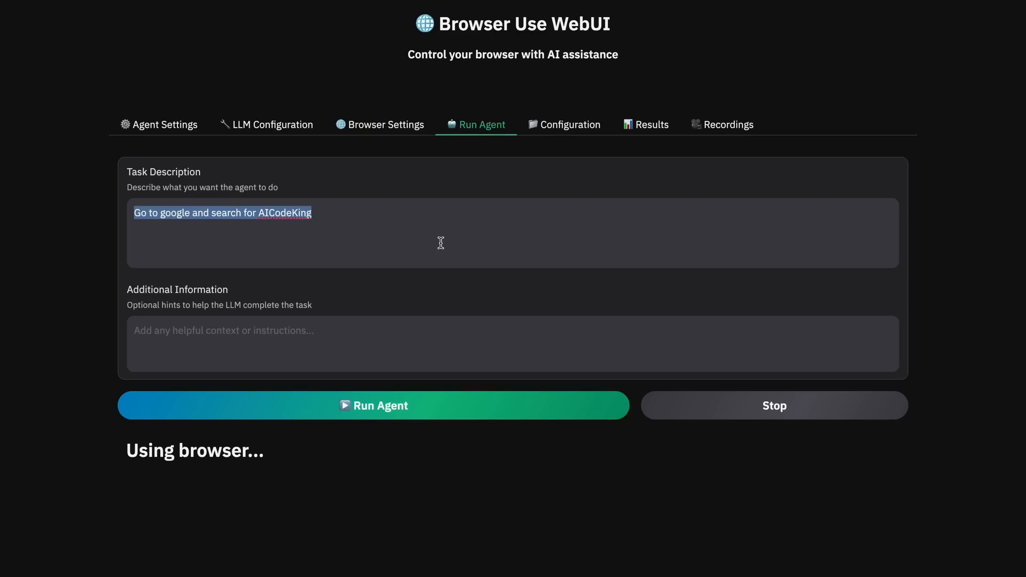
pyautogui.write('Search for fligh')
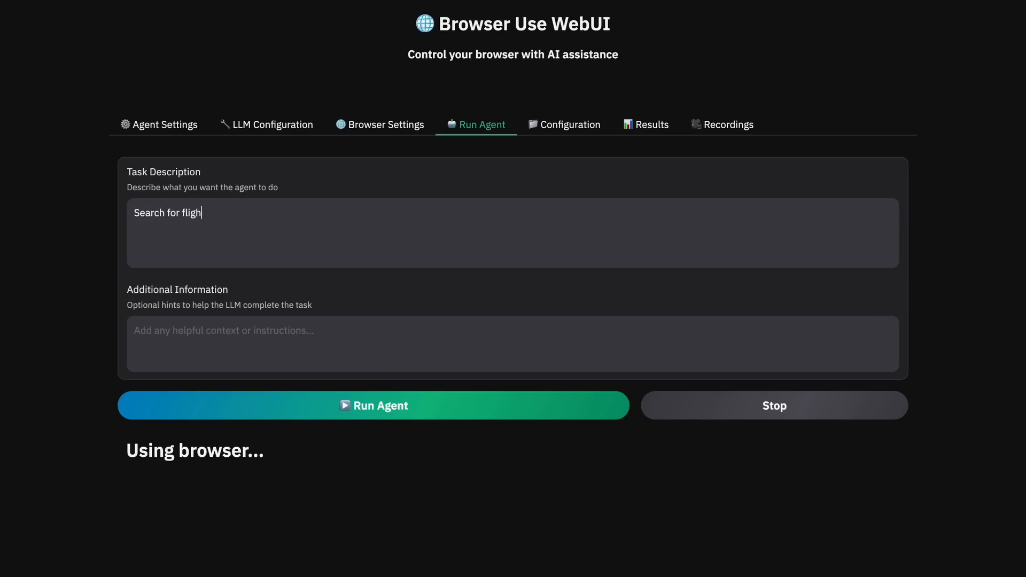
pyautogui.write('ts between new york and chicago on february 10')
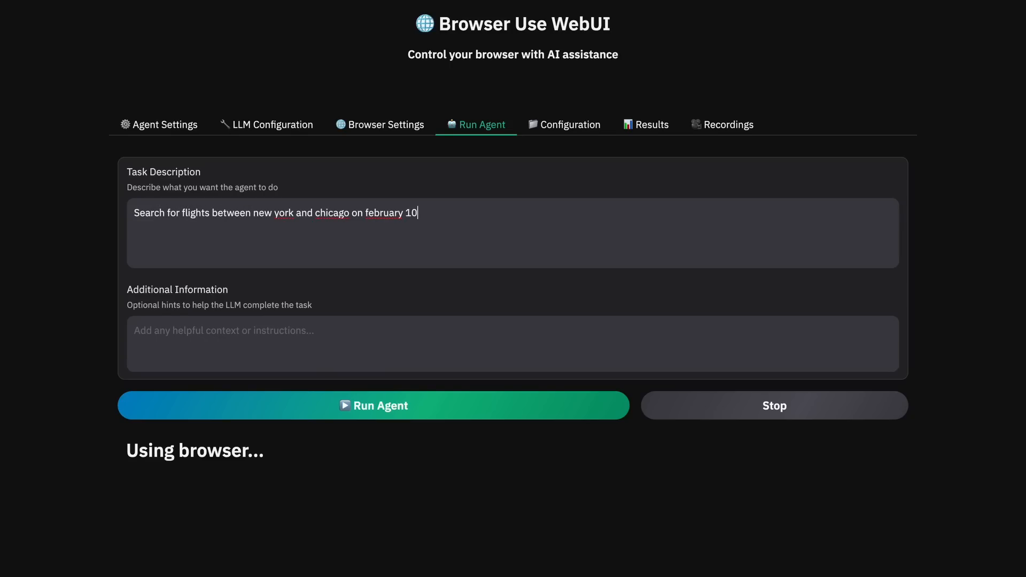
pyautogui.write('th')
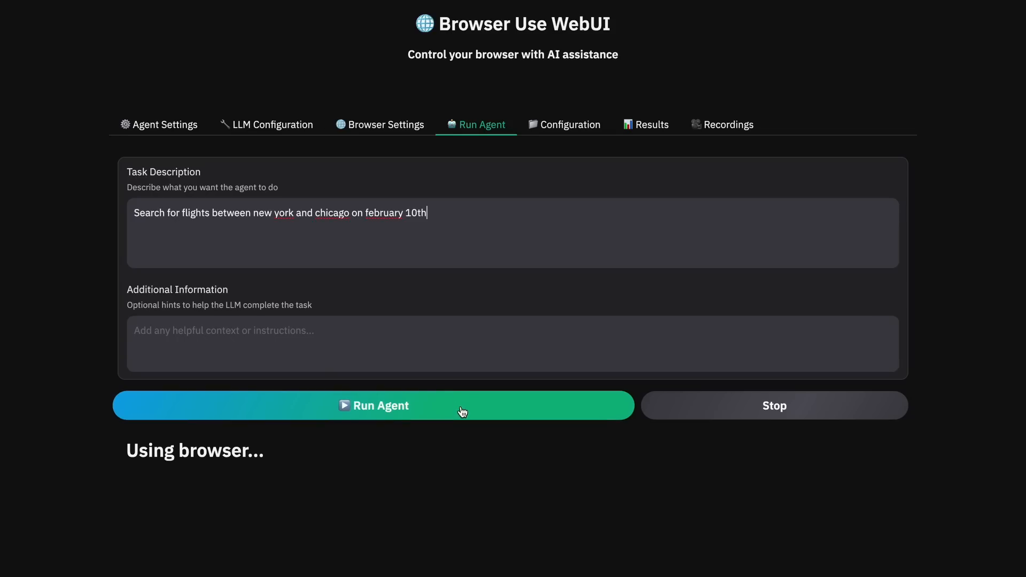
pyautogui.click(374, 405)
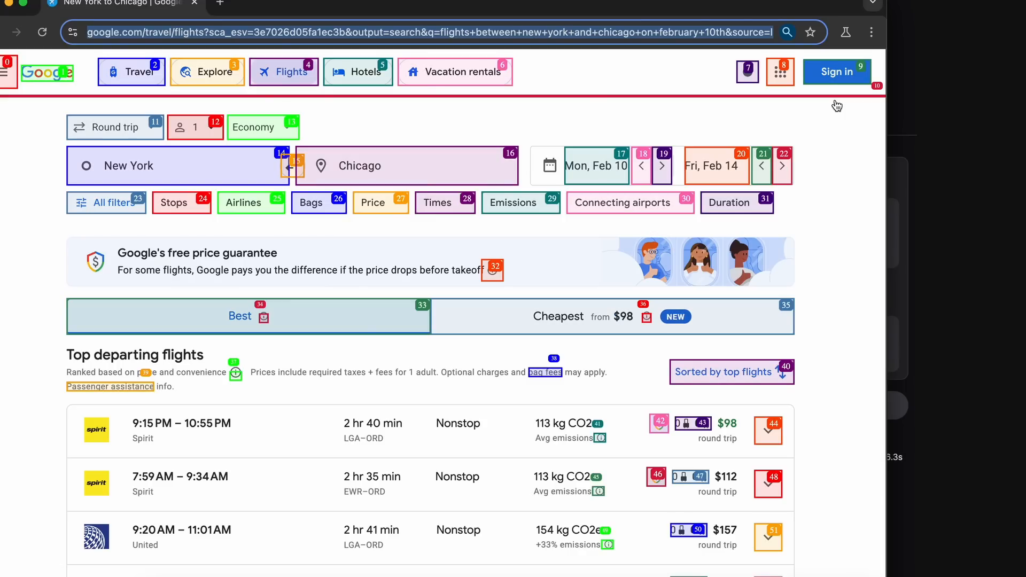
pyautogui.moveTo(836, 106)
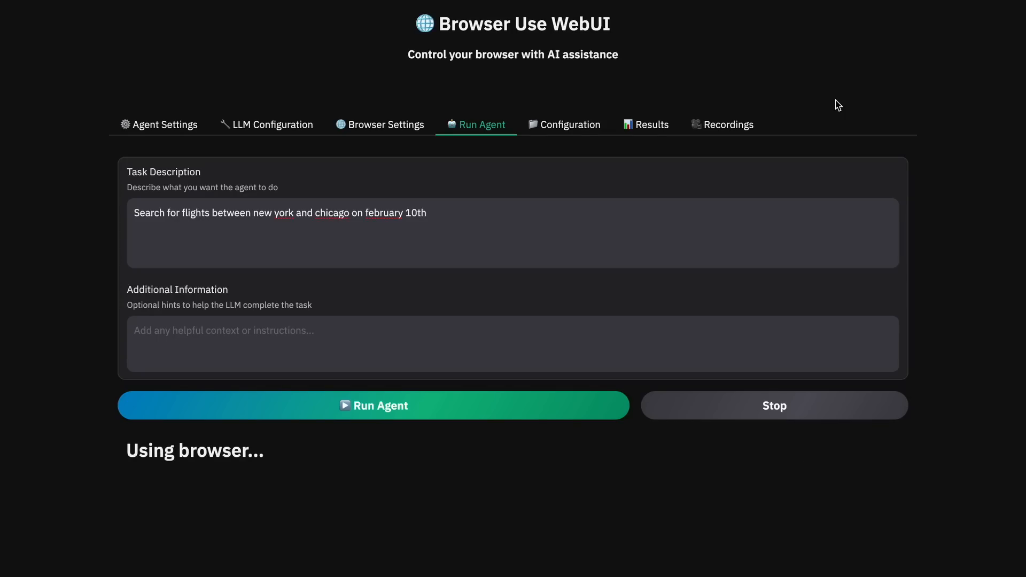
pyautogui.moveTo(722, 132)
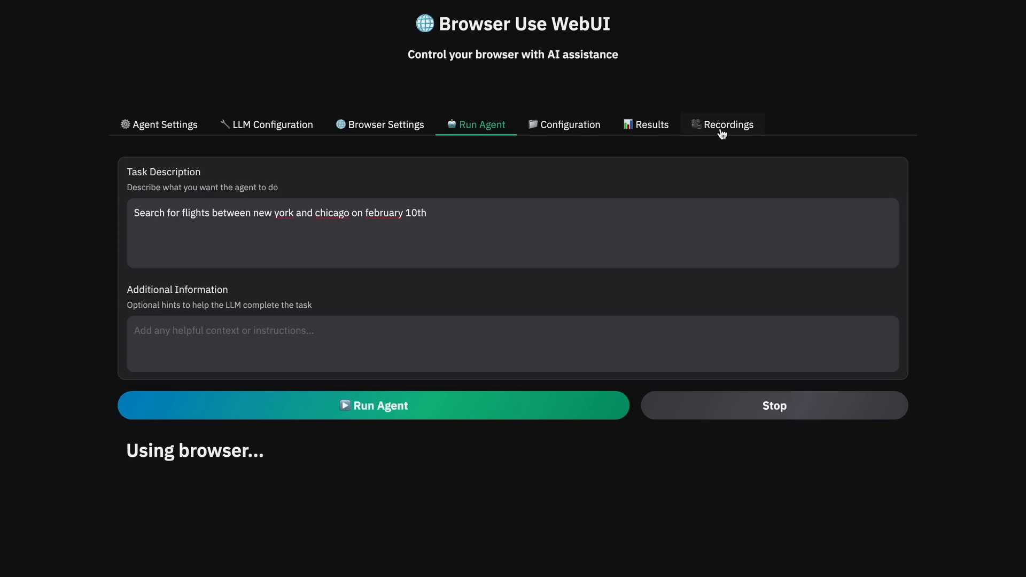
pyautogui.click(646, 124)
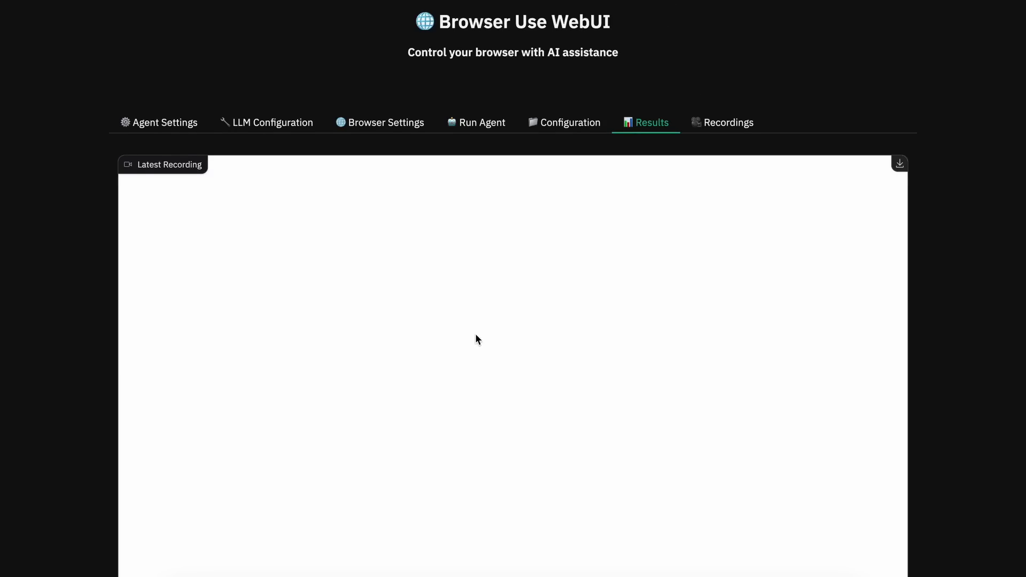
pyautogui.scroll(-3)
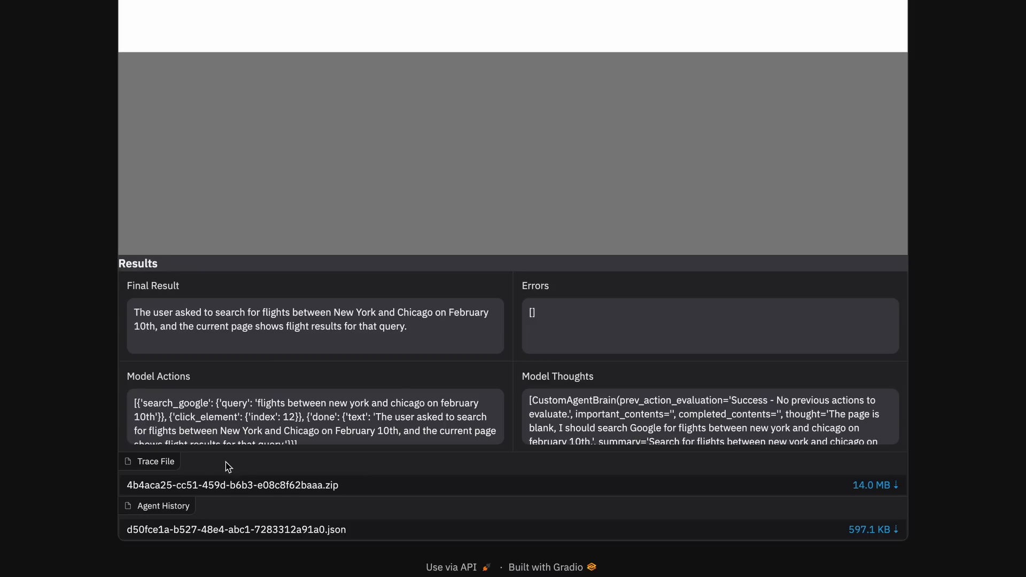
pyautogui.scroll(-3)
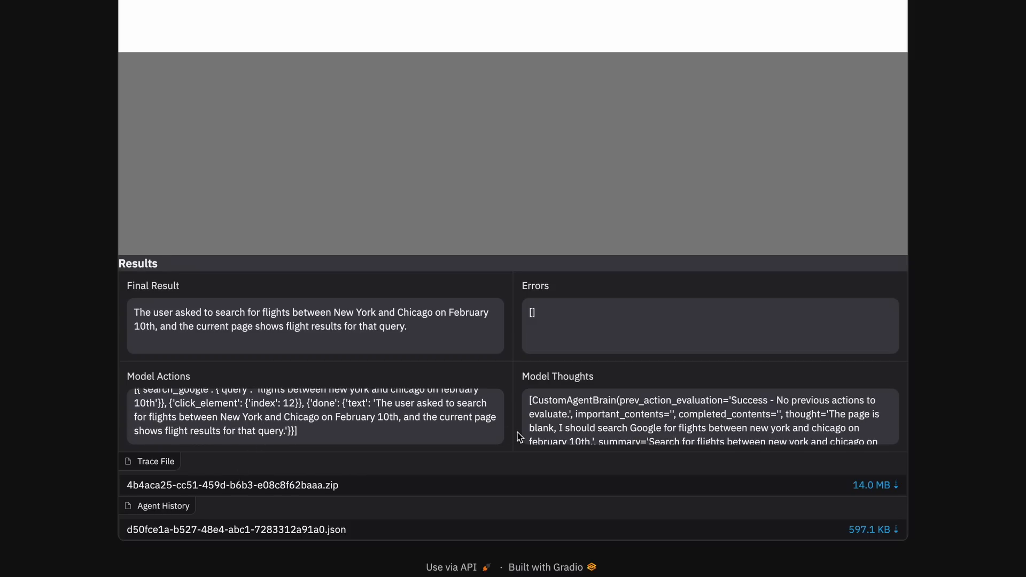
pyautogui.moveTo(607, 436)
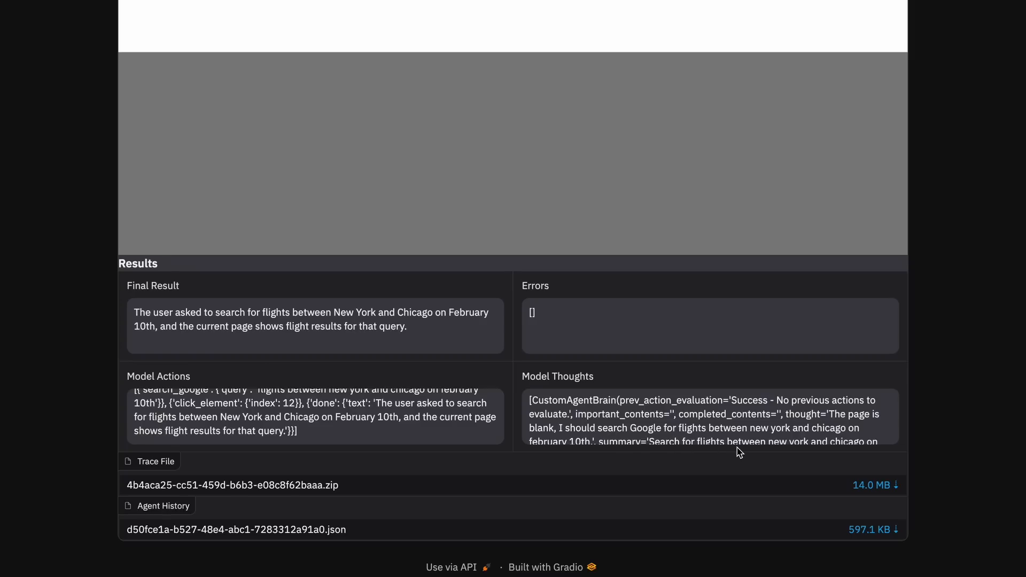
pyautogui.moveTo(931, 448)
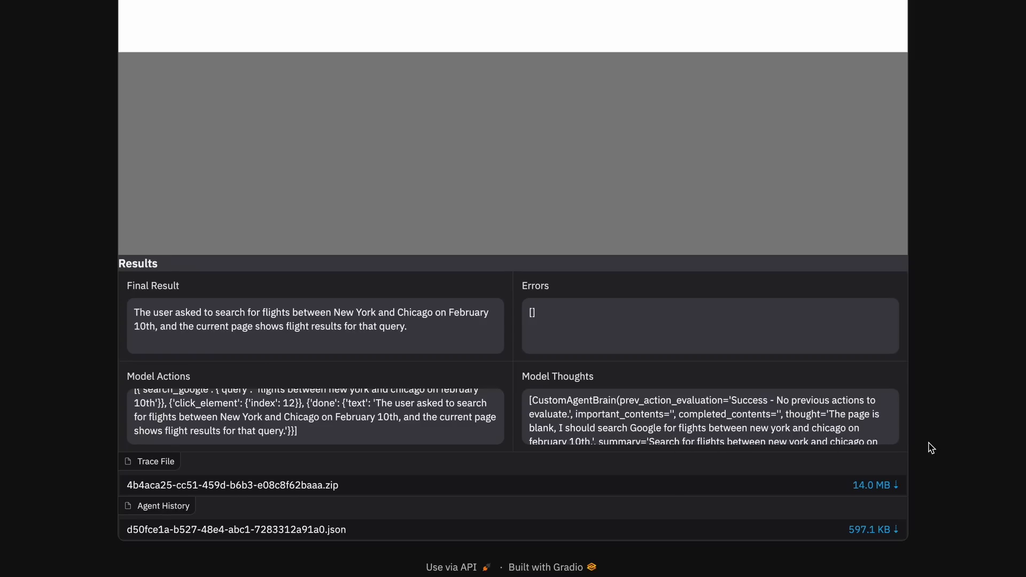
pyautogui.scroll(3)
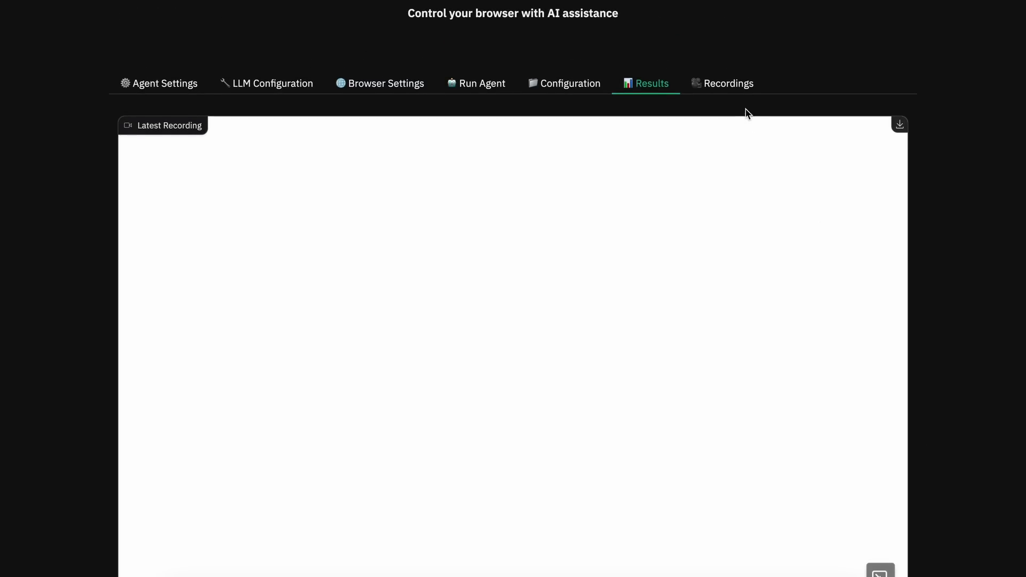
pyautogui.moveTo(542, 78)
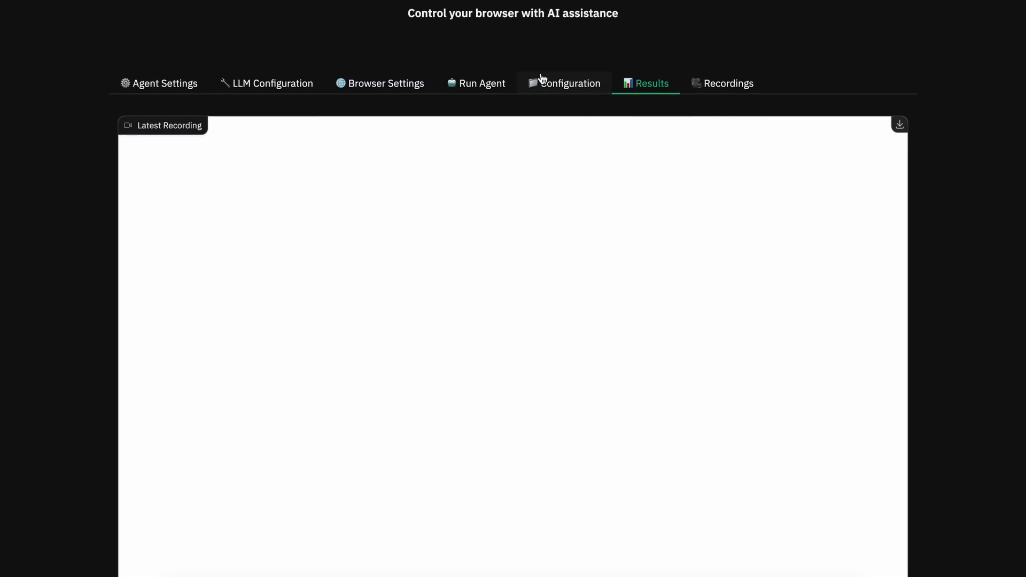
pyautogui.click(482, 84)
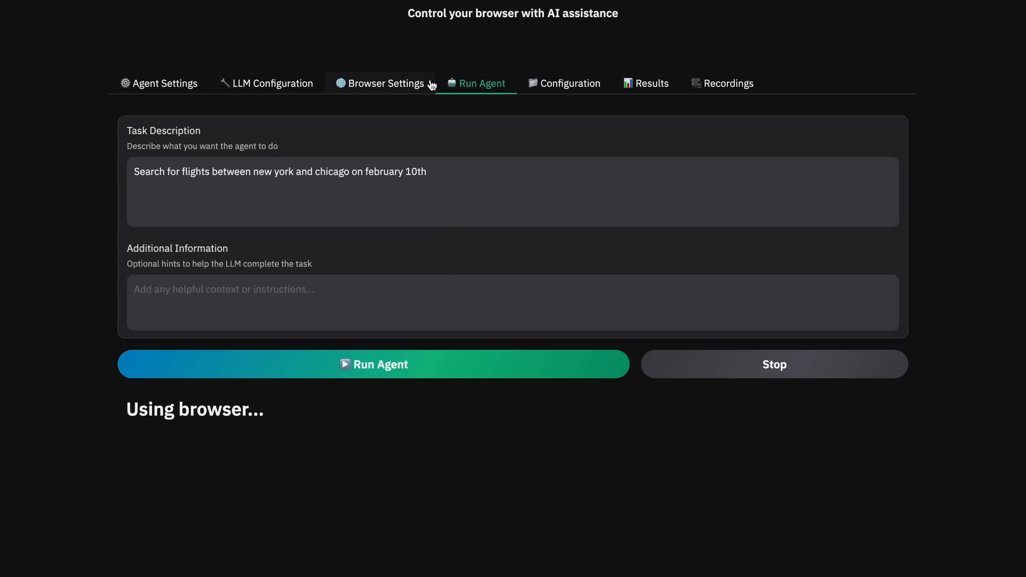
# Show the Browser Settings with security disabled, recording enabled and a 1280×1100 window.
pyautogui.click(380, 83)
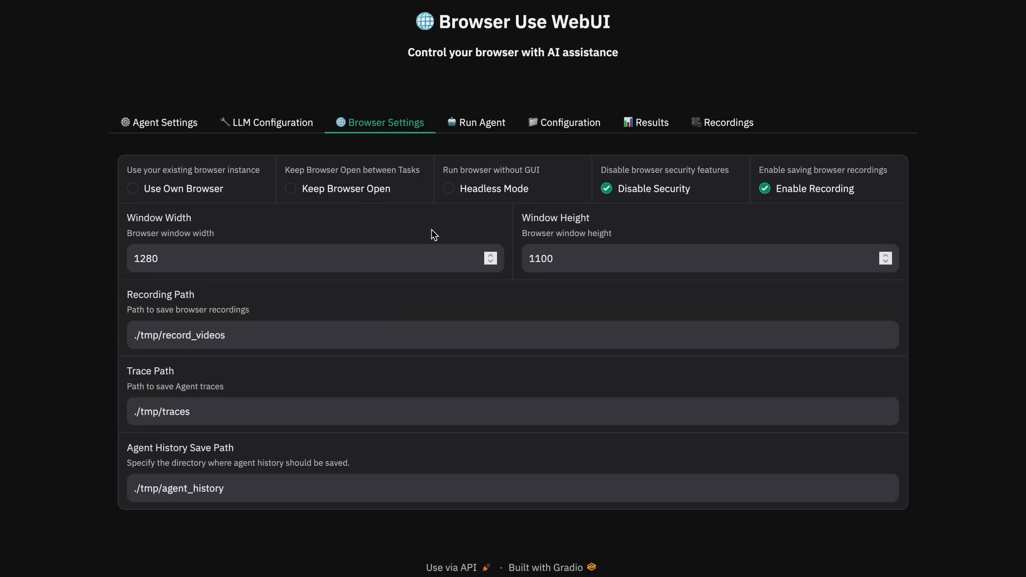
pyautogui.moveTo(496, 235)
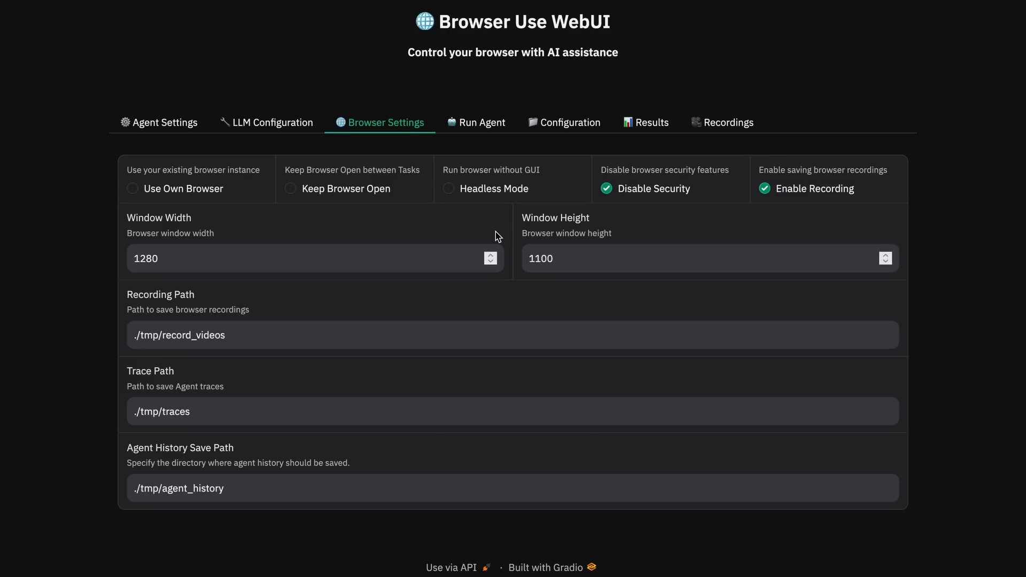
pyautogui.moveTo(600, 293)
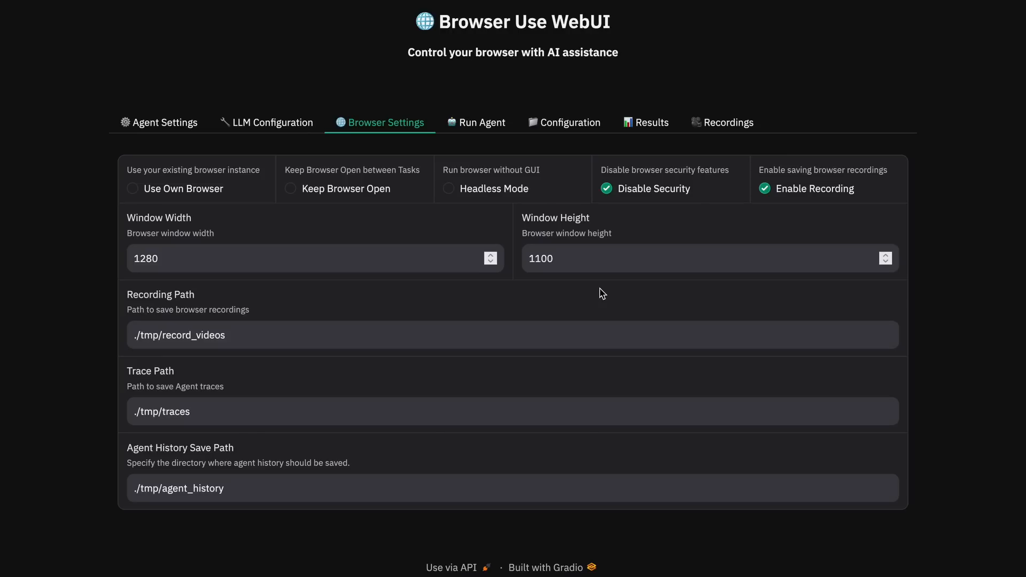
pyautogui.moveTo(675, 89)
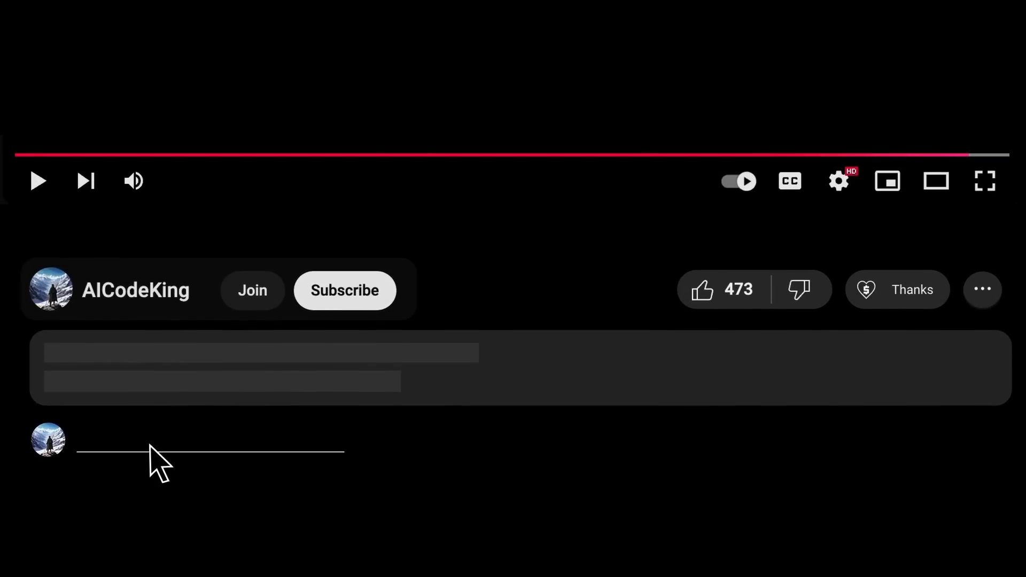
# Subscribe to AICodeKing, view Super Thanks, then bring up the Bronze–Diamond King membership tiers.
pyautogui.click(343, 290)
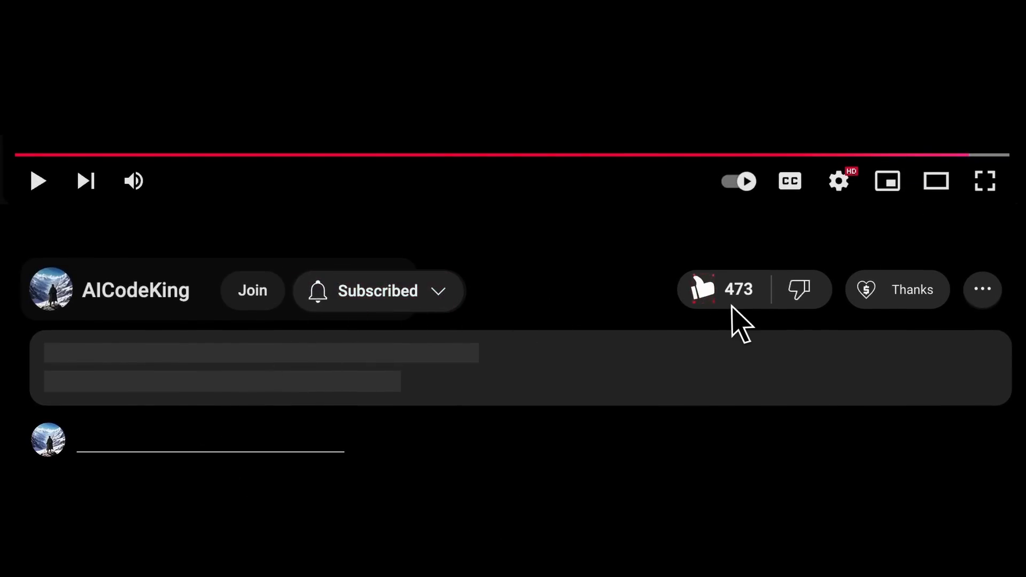
pyautogui.click(897, 289)
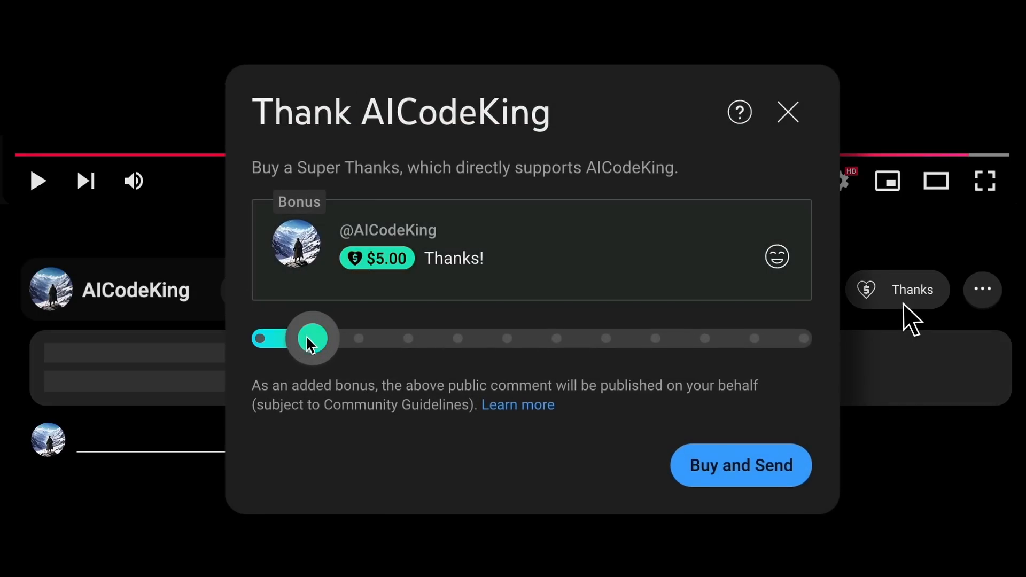
pyautogui.click(252, 289)
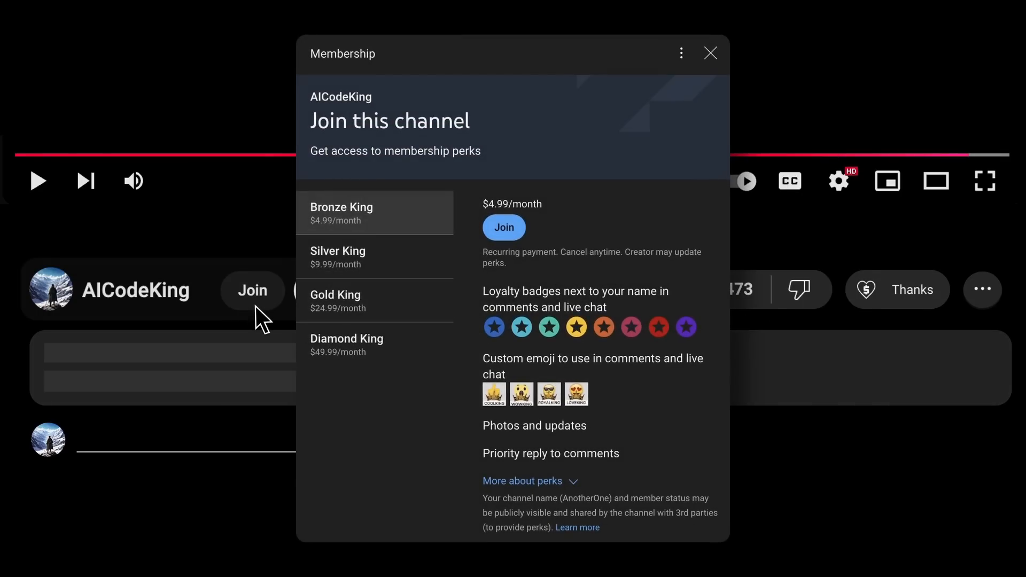